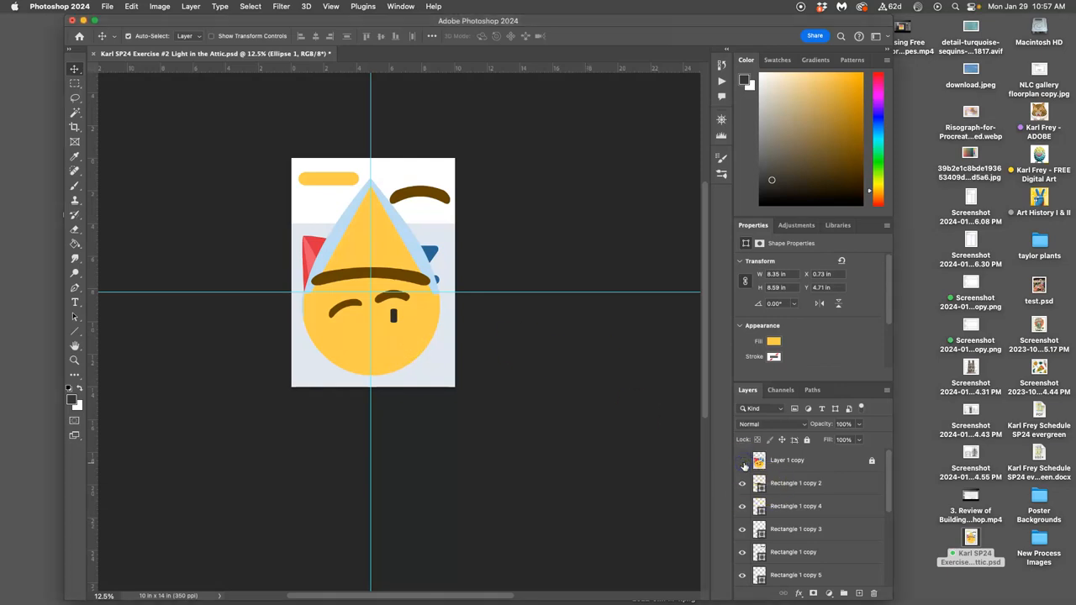
Select the small dark rectangle copy and place it under the right eyebrow as an eye
left_click(741, 460)
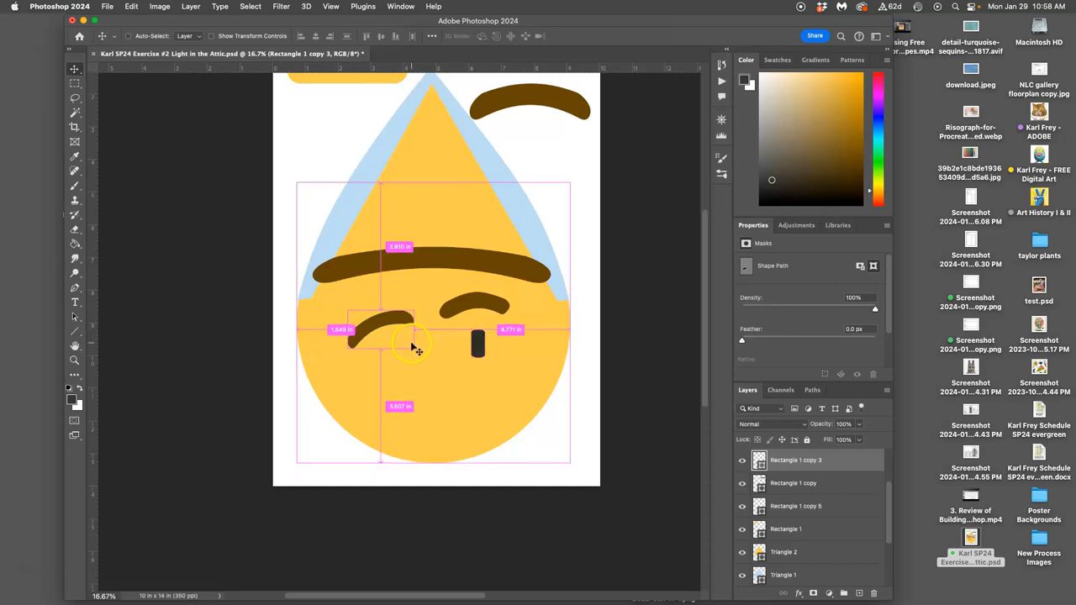
mouse_move(312, 361)
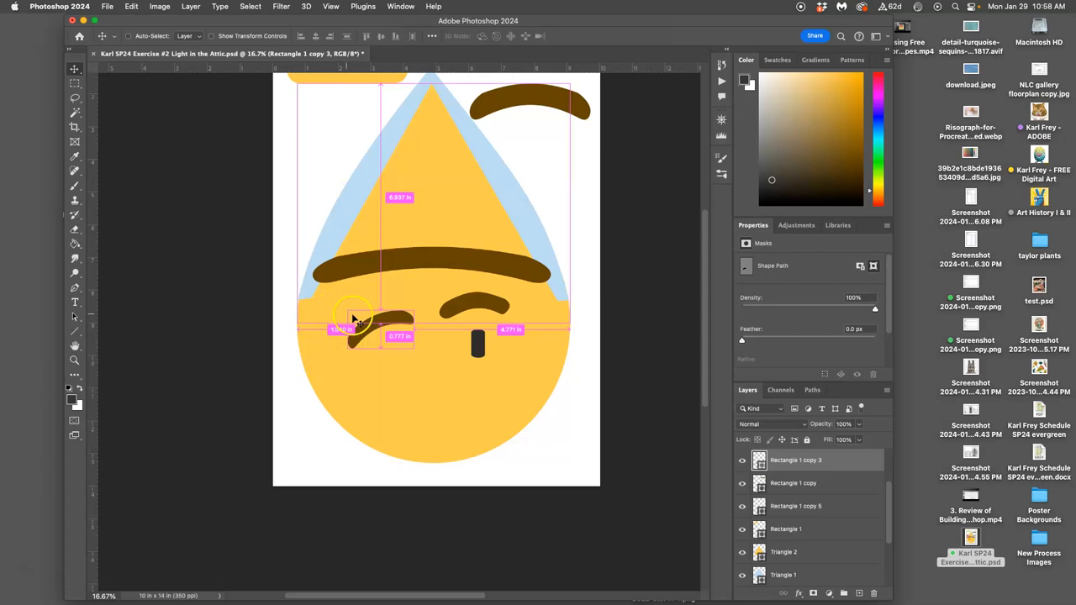
left_click_drag(353, 319, 467, 371)
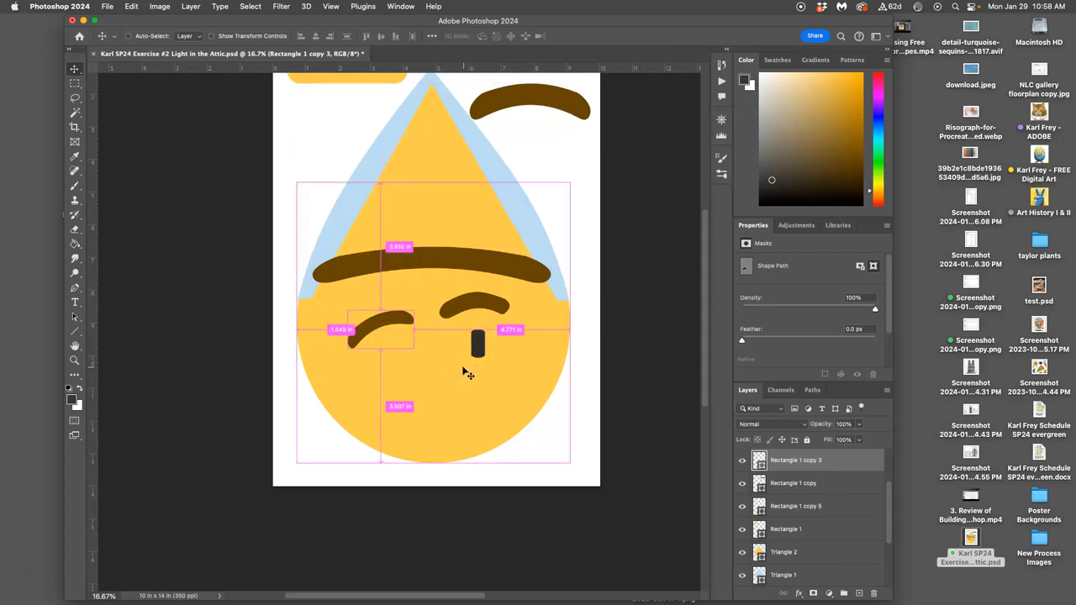
mouse_move(471, 373)
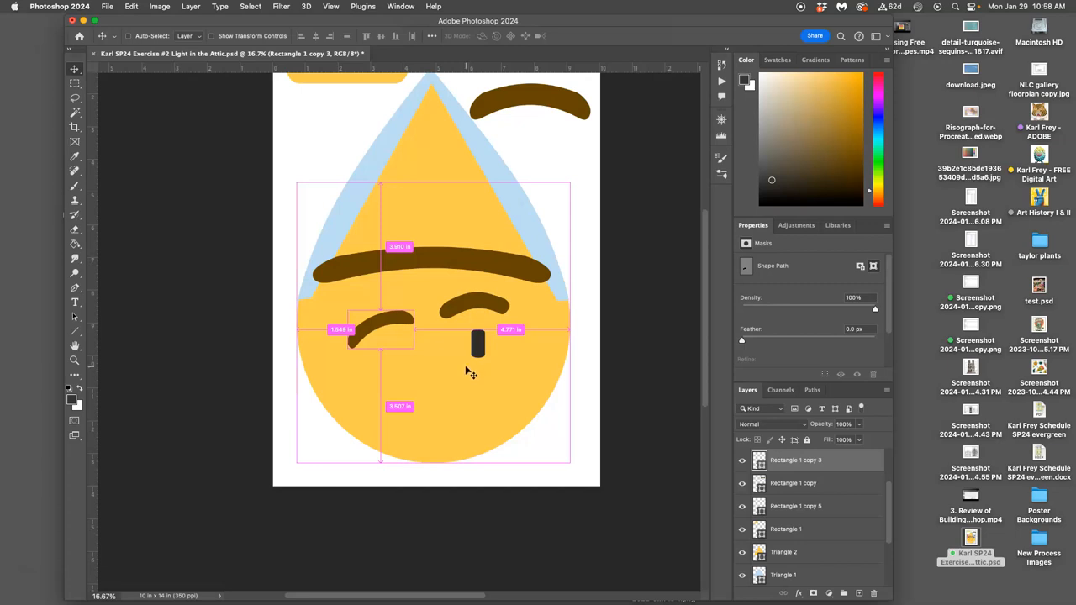
mouse_move(429, 340)
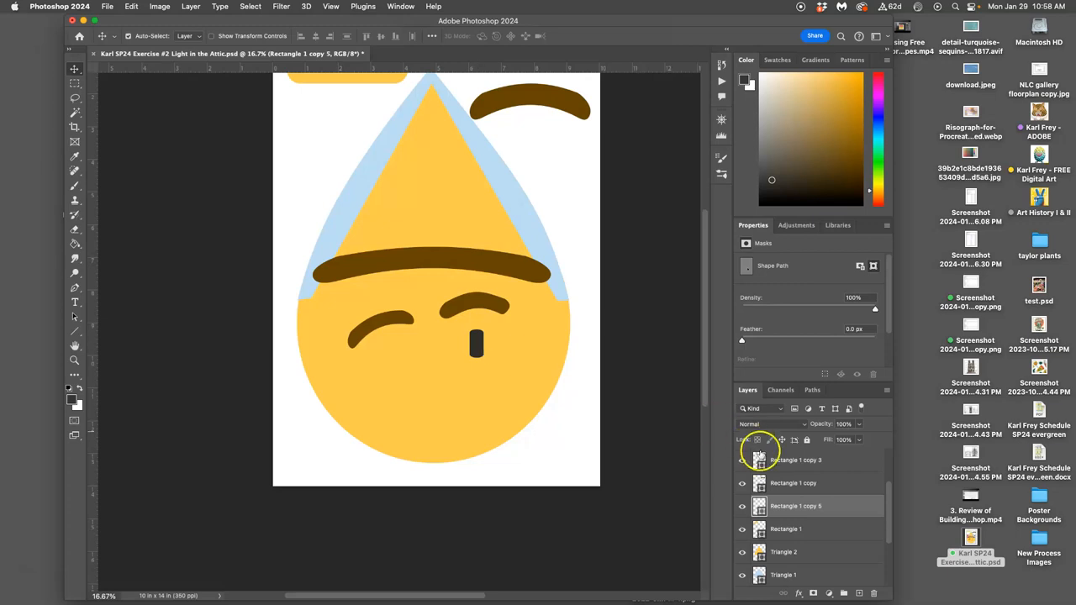
Check the reference image briefly, then switch to the Ellipse shape tool for drawing the eye
left_click(742, 460)
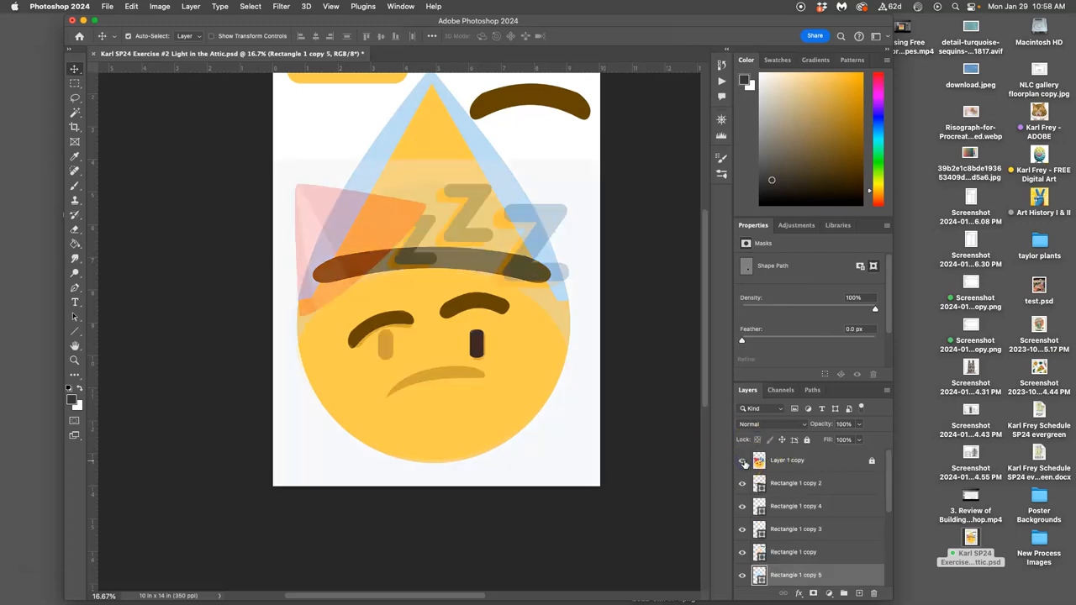
left_click(744, 460)
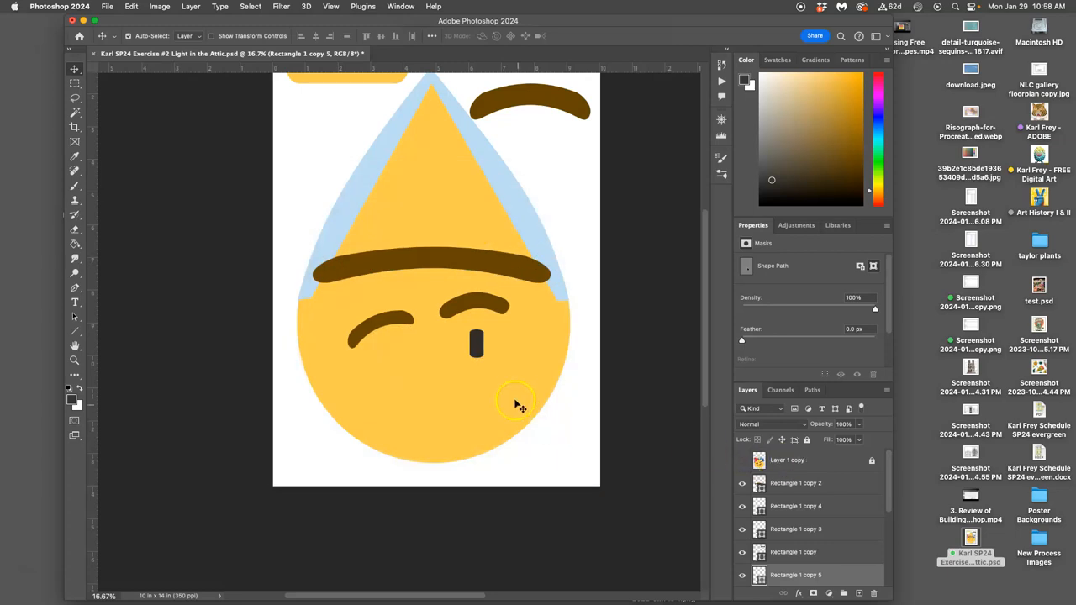
mouse_move(487, 345)
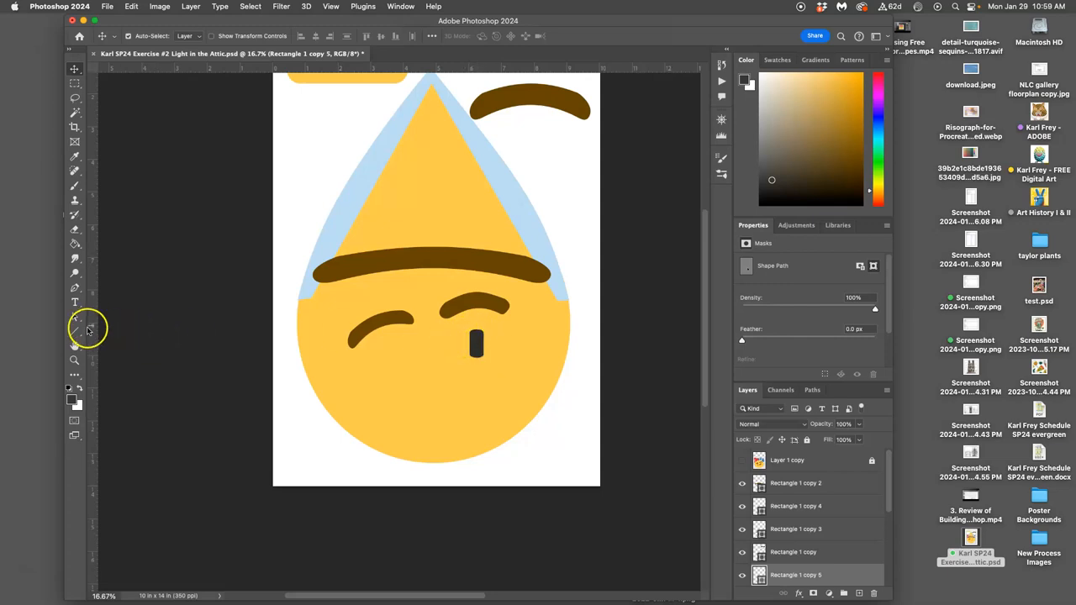
left_click(74, 328)
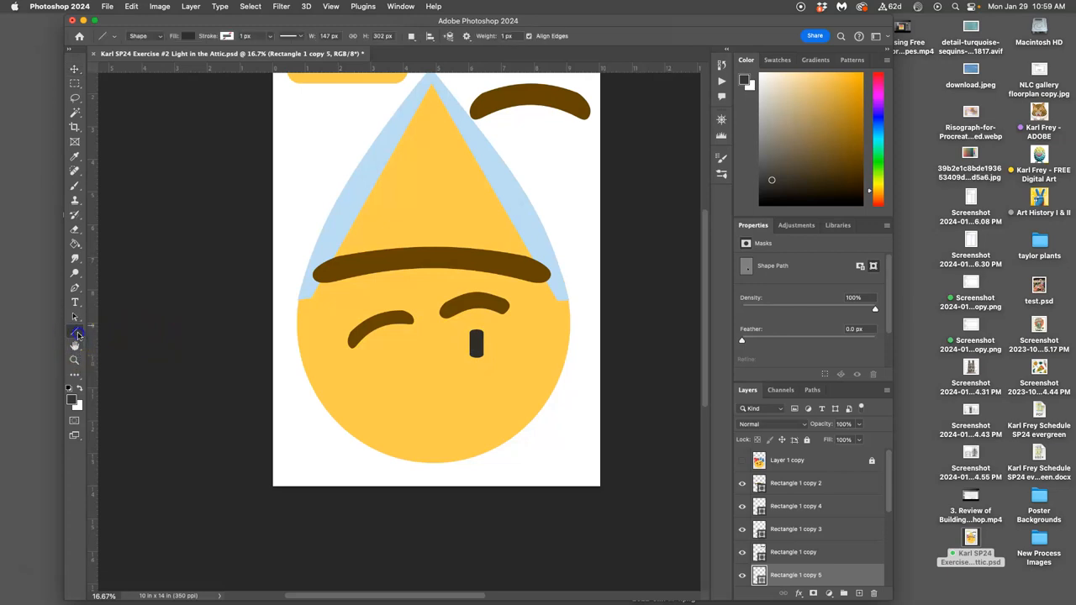
left_click(74, 332)
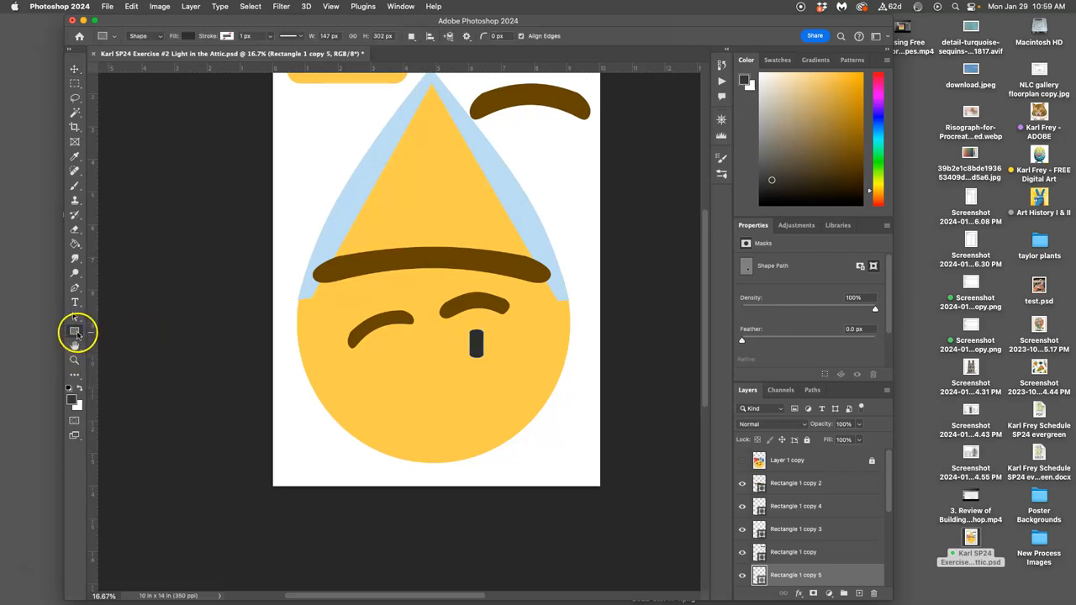
left_click(74, 330)
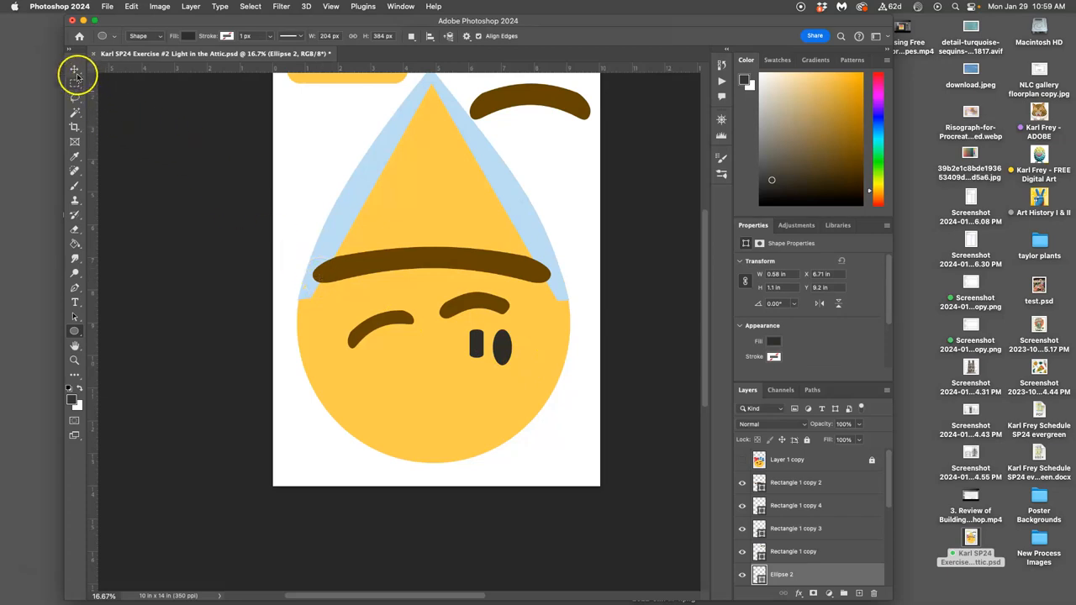
Position the new oval eye under the right eyebrow and a copy under the left eyebrow
left_click(74, 69)
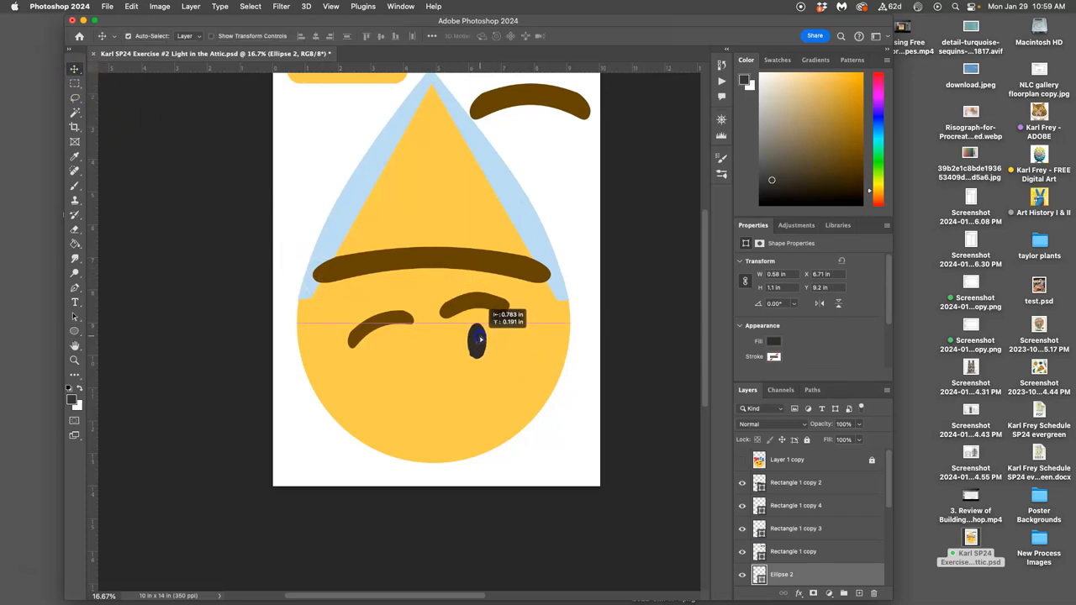
left_click_drag(477, 343, 489, 346)
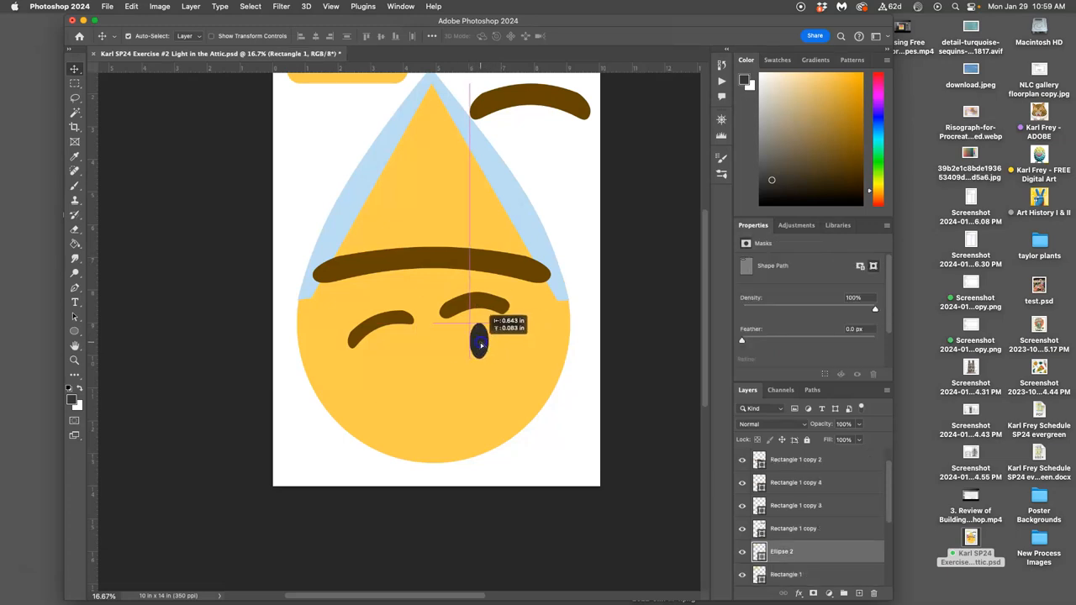
left_click_drag(467, 343, 474, 343)
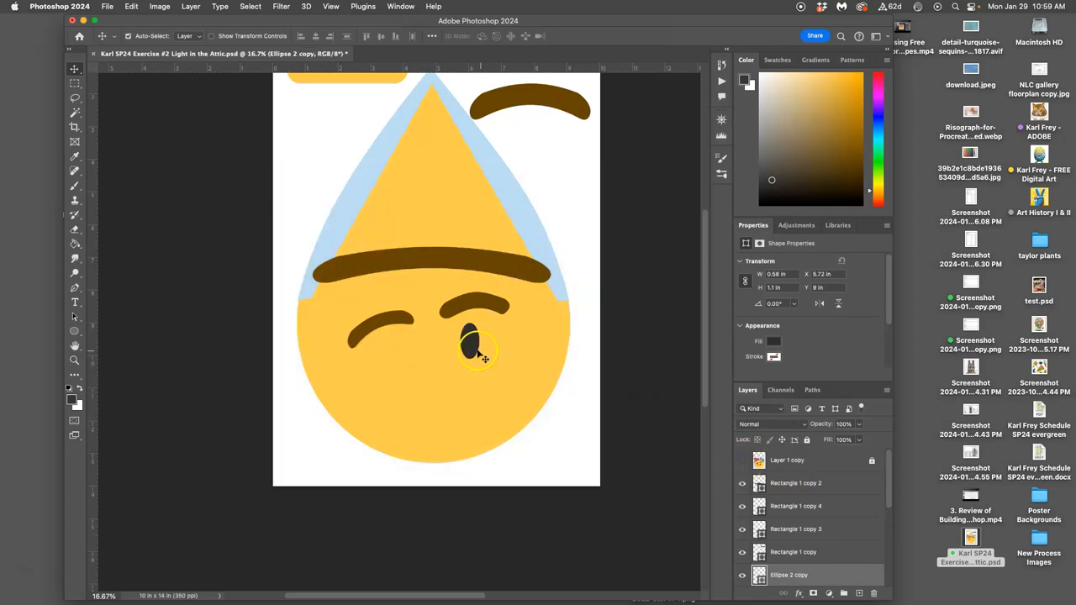
left_click_drag(475, 348, 384, 344)
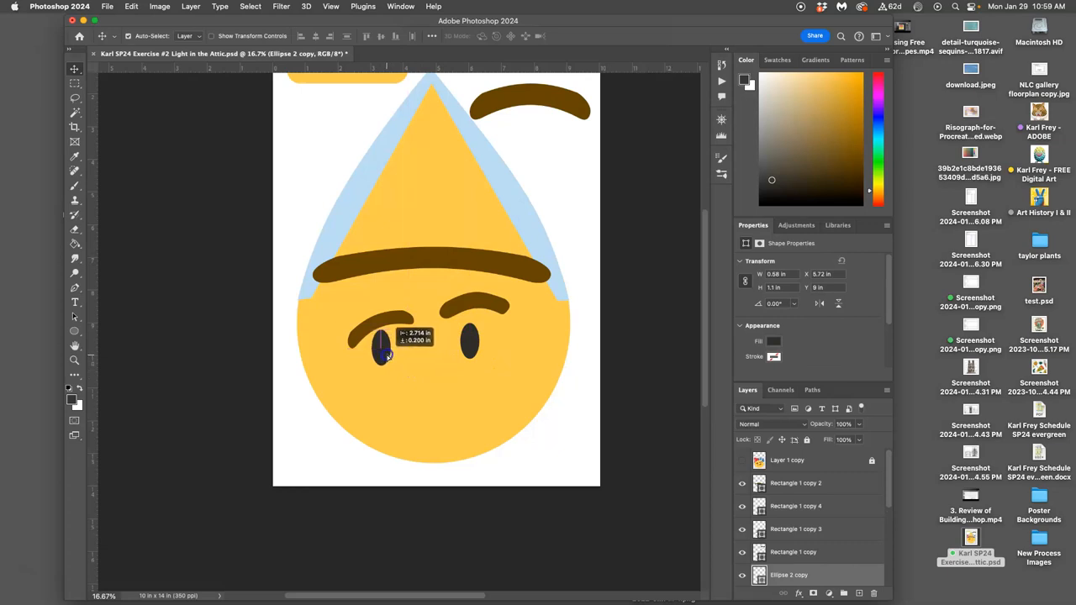
left_click_drag(387, 353, 491, 412)
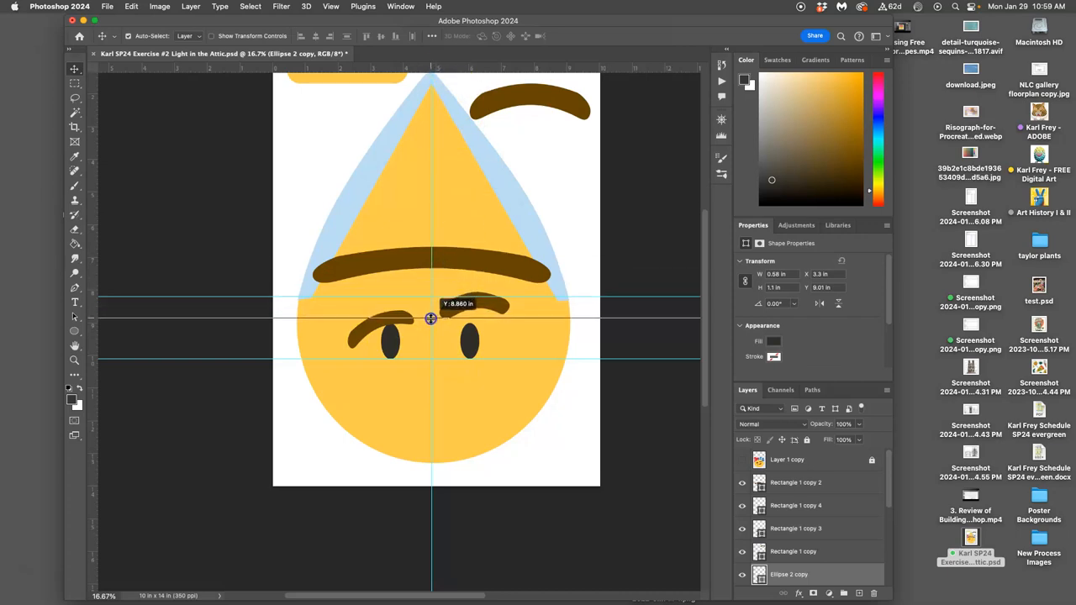
Align the eyes to the guides and set the spare brown arc below them as the mouth
left_click_drag(430, 318, 454, 340)
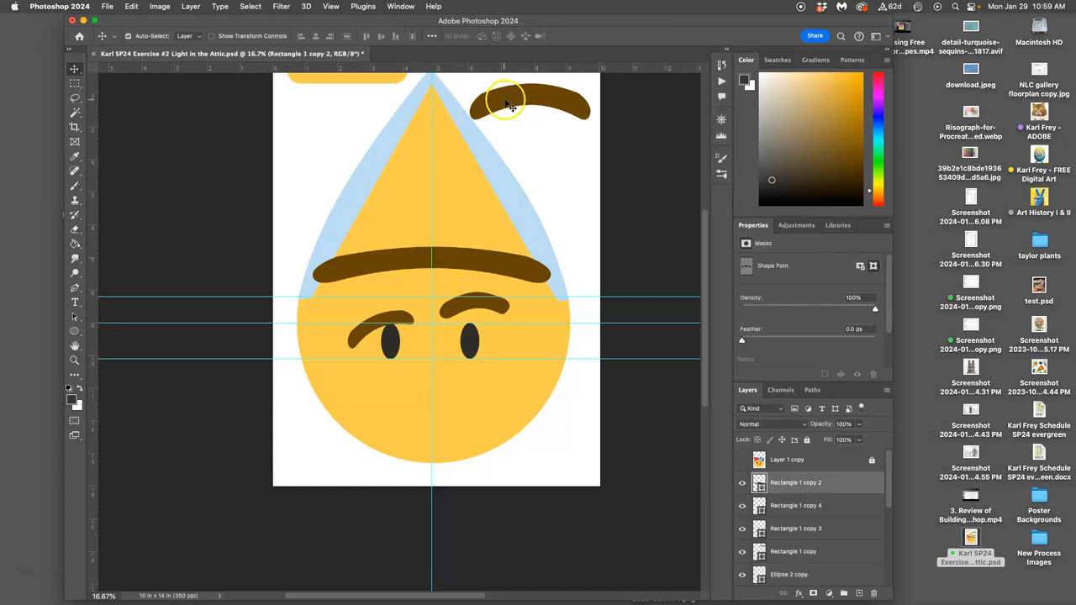
left_click_drag(504, 101, 515, 96)
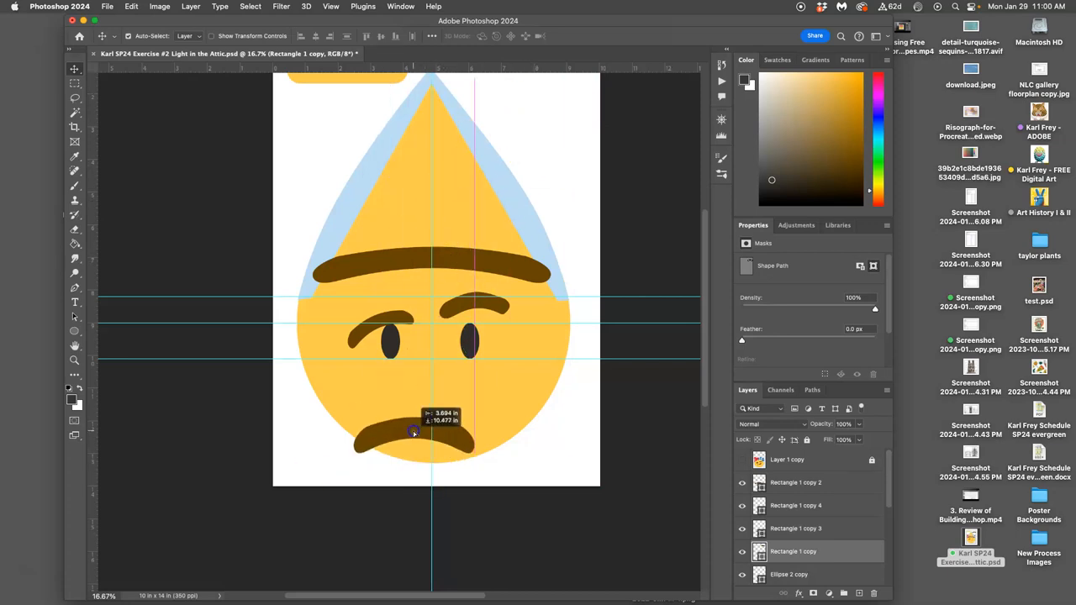
left_click_drag(414, 434, 450, 400)
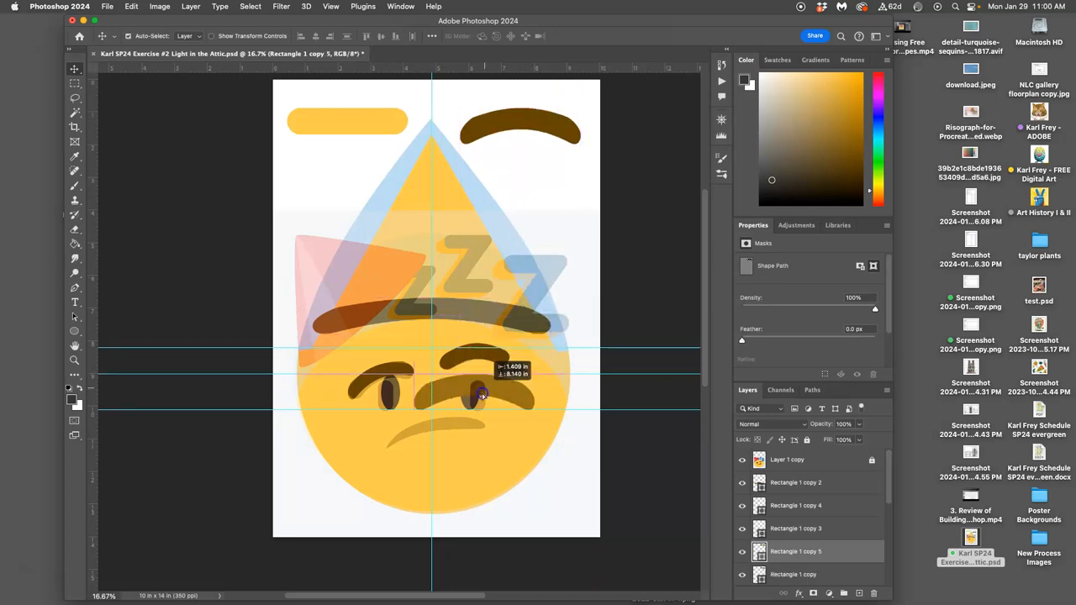
Warp the mouth bar so its left end bends down into a crooked frown curve
left_click_drag(484, 390, 463, 454)
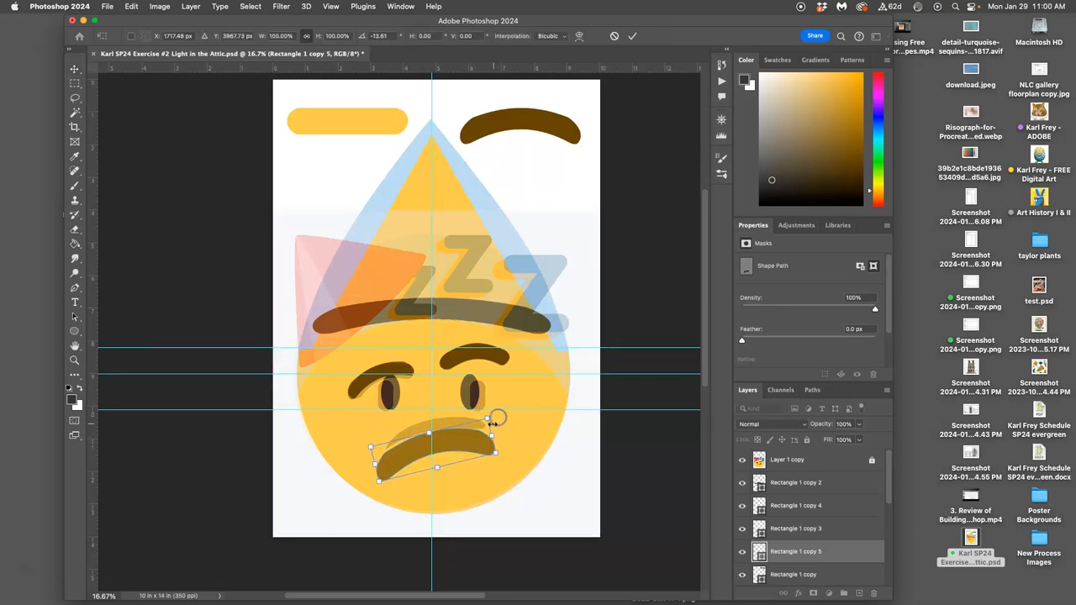
right_click(437, 421)
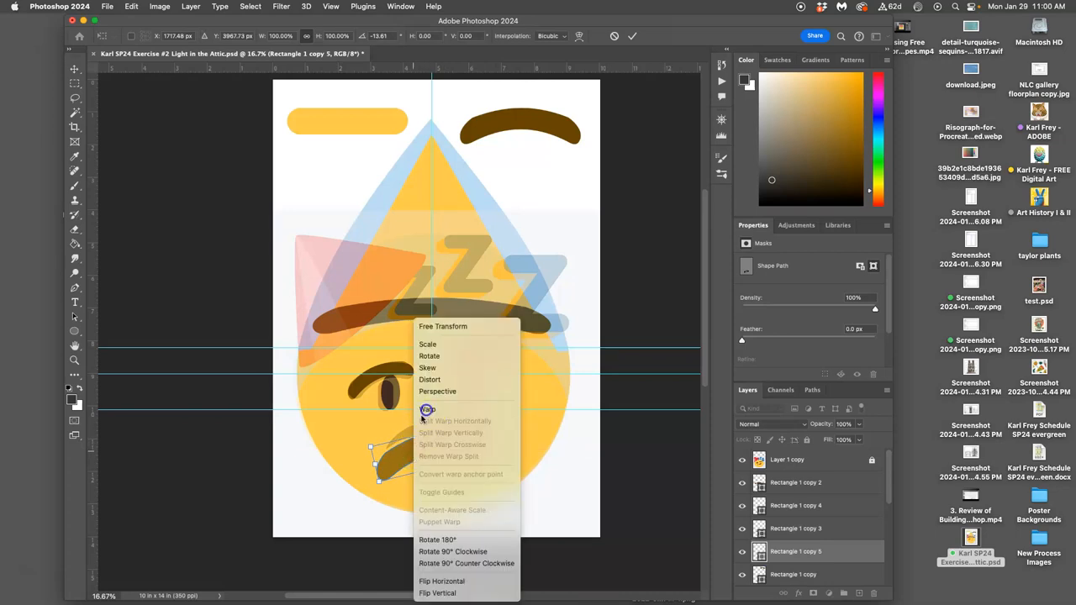
left_click(427, 410)
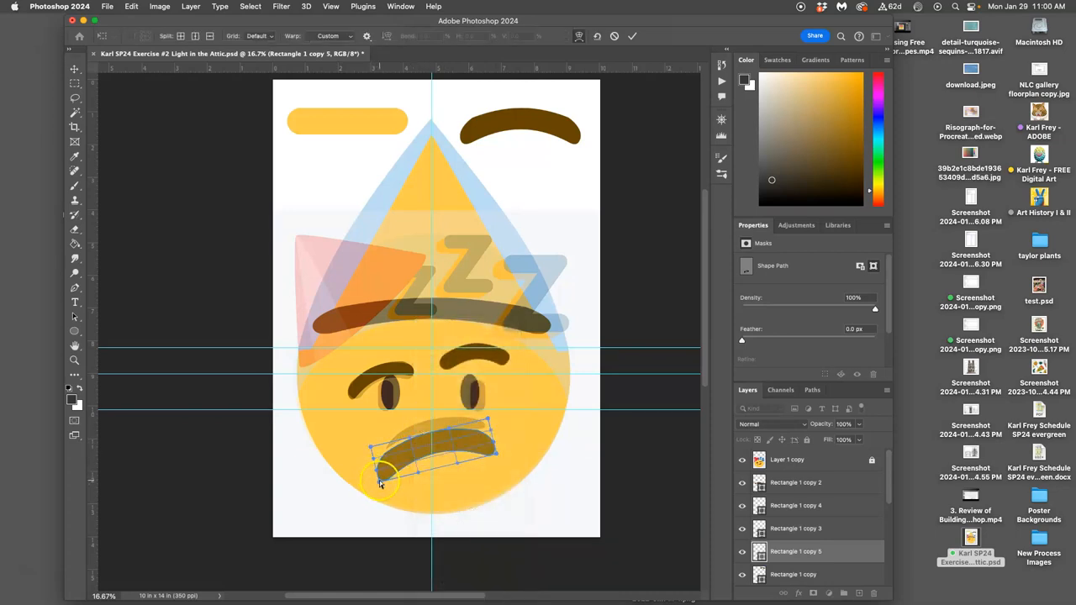
left_click_drag(383, 480, 347, 498)
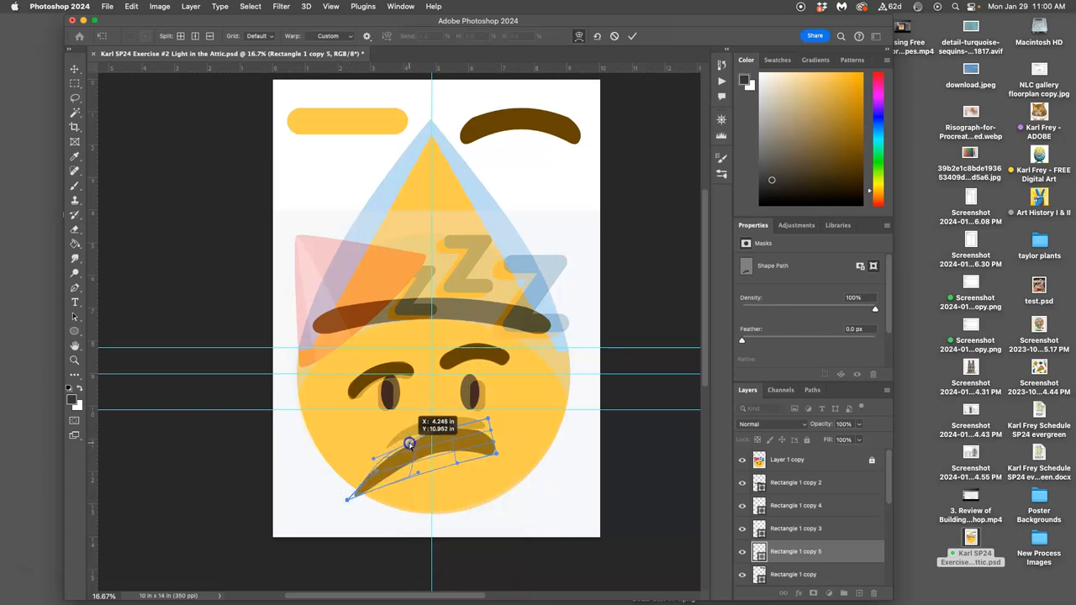
left_click_drag(410, 444, 385, 458)
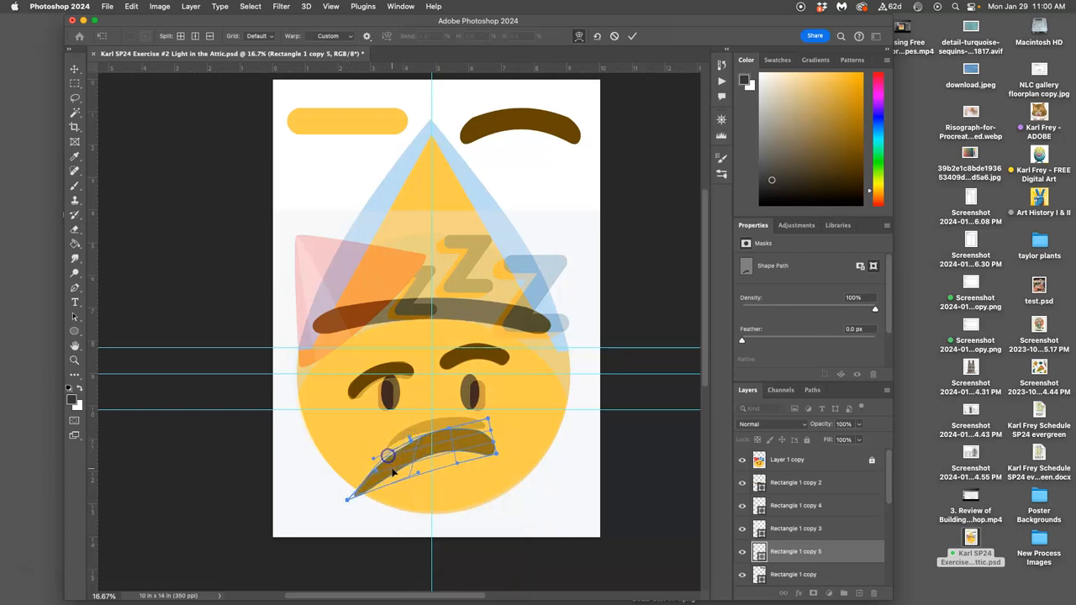
left_click_drag(387, 457, 378, 472)
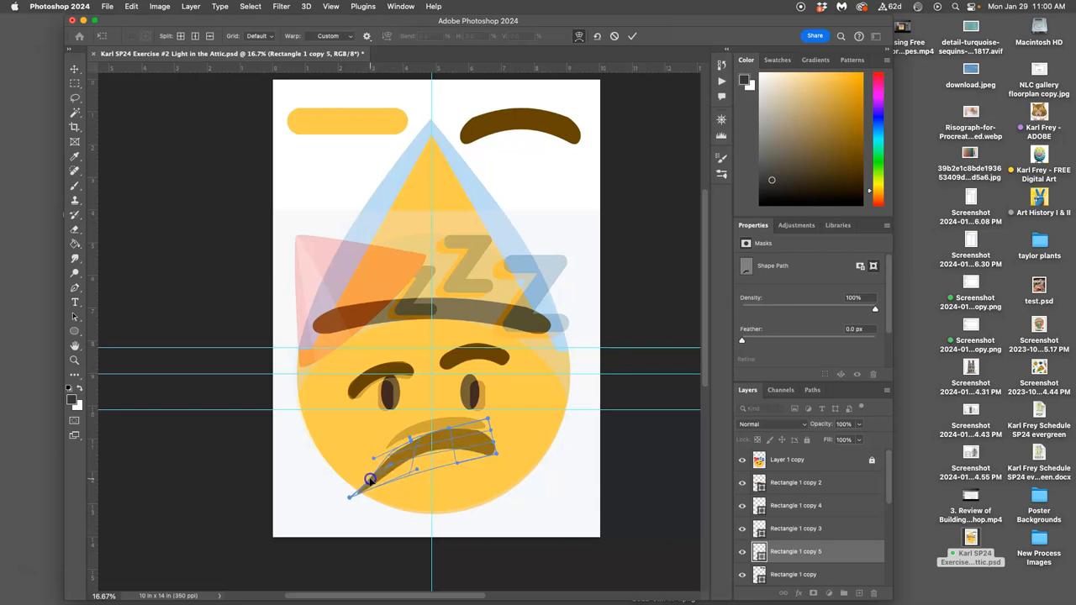
left_click_drag(370, 480, 385, 467)
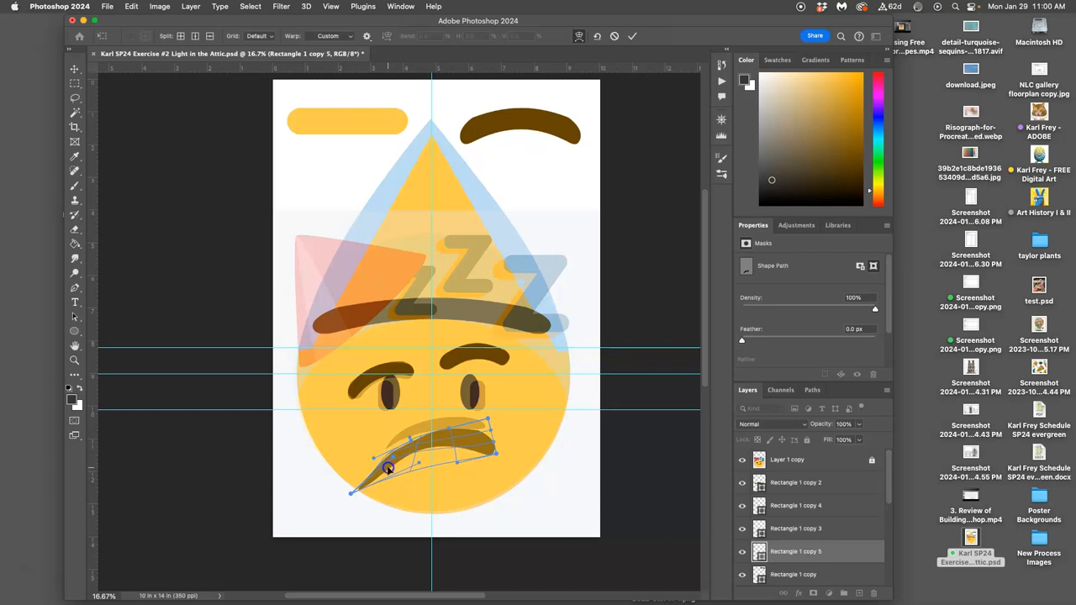
left_click_drag(387, 468, 357, 494)
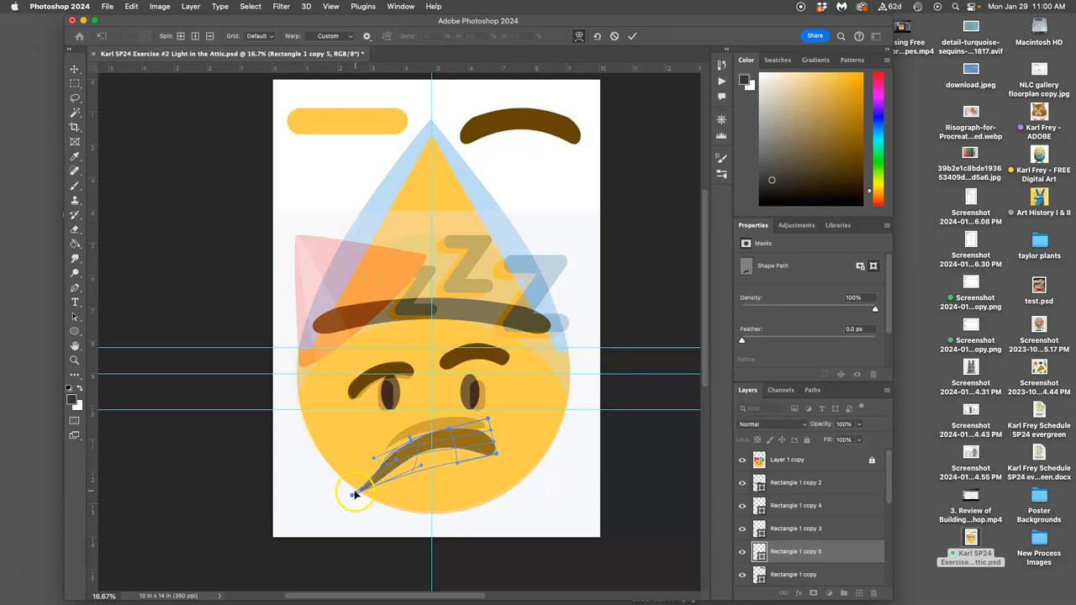
left_click_drag(356, 495, 390, 454)
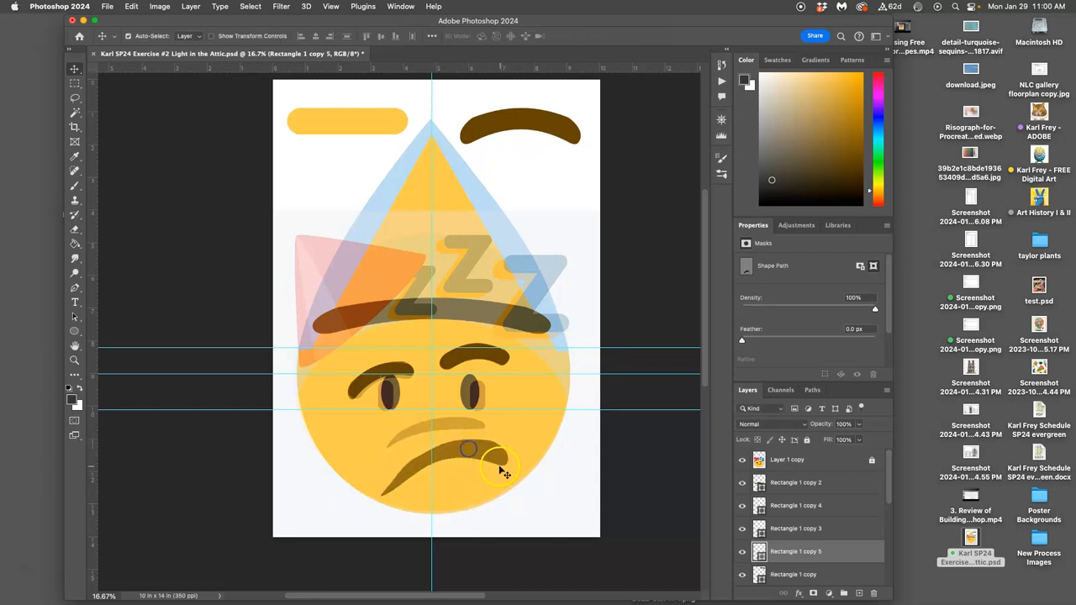
Warp the mouth again to reshape its right end
right_click(501, 467)
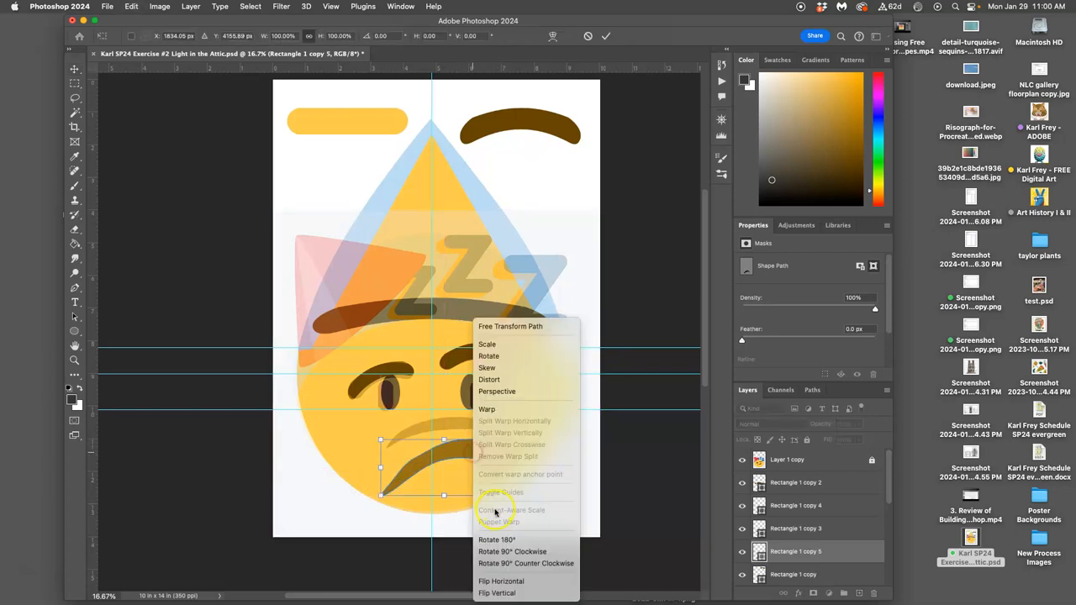
left_click(486, 410)
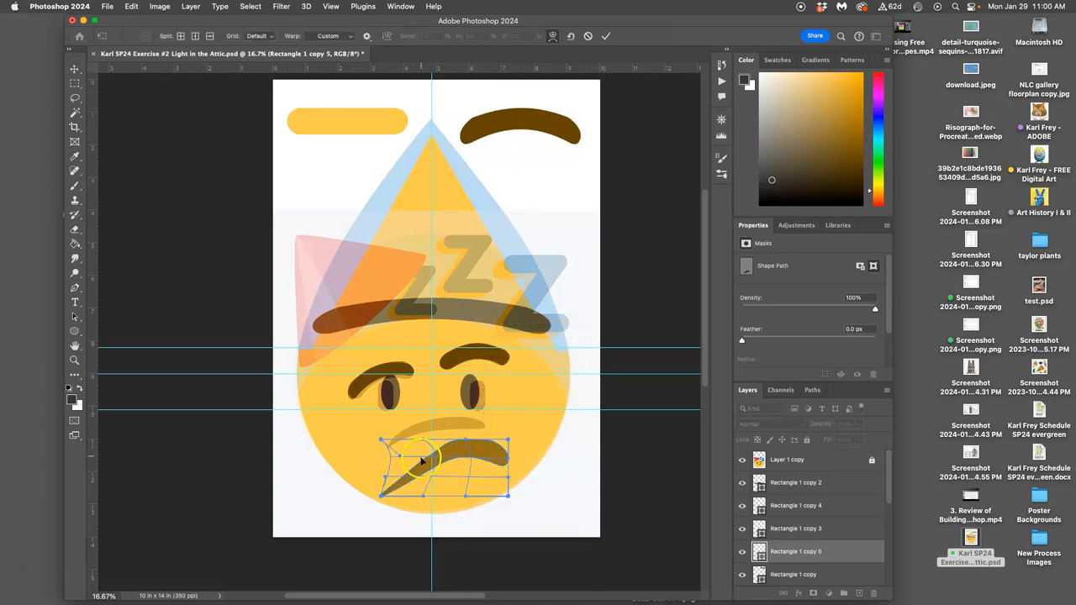
left_click_drag(417, 457, 395, 487)
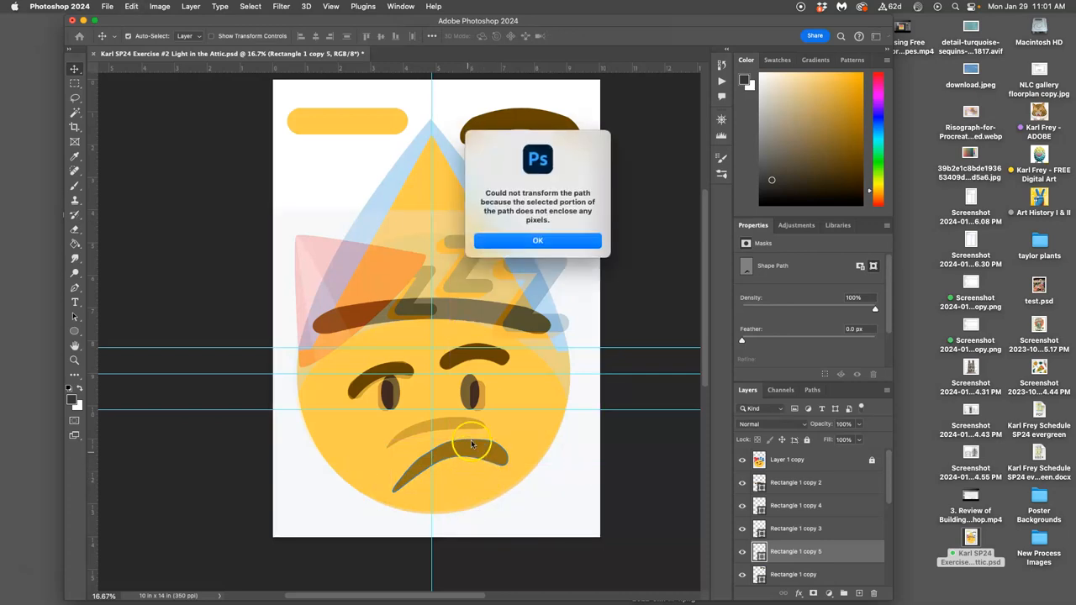
Warp the copied brown bar into a curve with its end pulled down into a frown
left_click(538, 240)
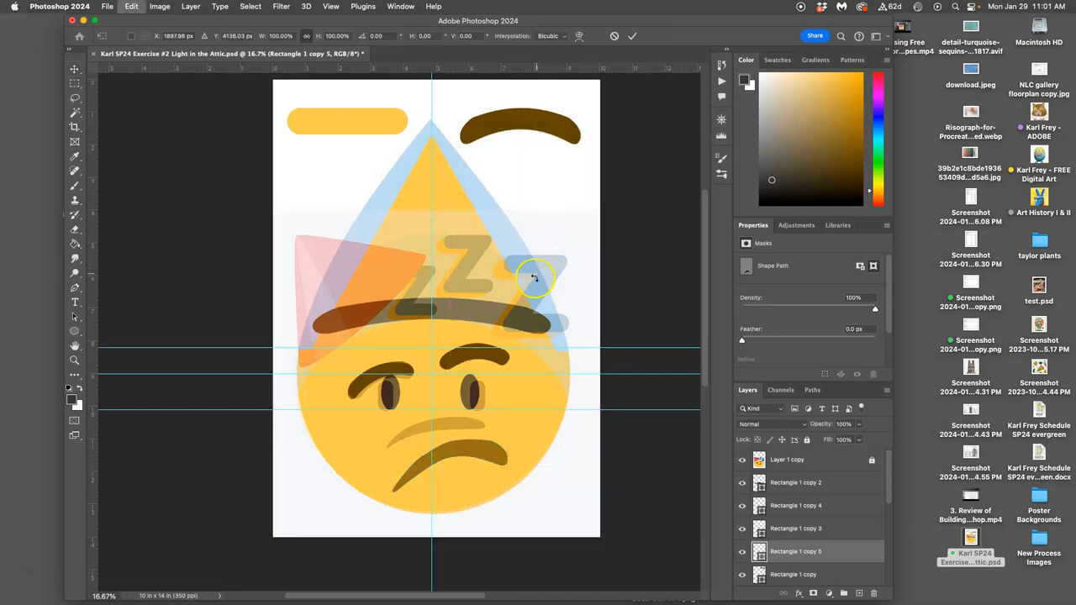
right_click(534, 277)
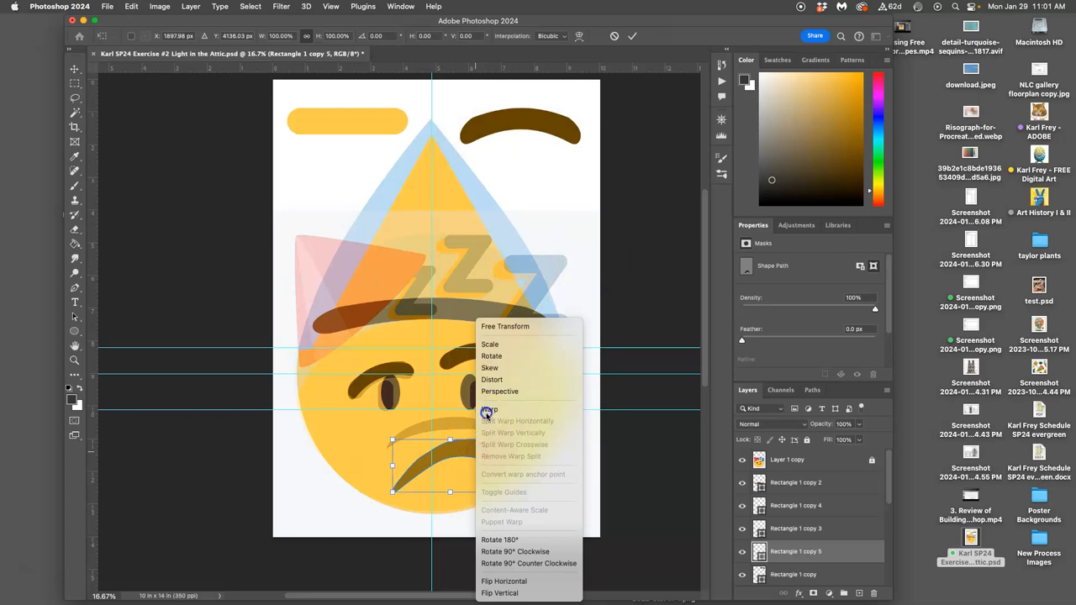
left_click(489, 410)
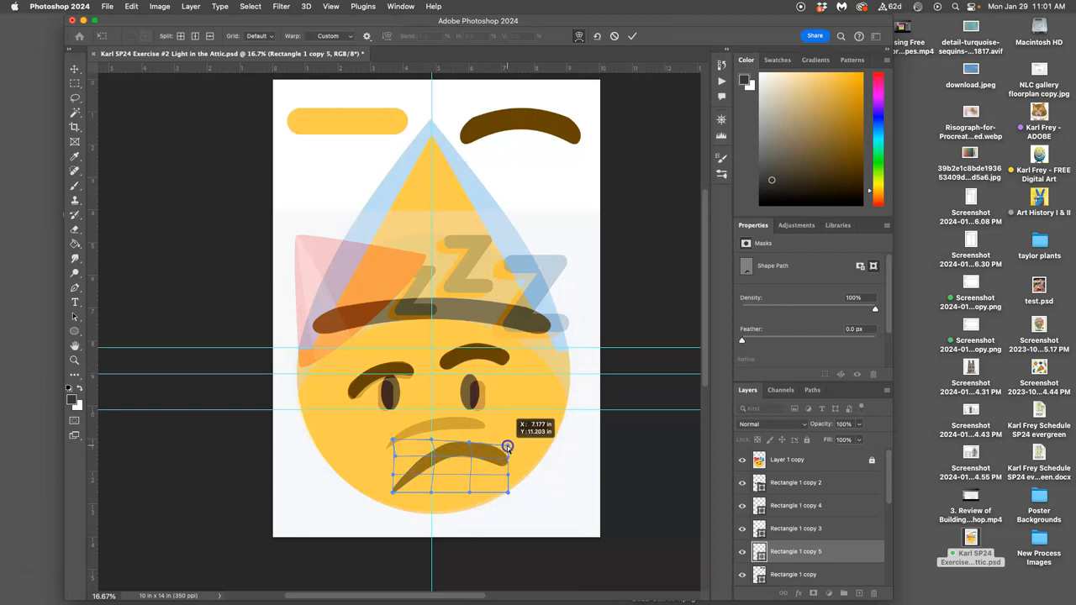
left_click_drag(508, 447, 502, 469)
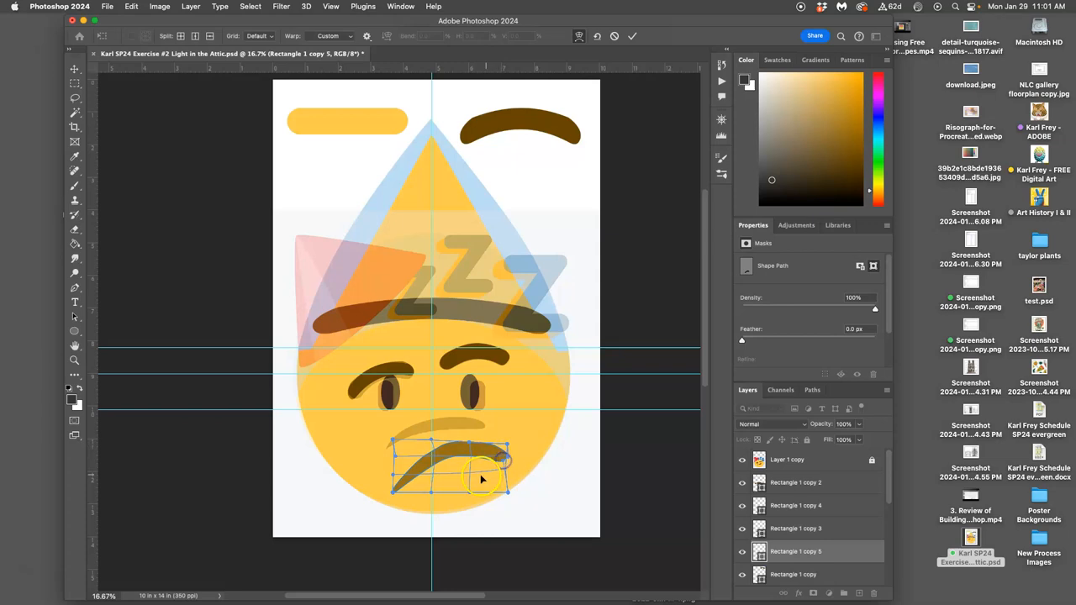
left_click_drag(484, 471, 439, 471)
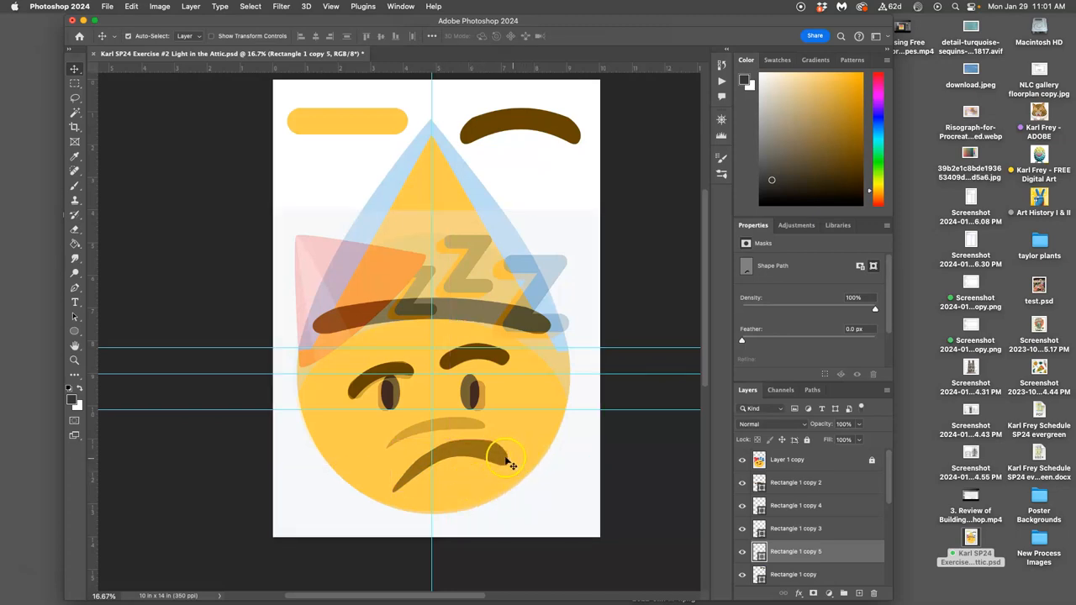
Tilt, widen and rotate the curved mouth to a slanted angle
left_click_drag(508, 463, 474, 430)
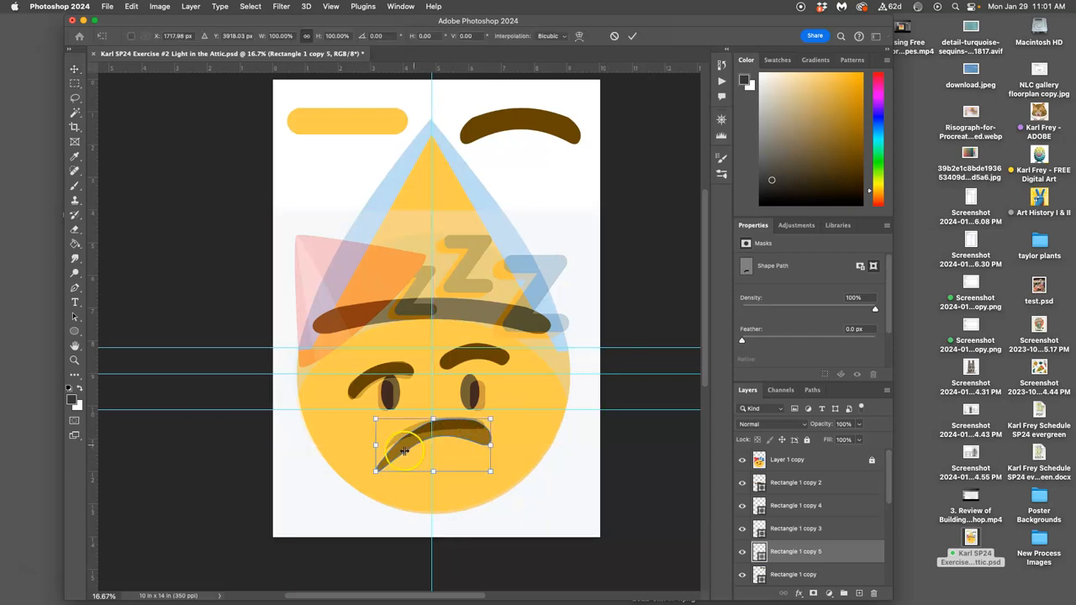
left_click_drag(376, 471, 380, 464)
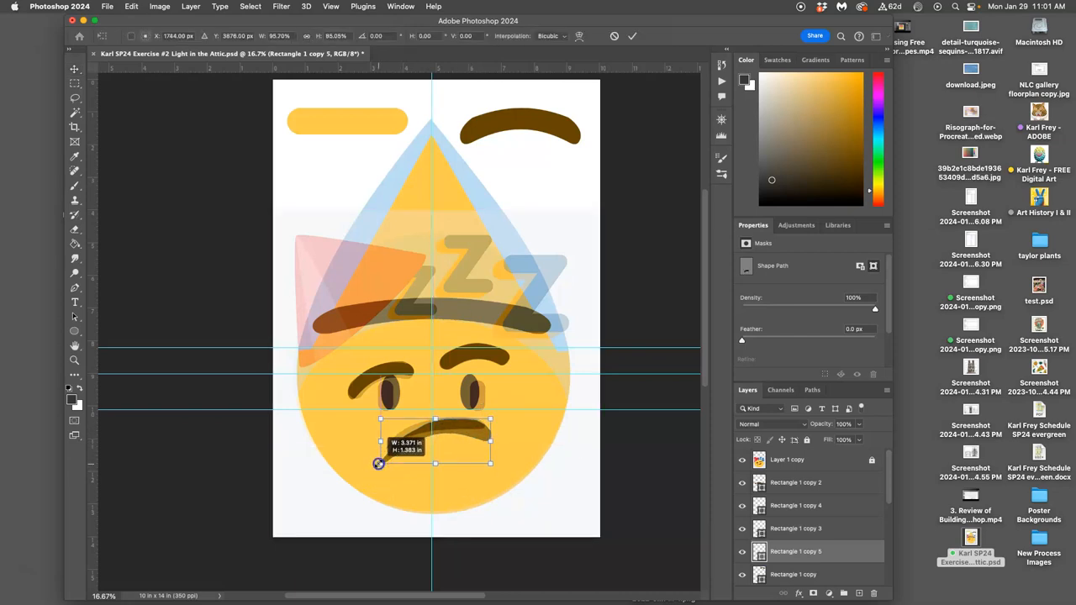
left_click_drag(378, 464, 390, 450)
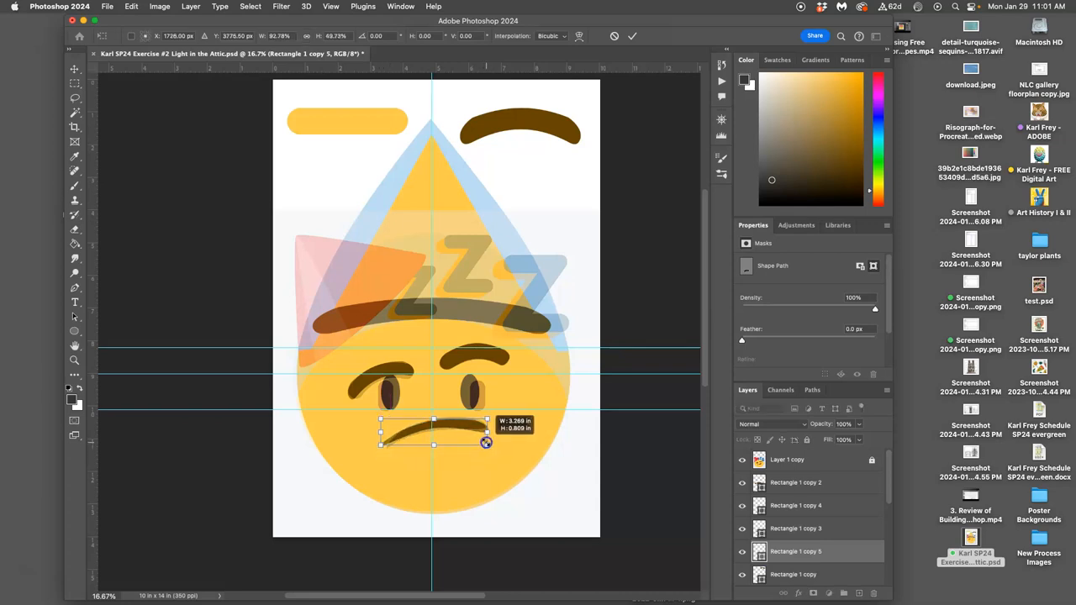
left_click_drag(486, 444, 479, 424)
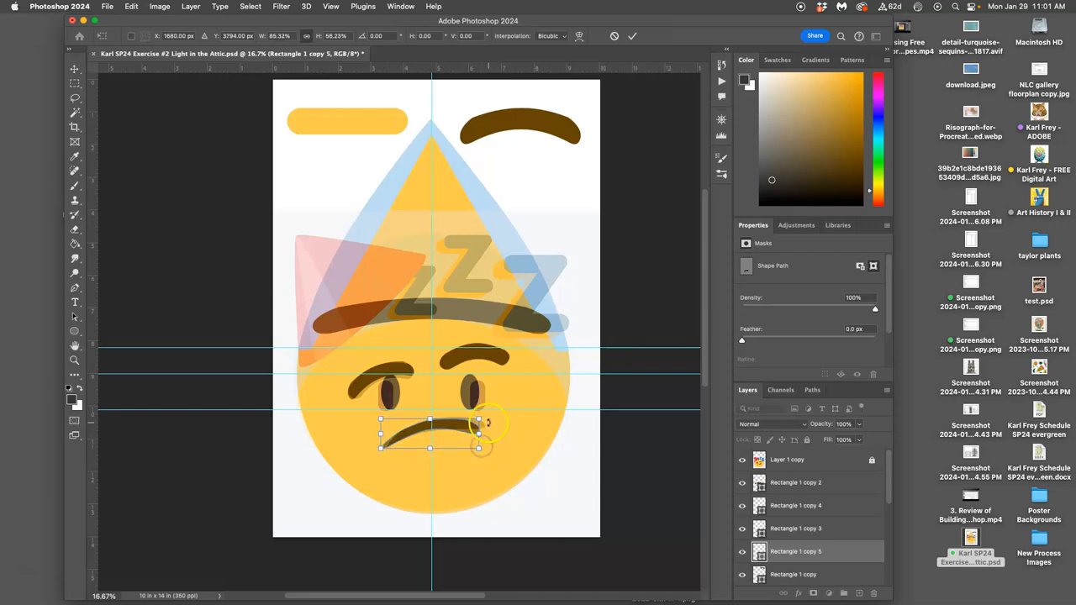
left_click_drag(479, 422, 458, 429)
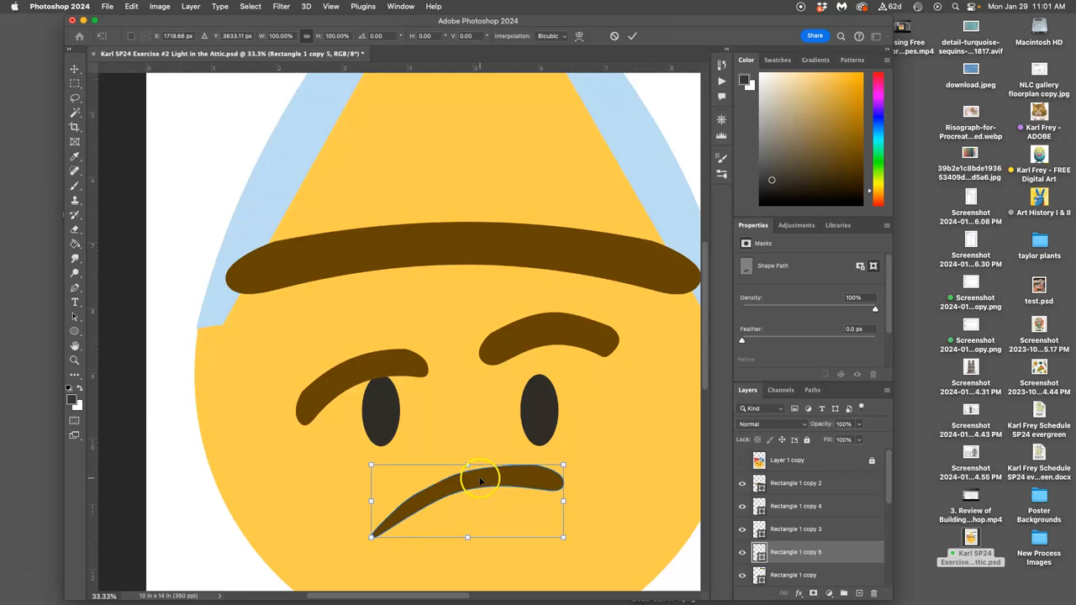
Warp the mouth once more so its left end dips downward smoothly
right_click(484, 479)
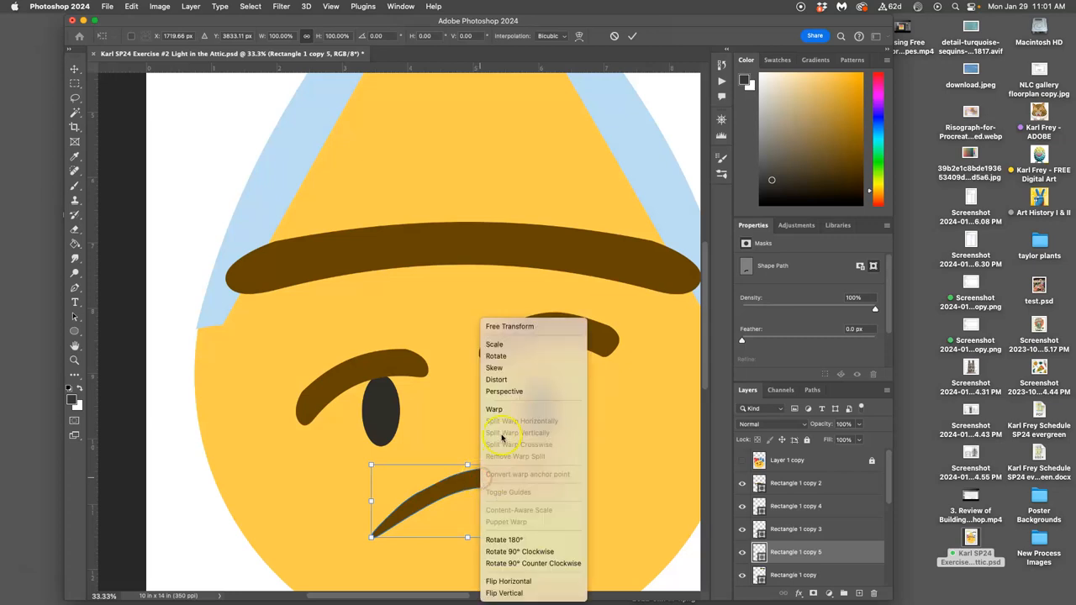
left_click(494, 409)
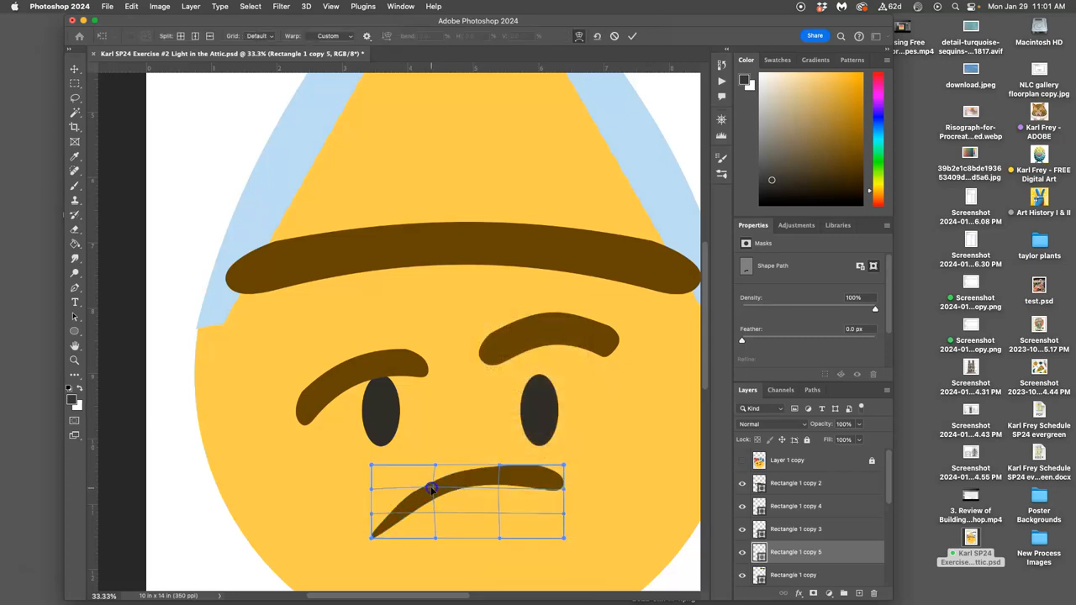
left_click_drag(430, 489, 400, 504)
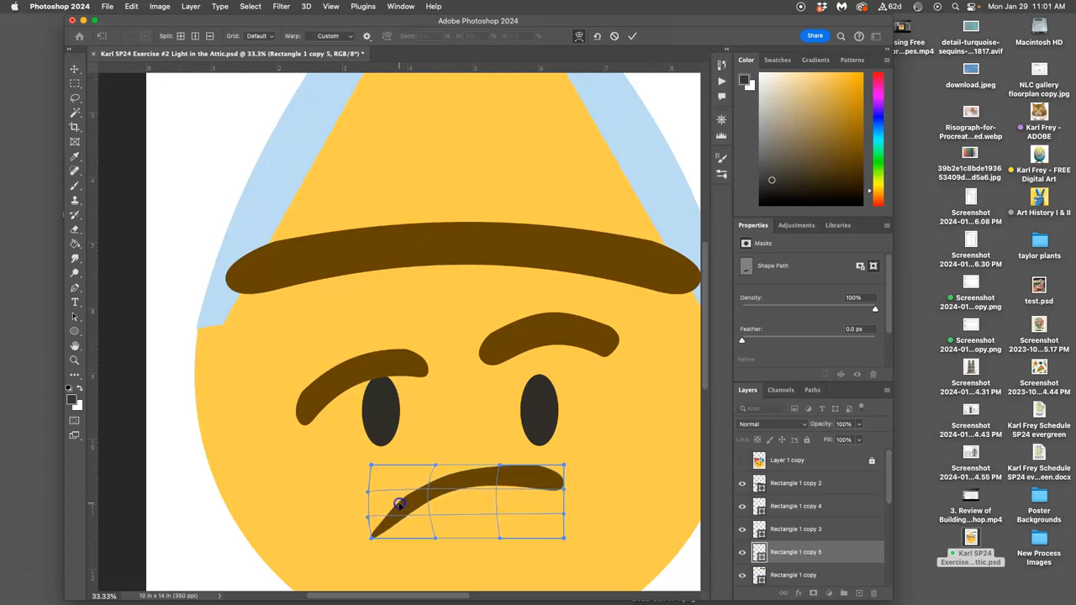
left_click_drag(400, 504, 467, 474)
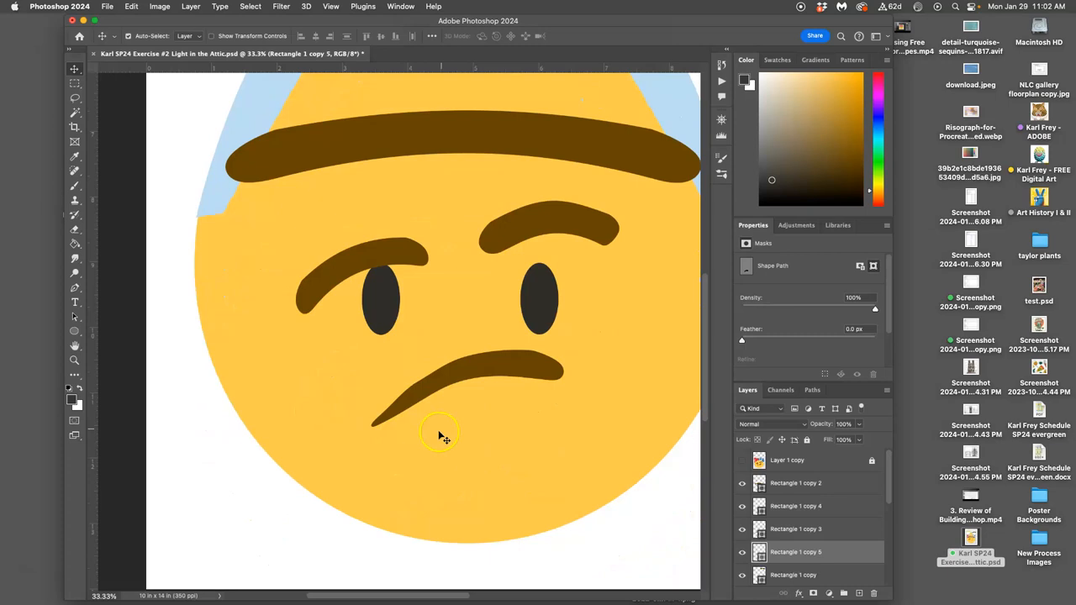
mouse_move(424, 345)
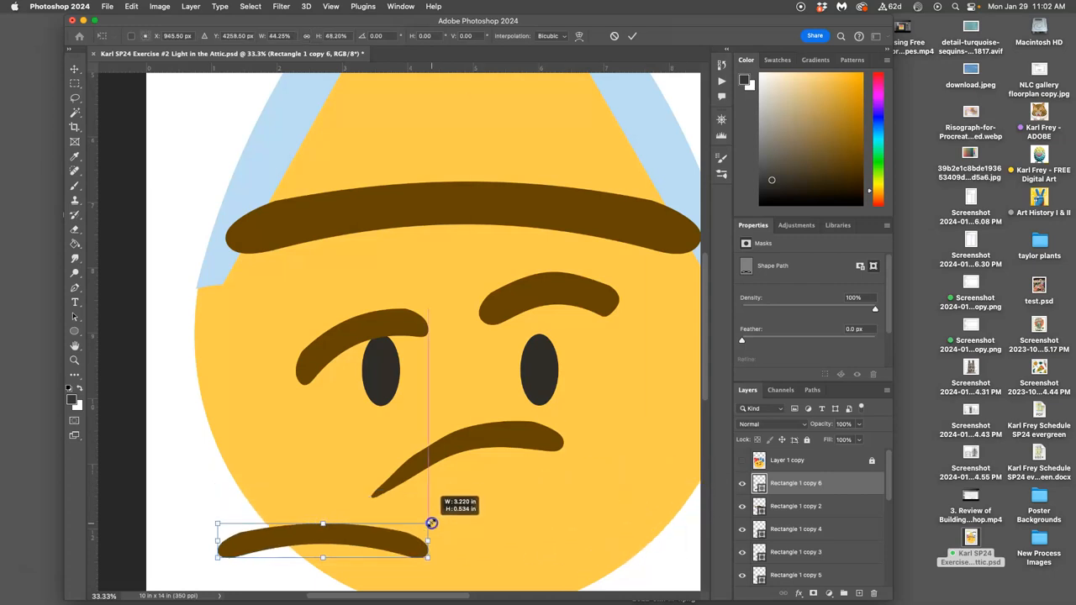
Shrink the new brown bar copy and warp it into an arch
left_click_drag(431, 523, 429, 516)
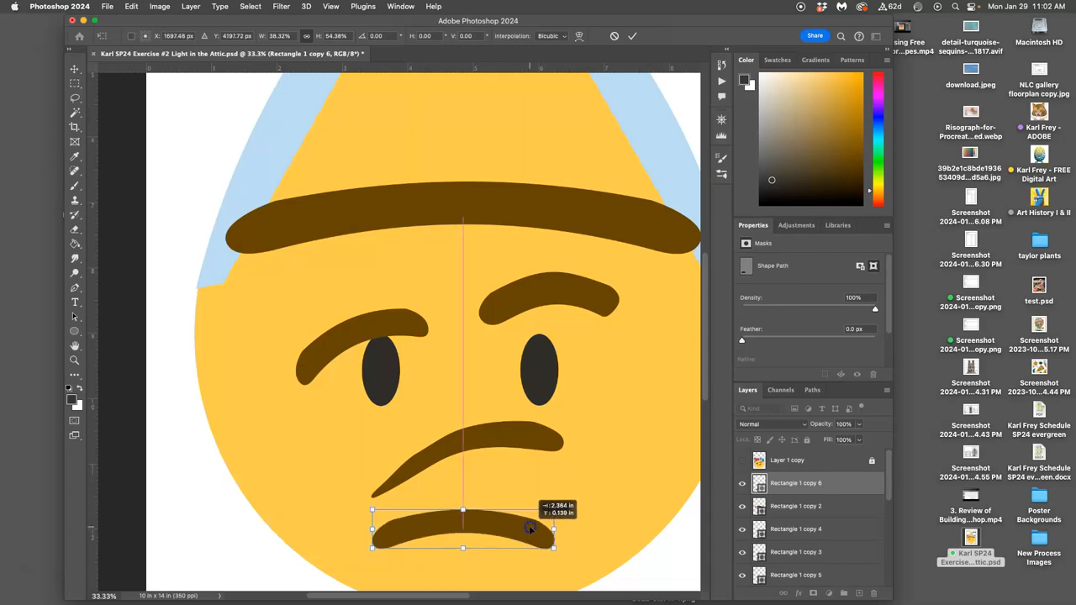
right_click(529, 528)
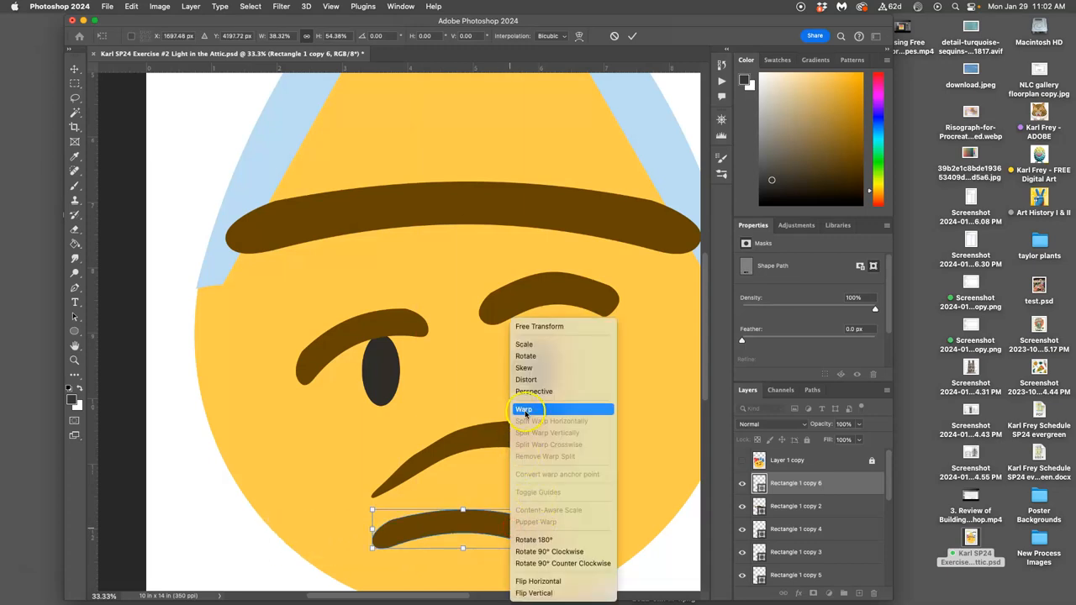
left_click(525, 410)
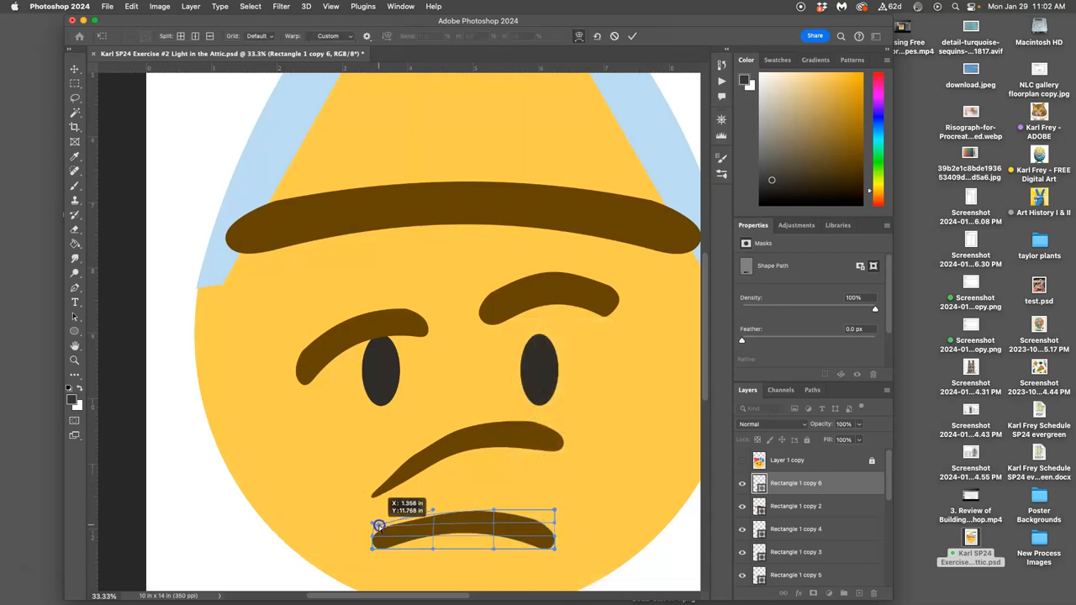
left_click_drag(379, 524, 412, 547)
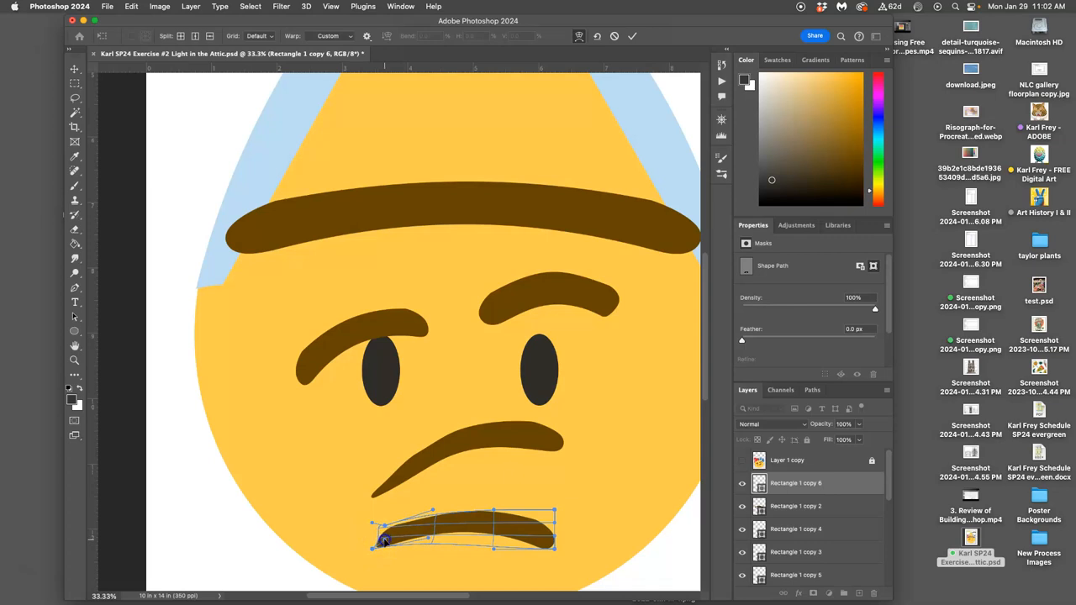
left_click_drag(378, 538, 400, 524)
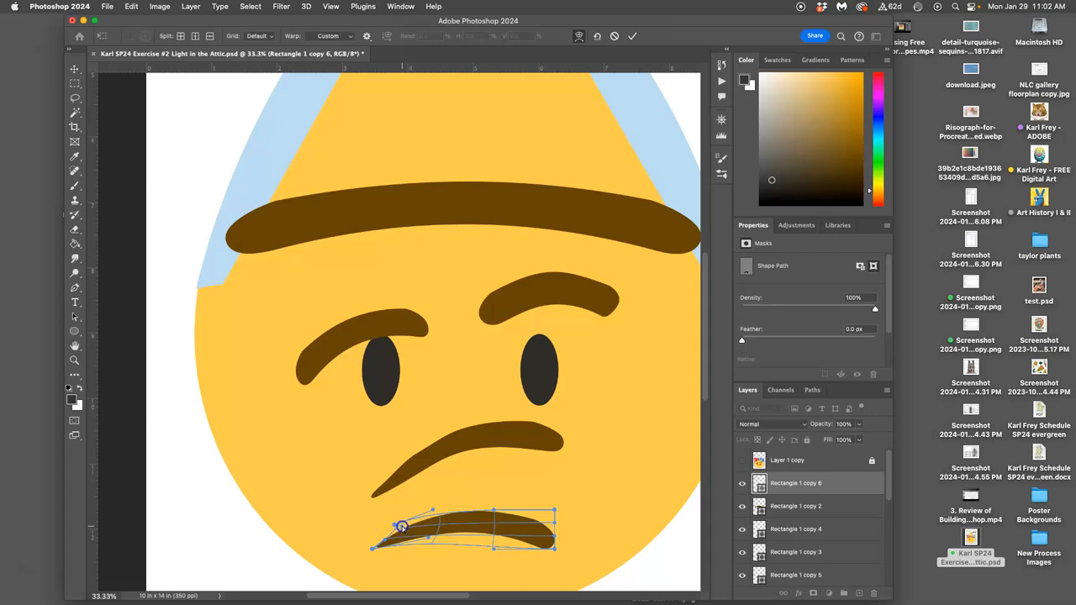
left_click_drag(404, 528, 440, 511)
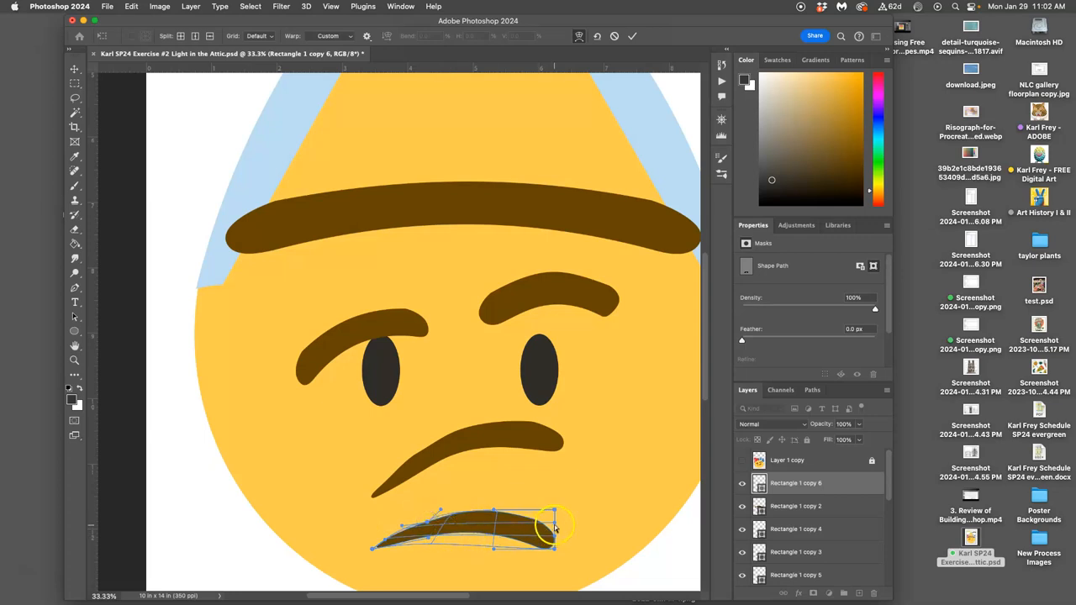
left_click_drag(555, 528, 558, 518)
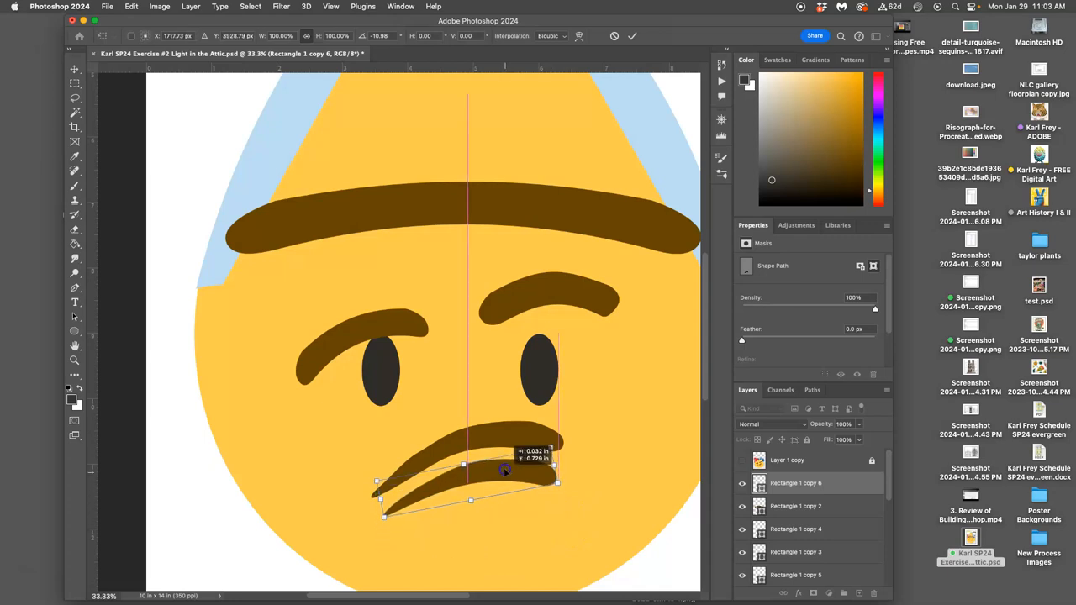
Move the arched bar up onto the mouth
left_click_drag(505, 469, 551, 444)
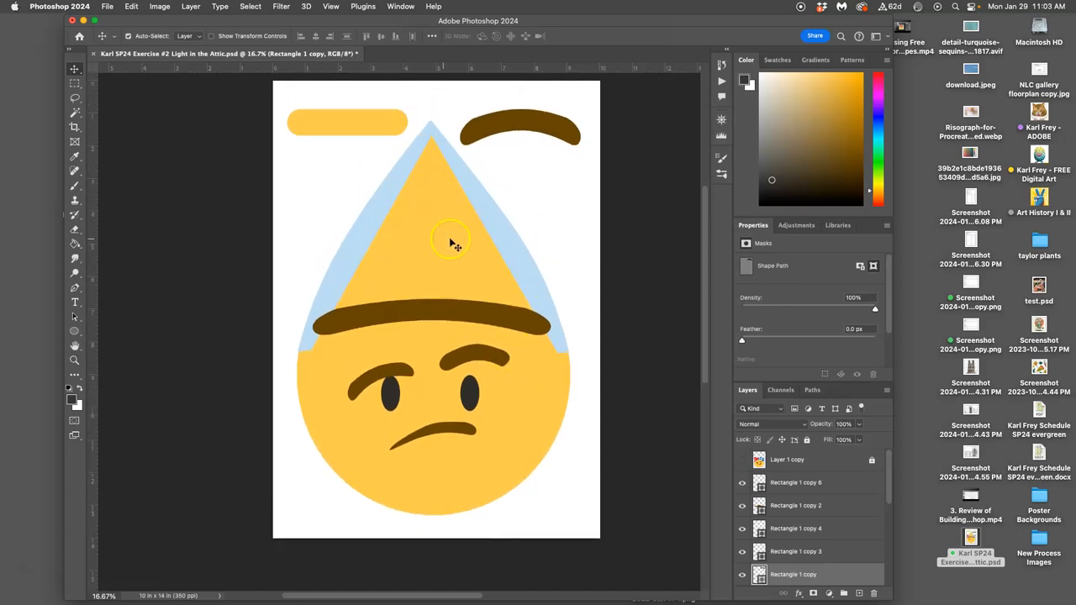
mouse_move(395, 294)
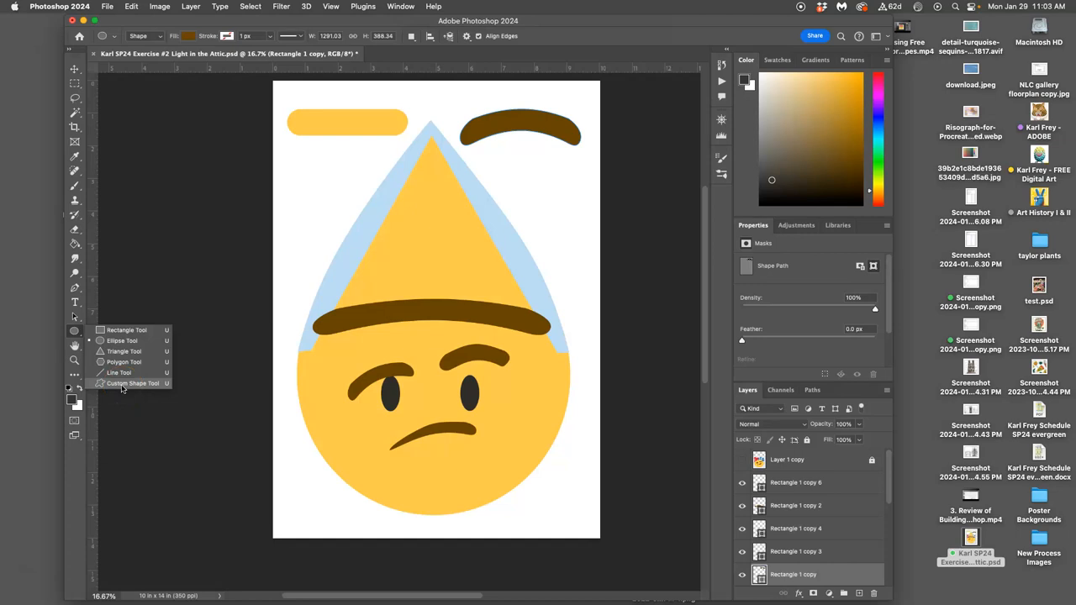
mouse_move(71, 286)
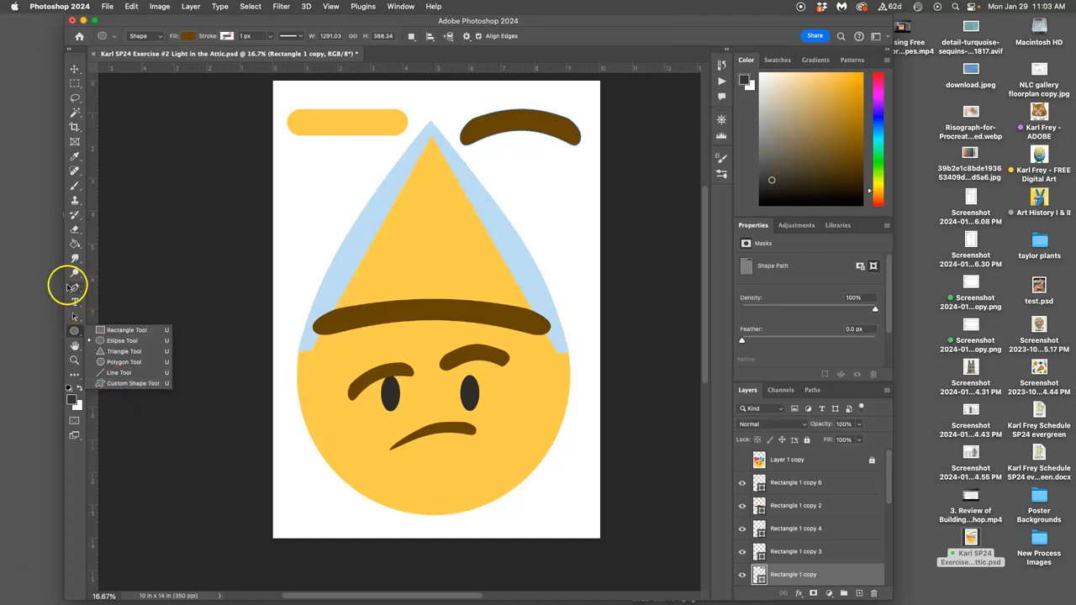
mouse_move(121, 383)
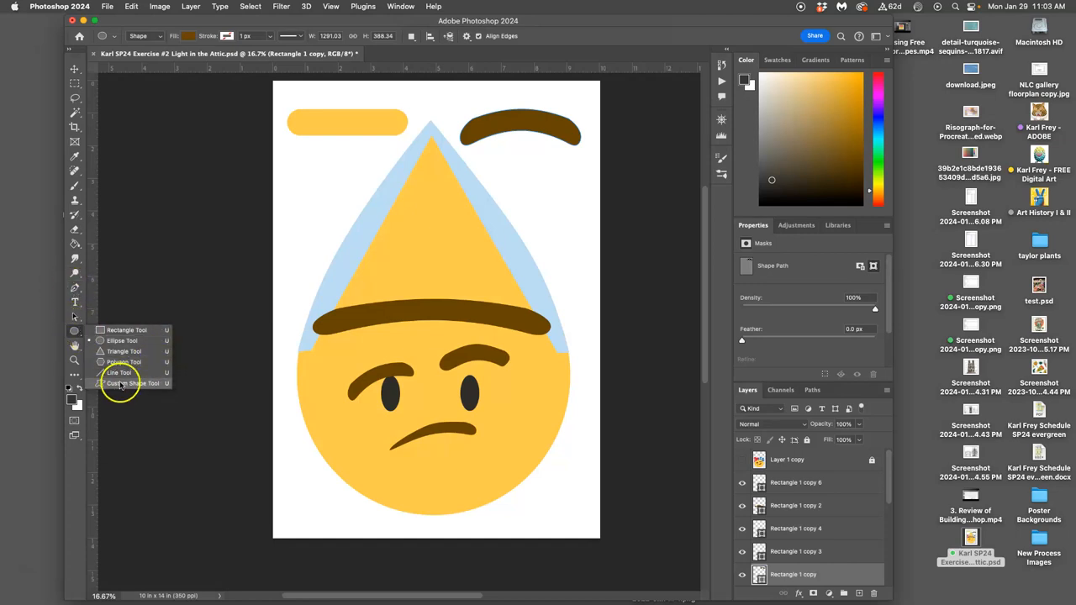
Choose the Custom Shape Tool from the shape tool flyout
left_click(134, 383)
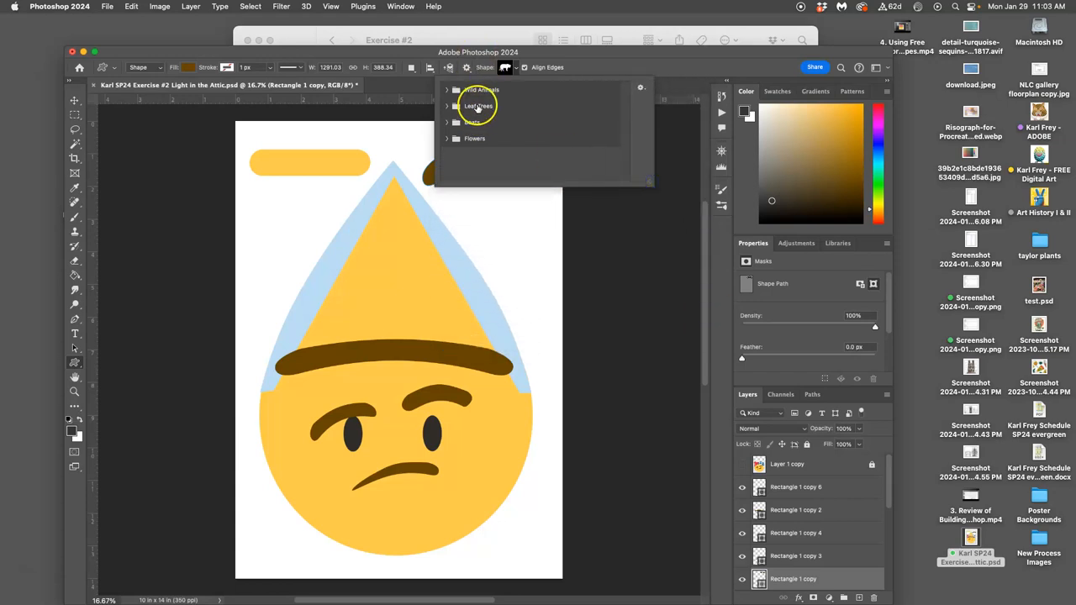
Browse the Wild Animals, Leaf Trees, Boats and Flowers shape sets for a suitable shape
left_click(454, 91)
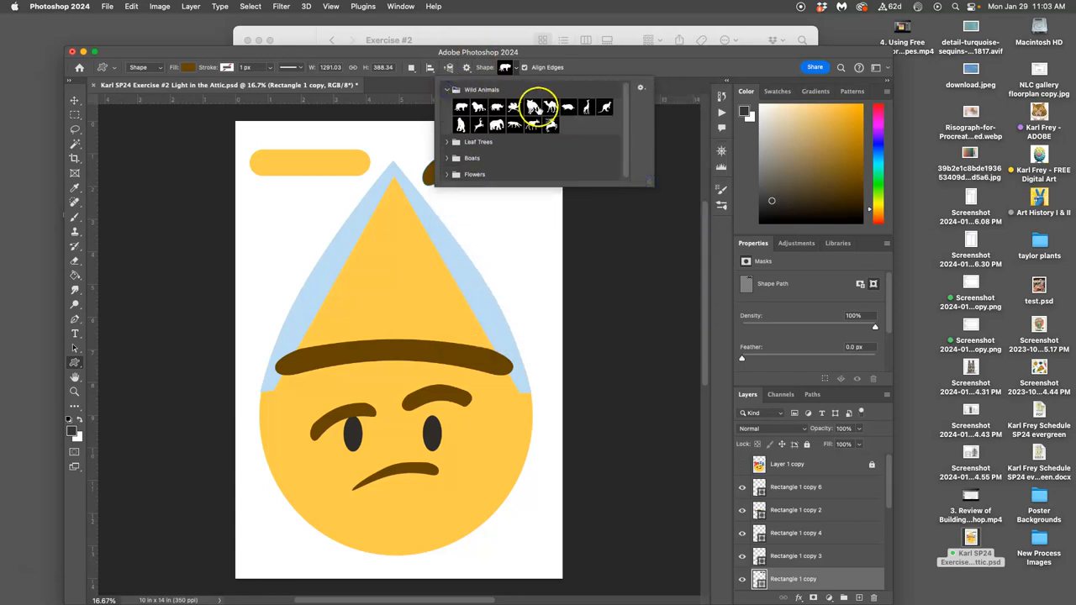
left_click(447, 91)
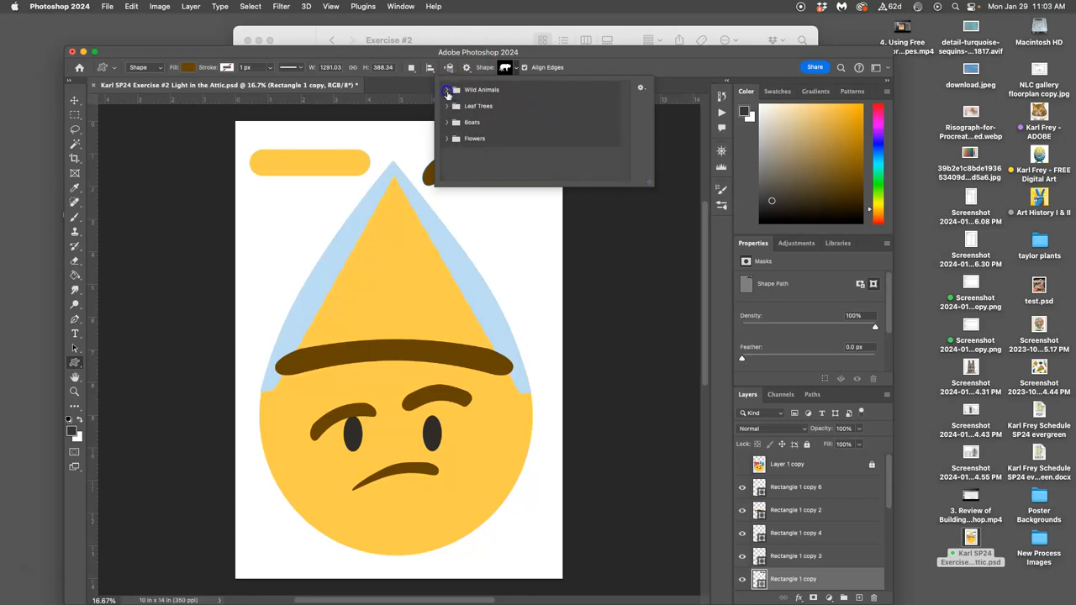
left_click(447, 104)
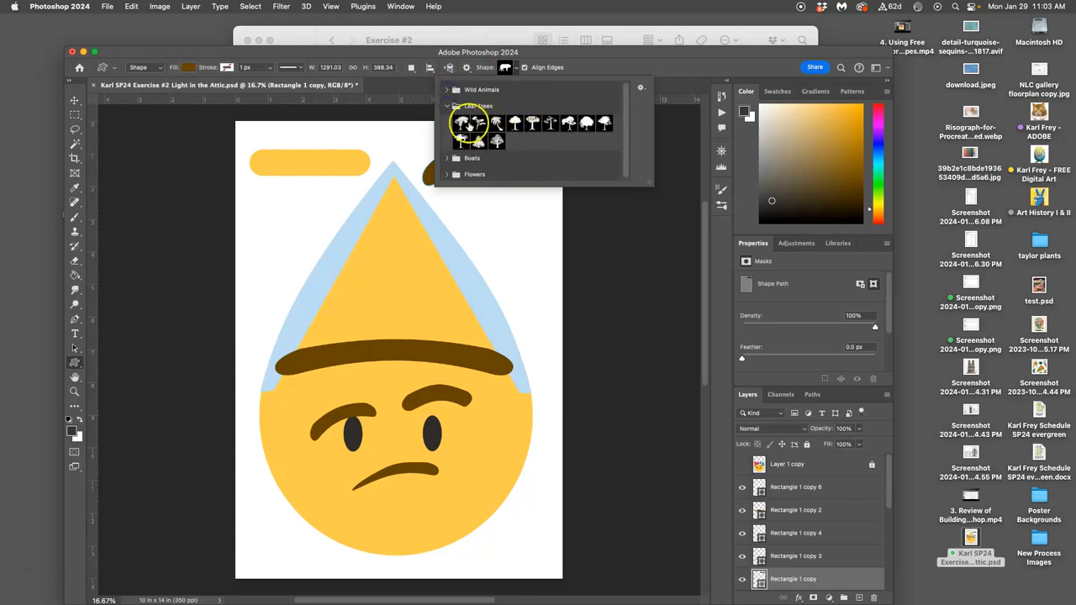
left_click(479, 106)
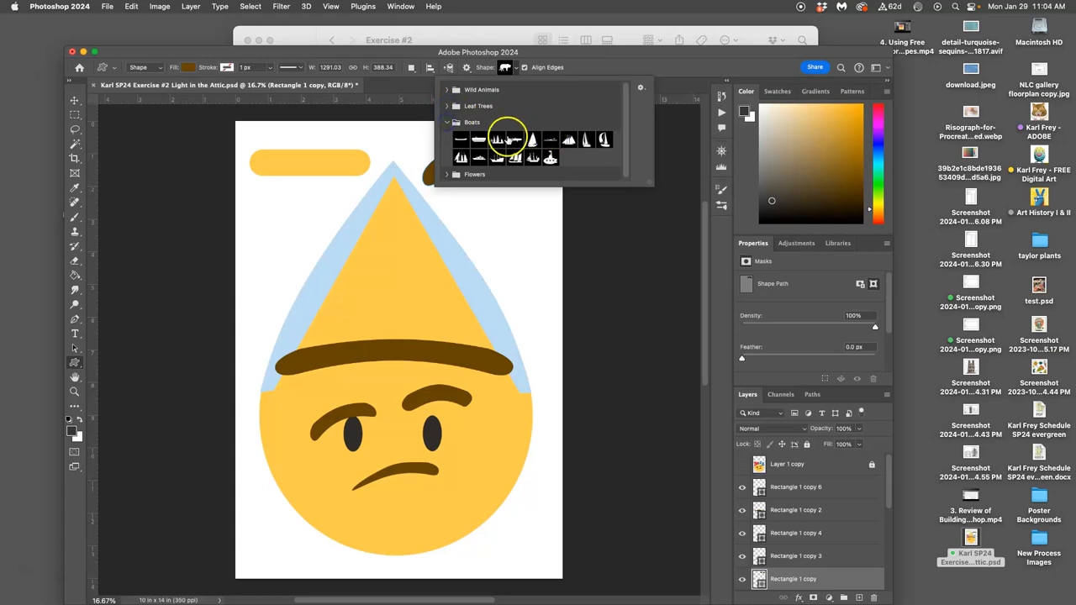
left_click(447, 121)
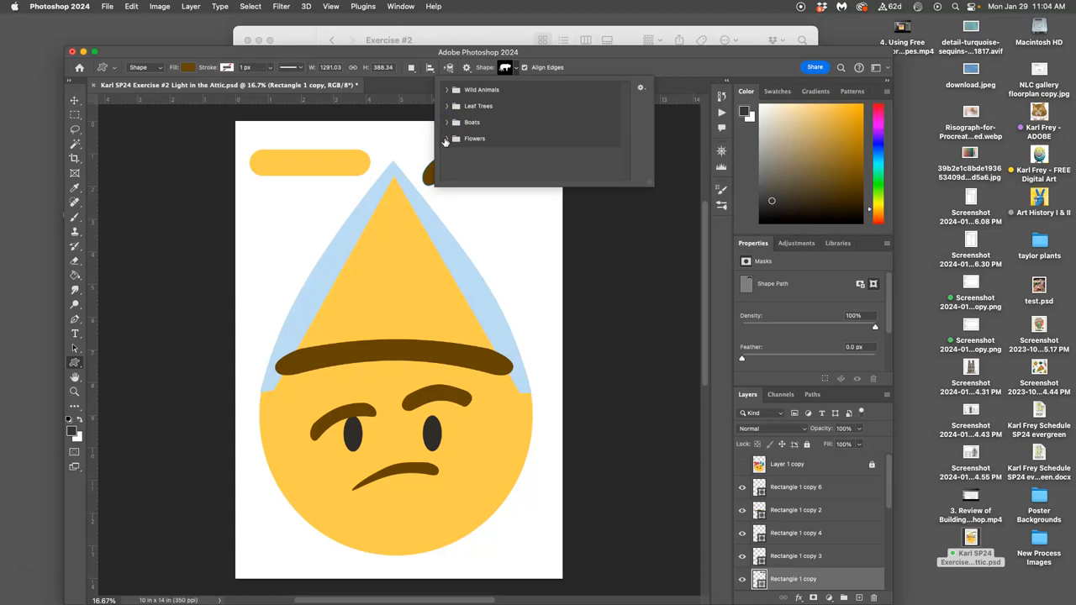
left_click(456, 138)
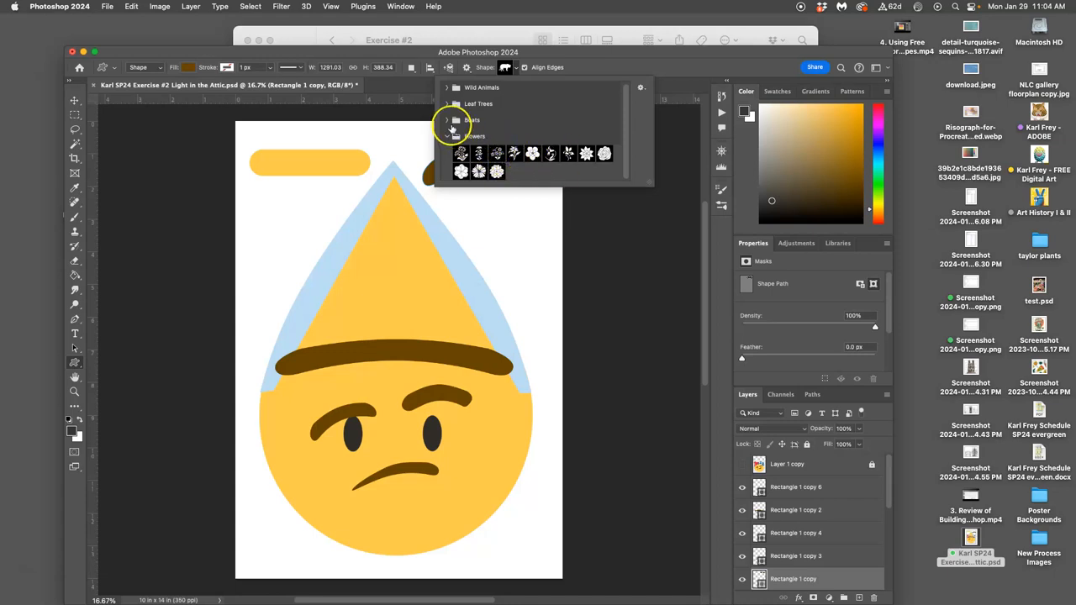
left_click(447, 121)
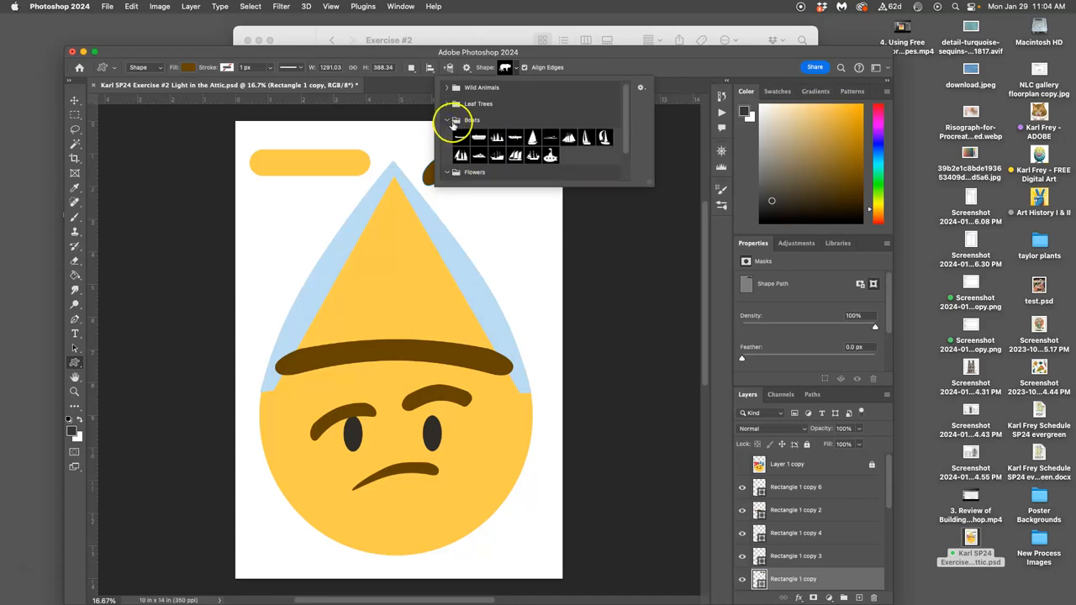
left_click(454, 104)
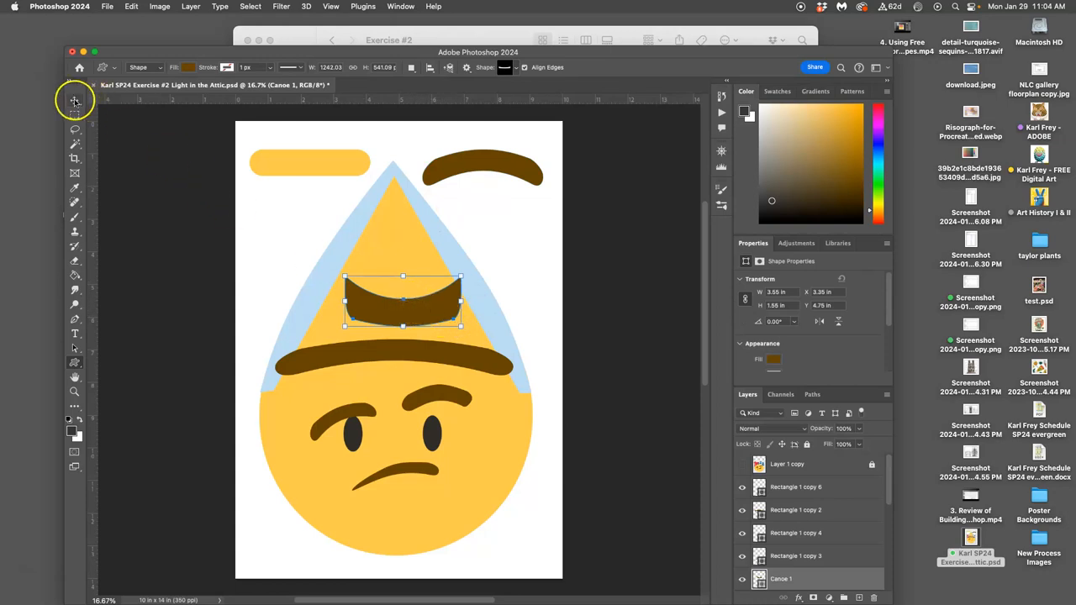
mouse_move(373, 230)
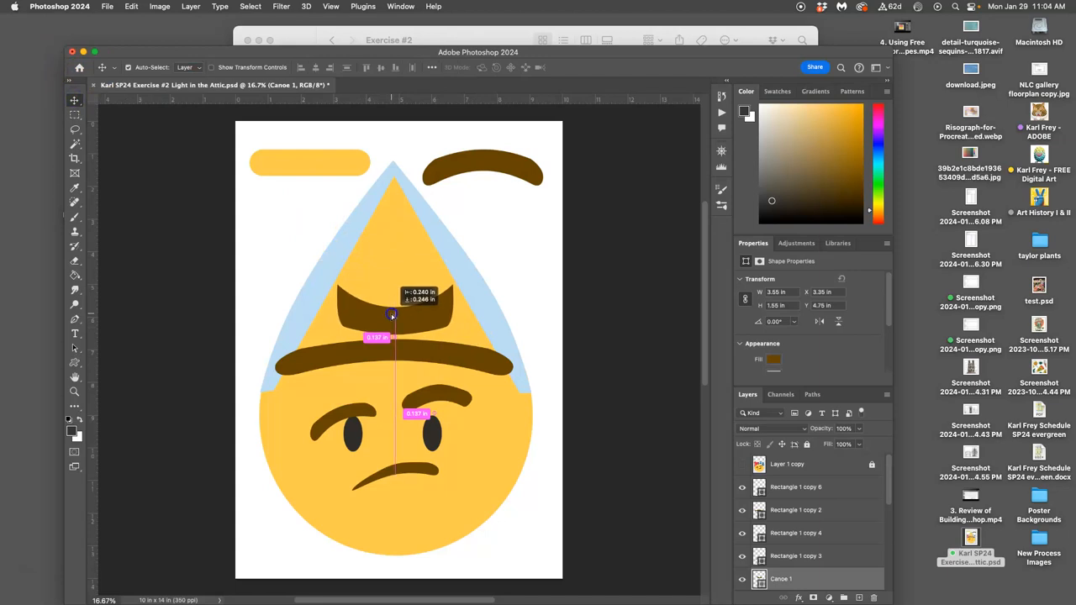
Move the Canoe 1 band up above the hat brim and stretch it wider
left_click_drag(390, 316, 396, 316)
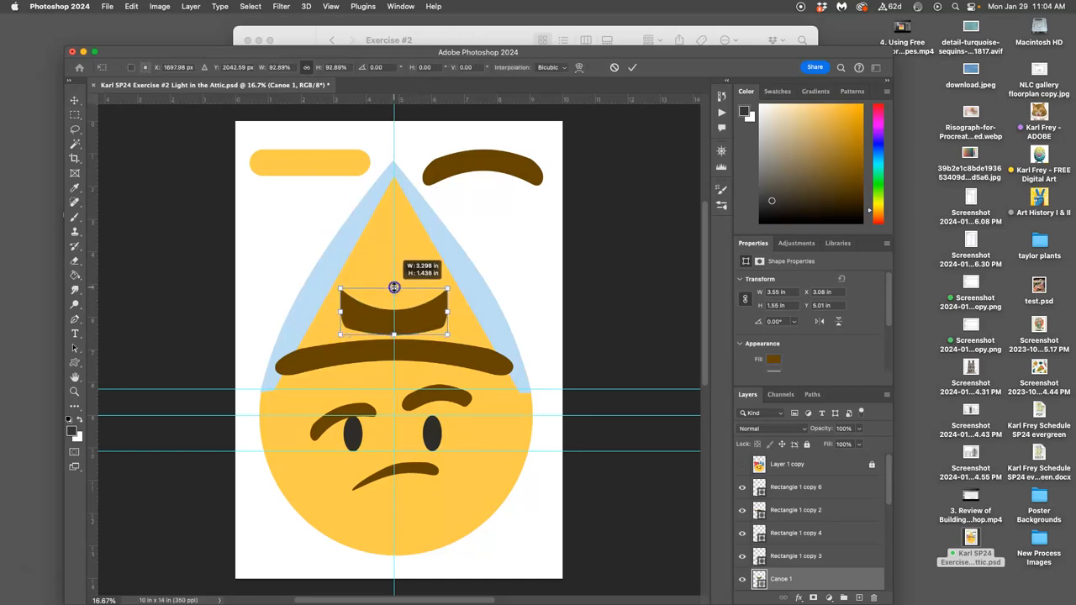
left_click_drag(393, 290, 394, 309)
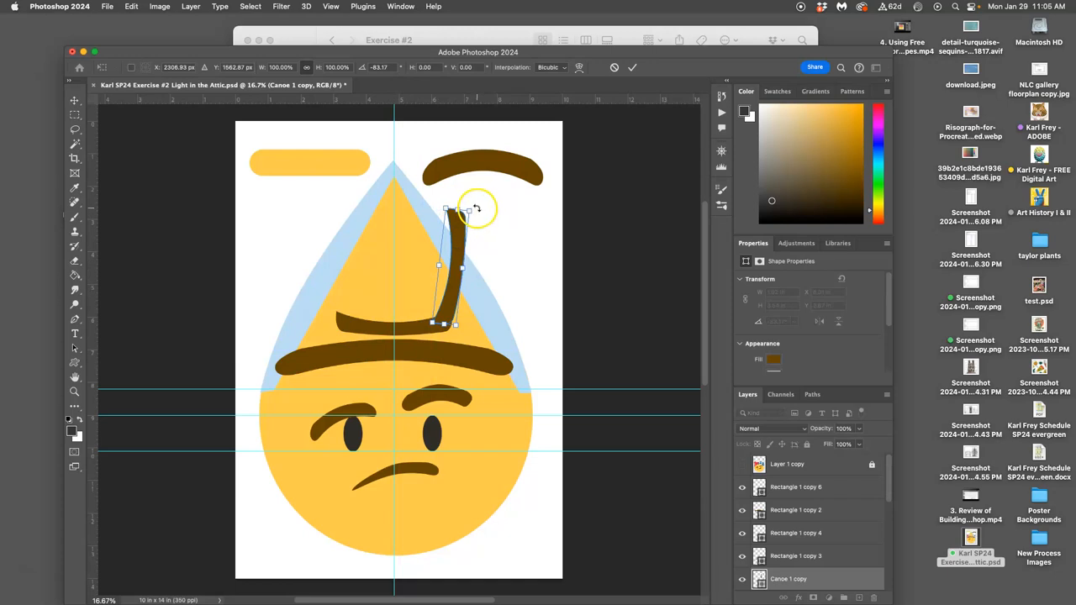
Rotate the copied band upright and adjust its length and angle
left_click_drag(474, 205, 472, 203)
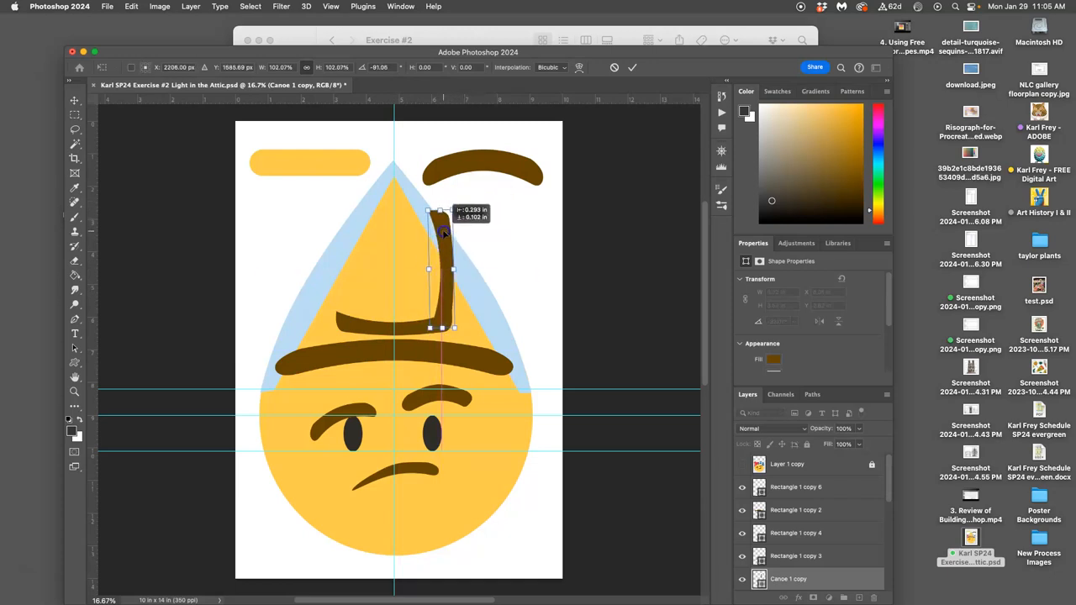
left_click_drag(444, 235, 440, 211)
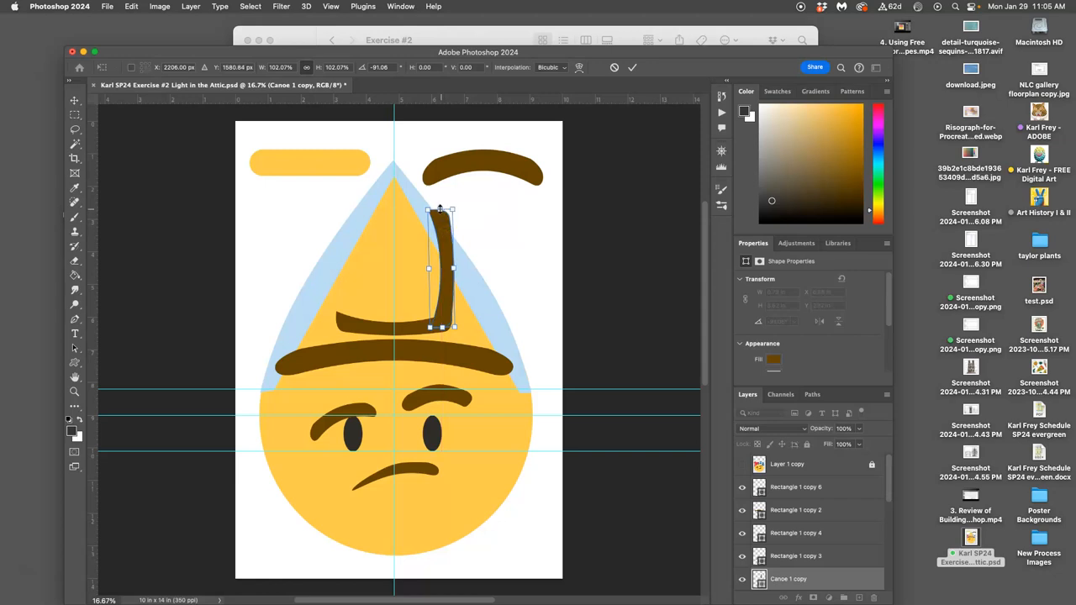
left_click_drag(440, 209, 441, 235)
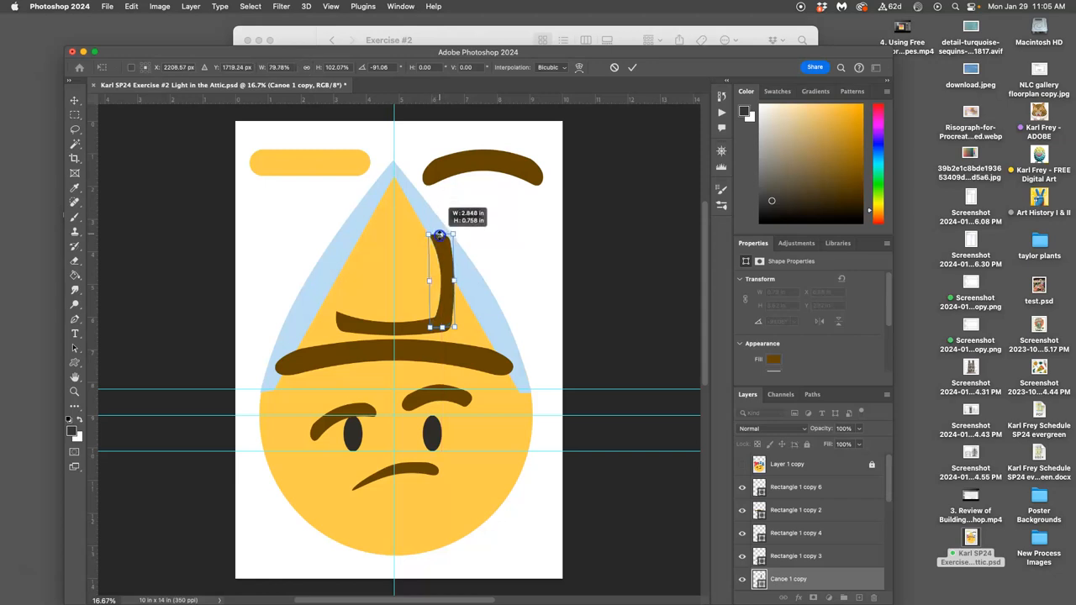
left_click_drag(440, 236, 434, 275)
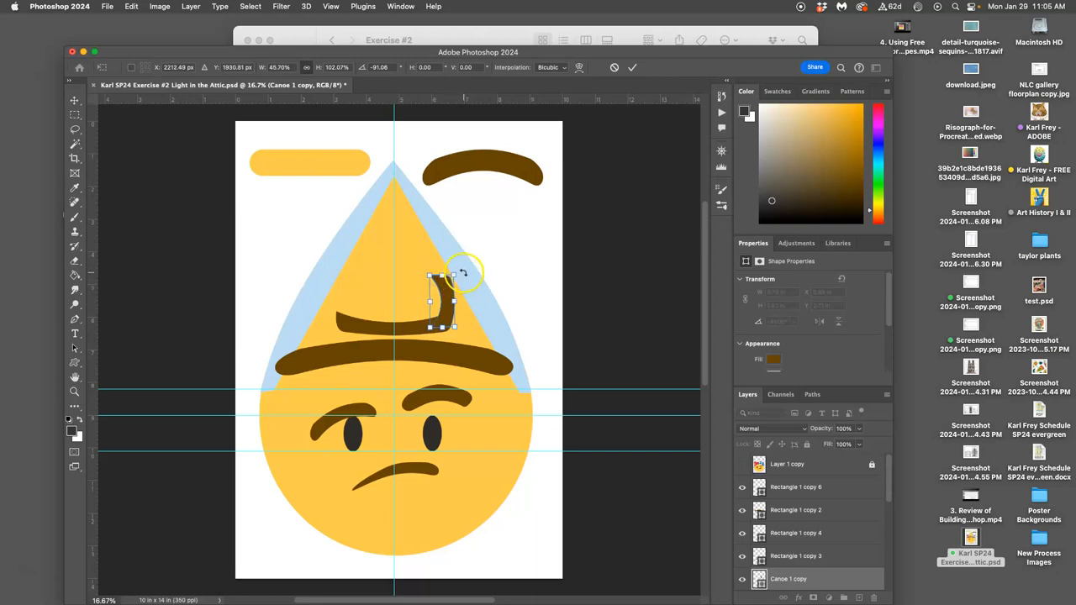
left_click_drag(461, 272, 437, 283)
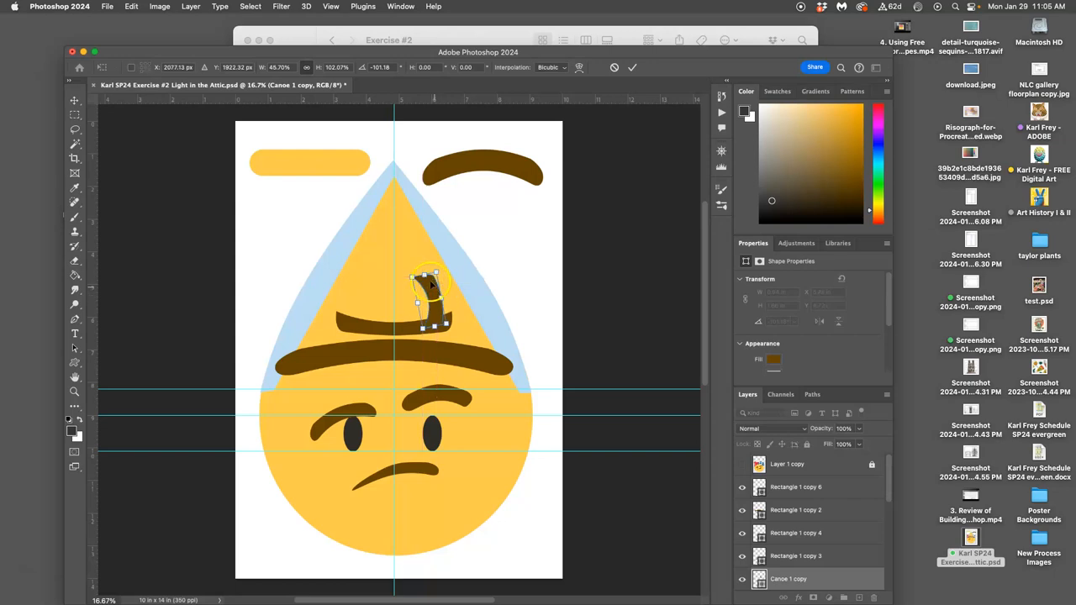
Place the upright piece as the frame's left side and adjust the bottom bar
left_click_drag(437, 269, 412, 252)
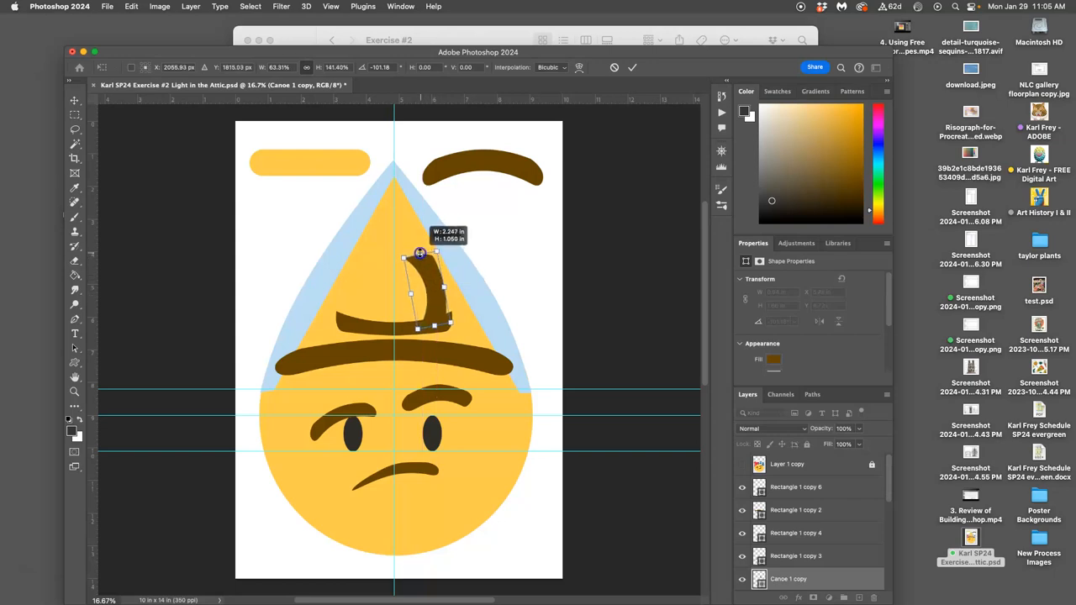
left_click_drag(417, 254, 417, 242)
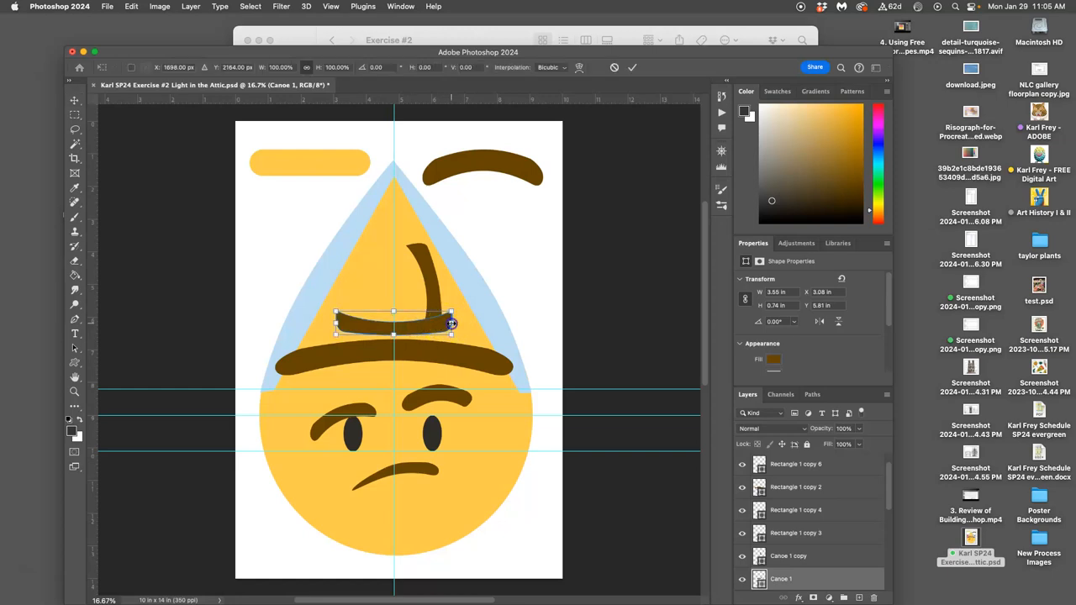
left_click_drag(451, 323, 444, 323)
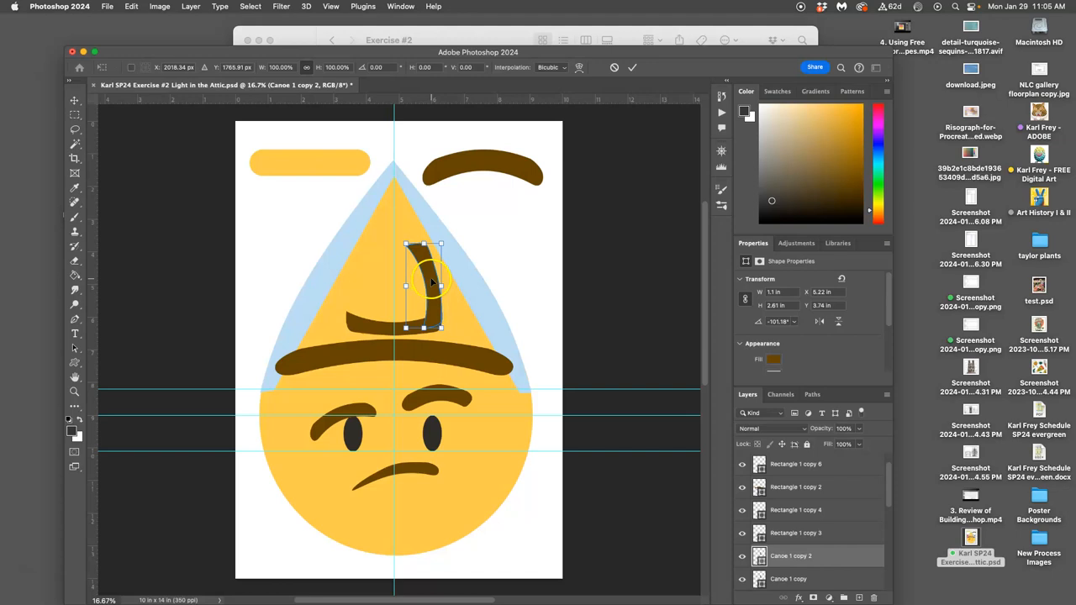
Flip the copied side piece horizontally and place it as the frame's right side
right_click(430, 282)
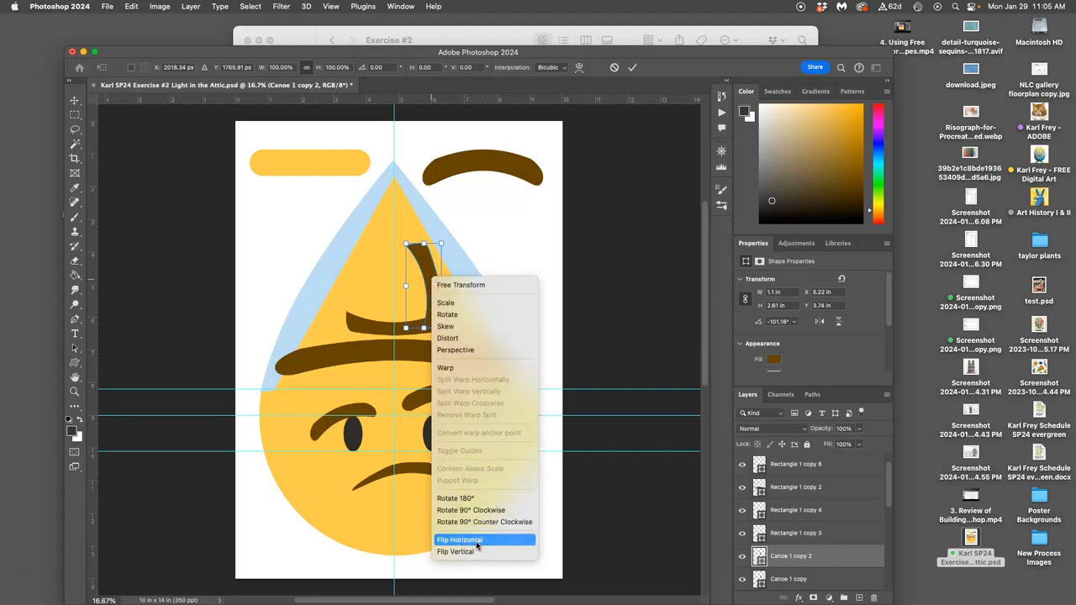
left_click(461, 540)
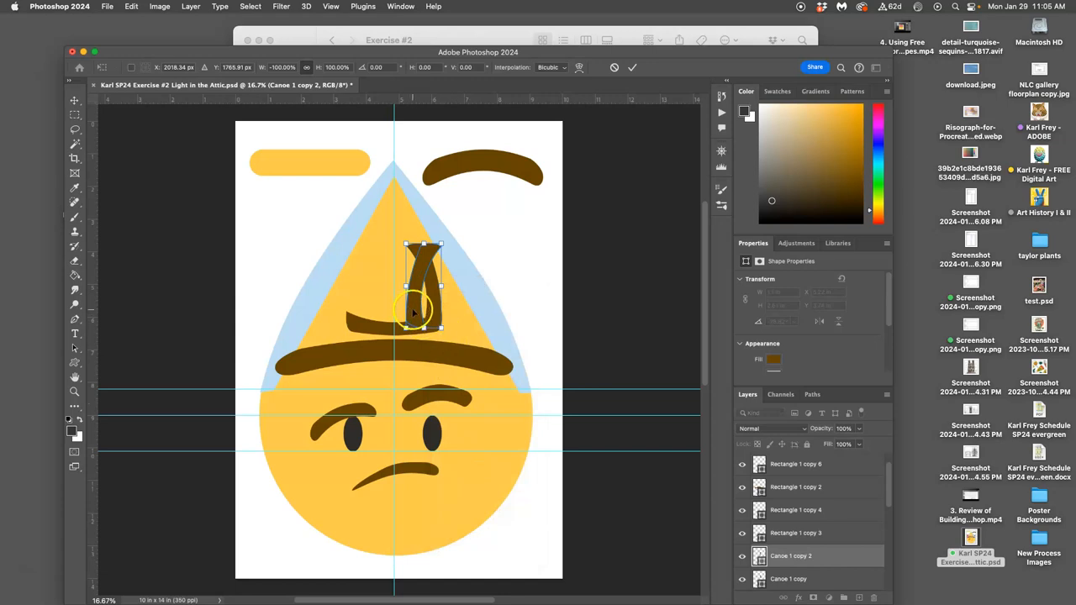
left_click_drag(420, 316, 387, 316)
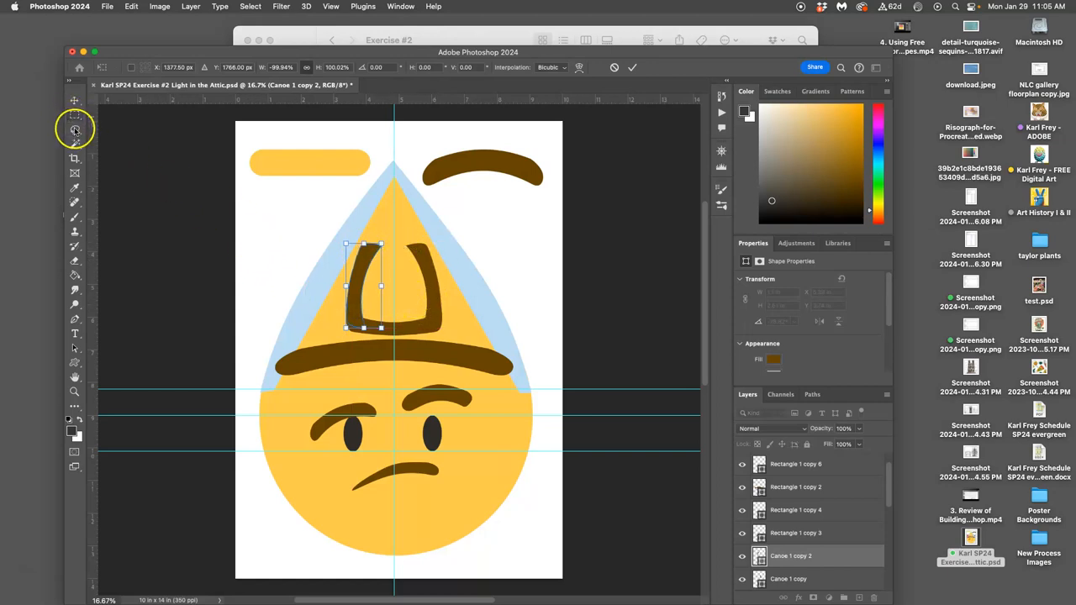
left_click(74, 101)
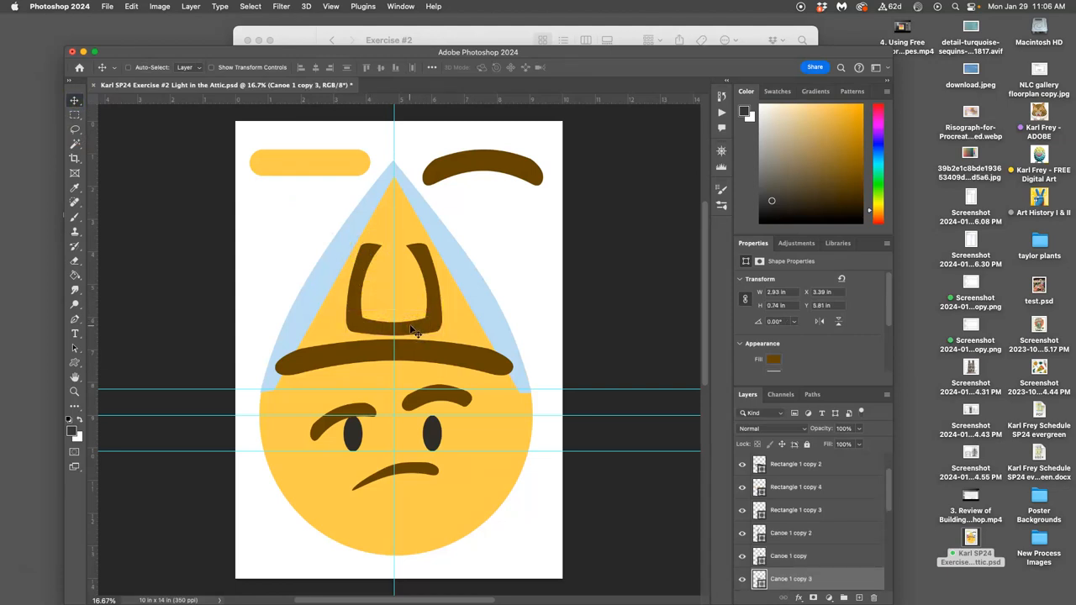
Flip the copied bottom bar vertically, move it to the top of the frame and resize it to fit
right_click(394, 311)
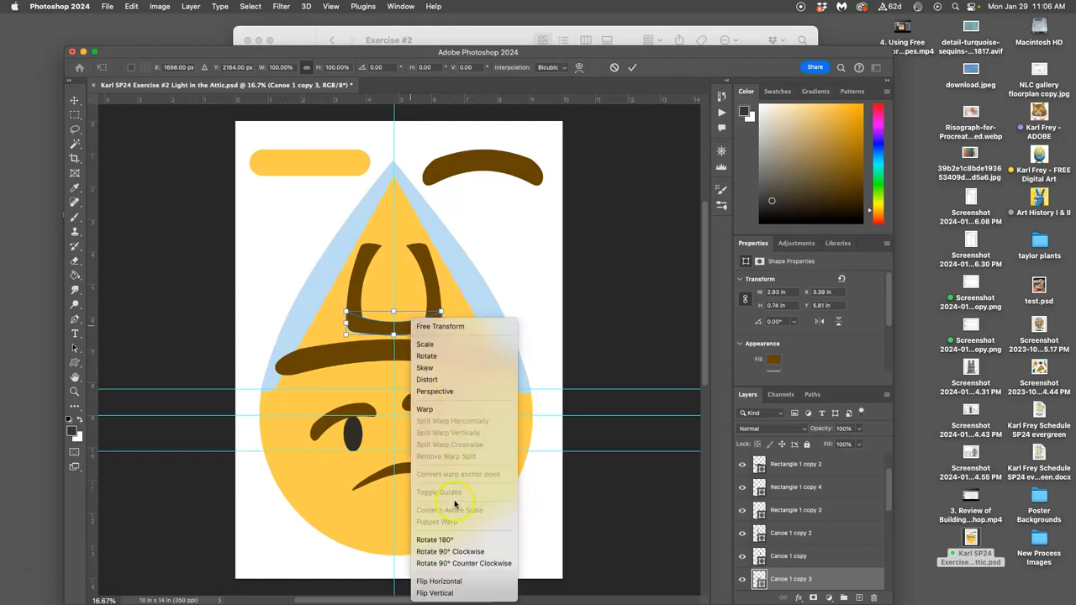
left_click(439, 582)
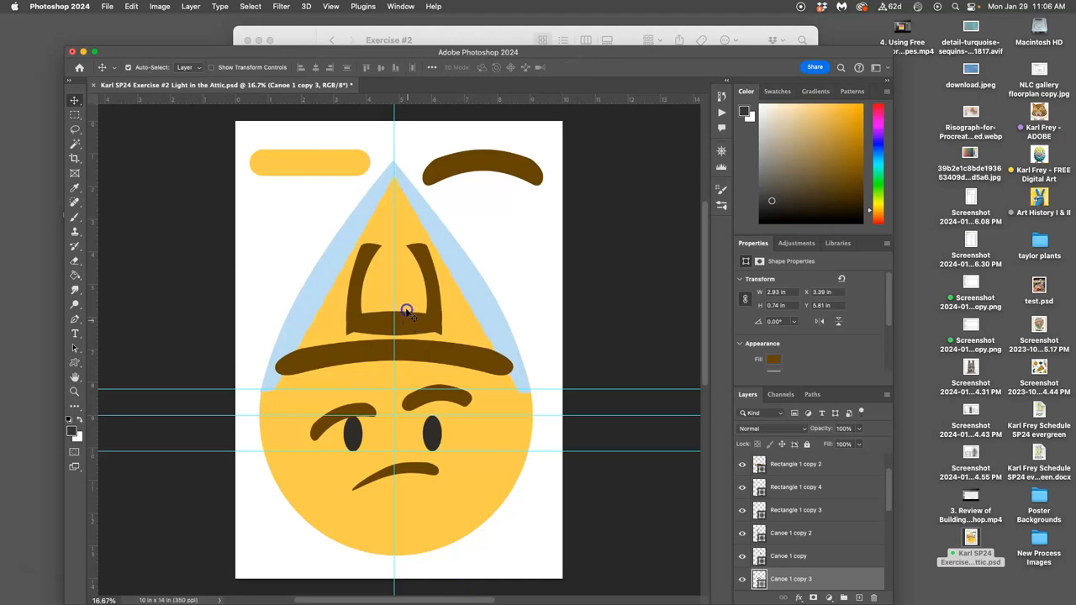
left_click_drag(407, 309, 404, 294)
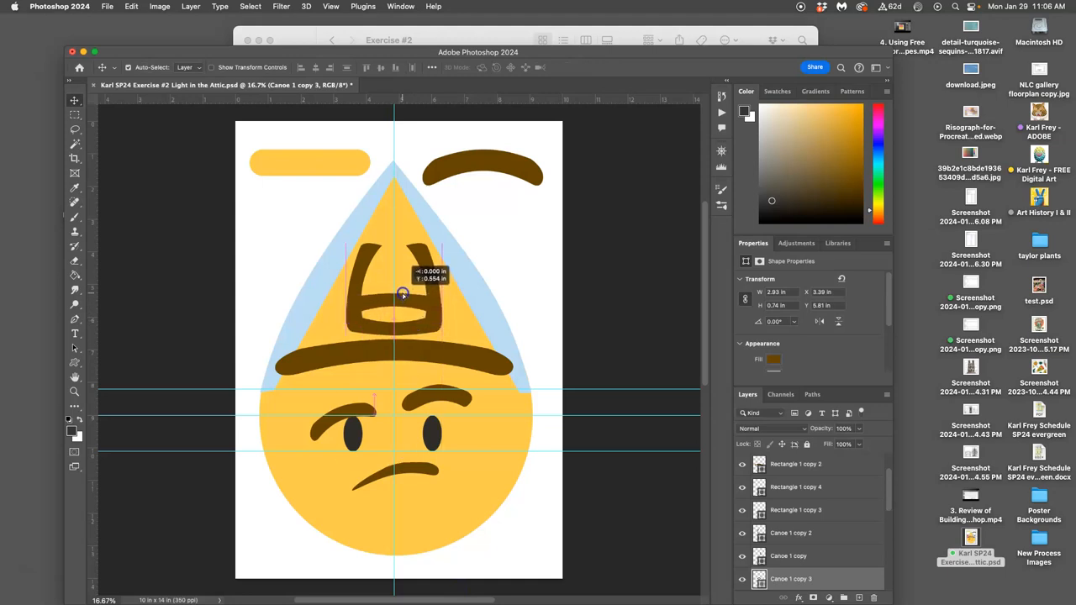
left_click_drag(401, 295, 407, 252)
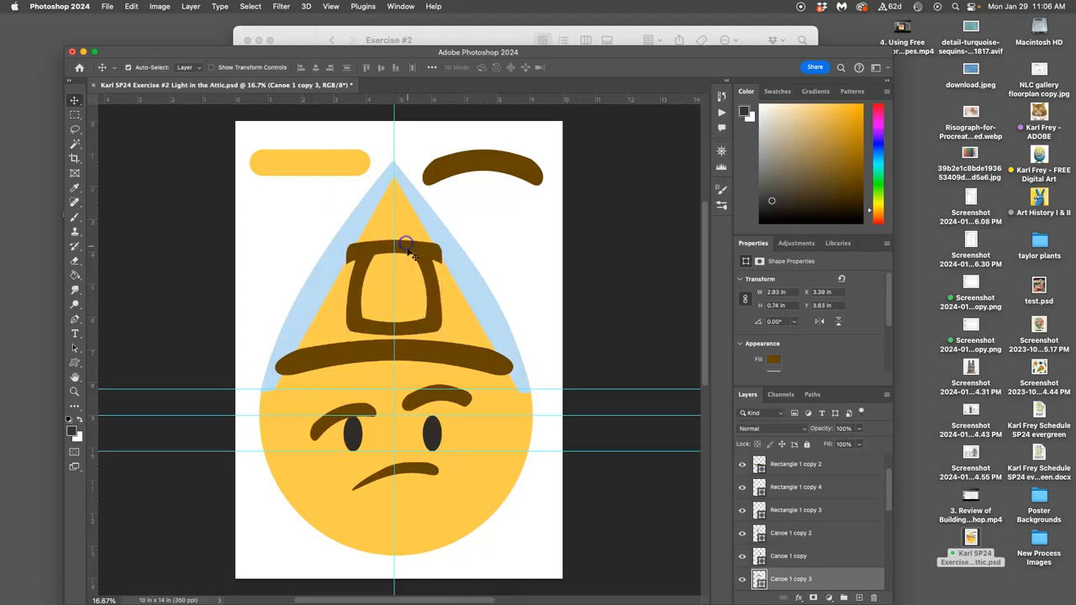
mouse_move(471, 282)
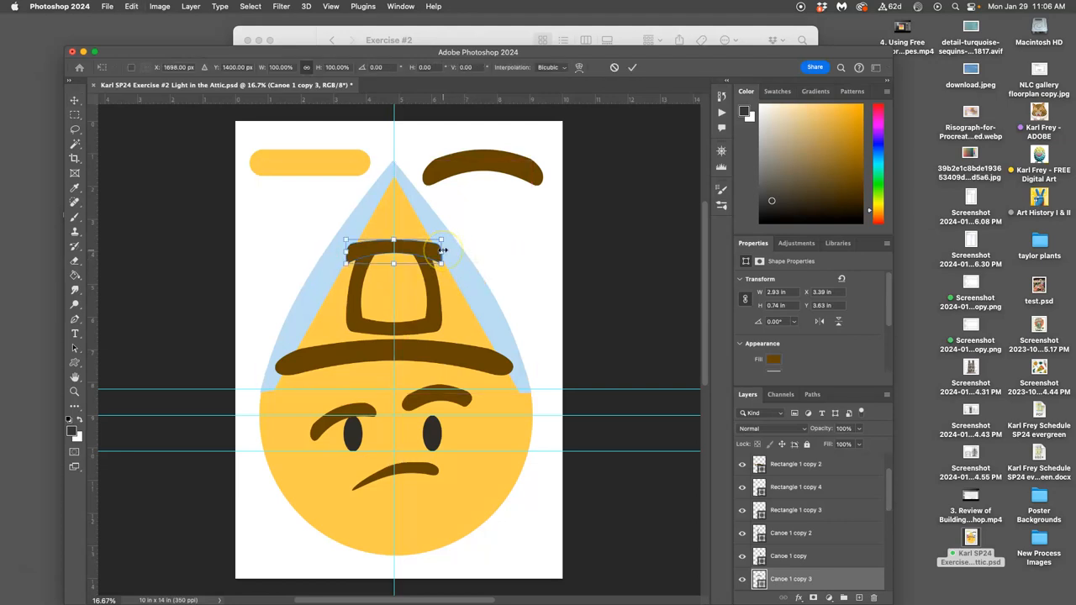
left_click_drag(443, 252, 434, 249)
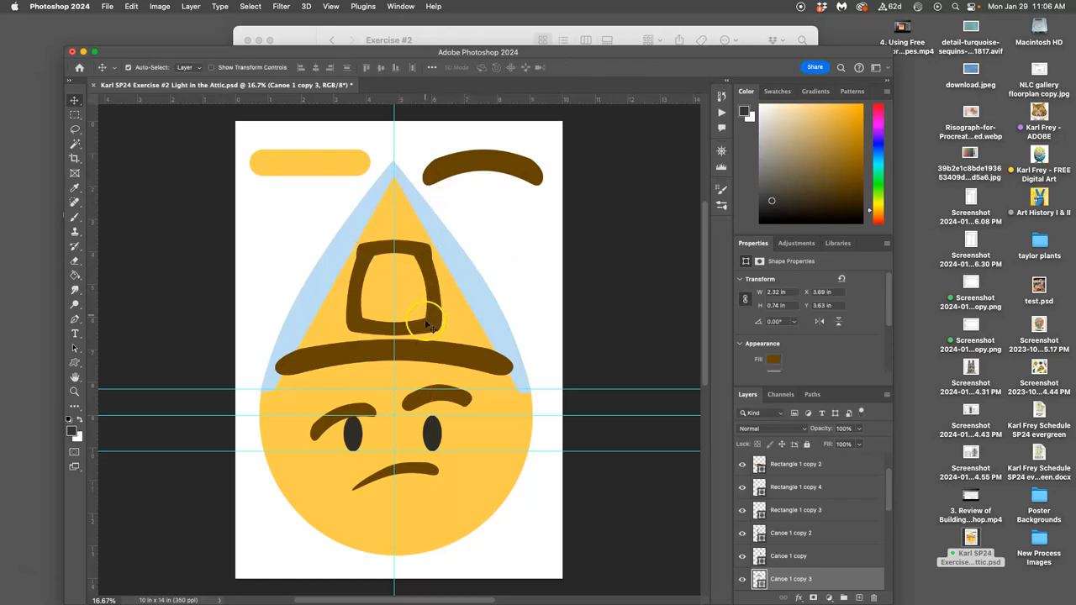
mouse_move(370, 300)
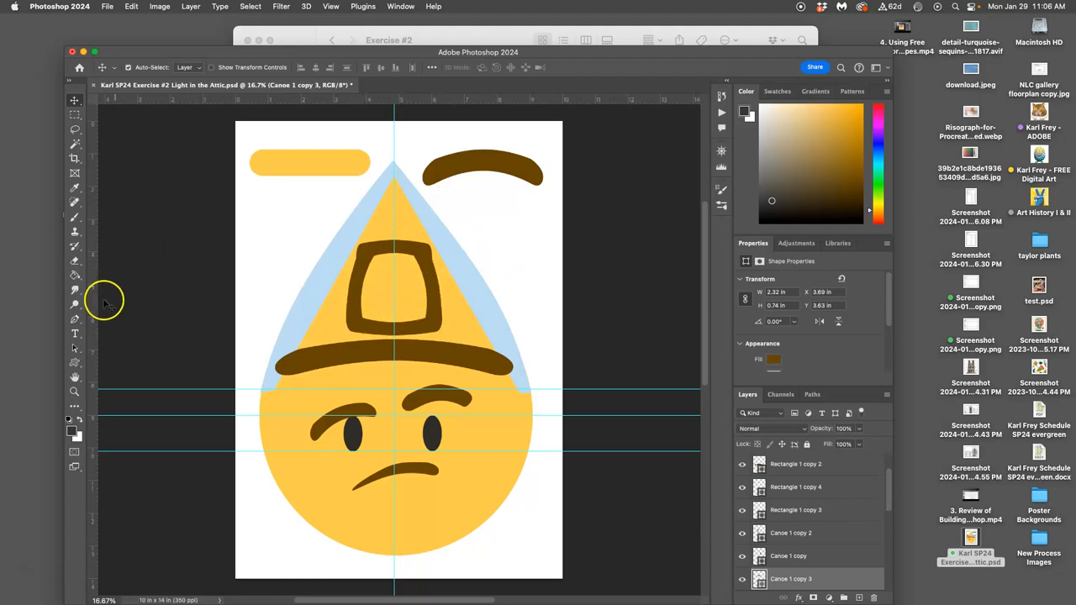
Warp the left side piece of the frame into shape and confirm the transform
left_click(370, 259)
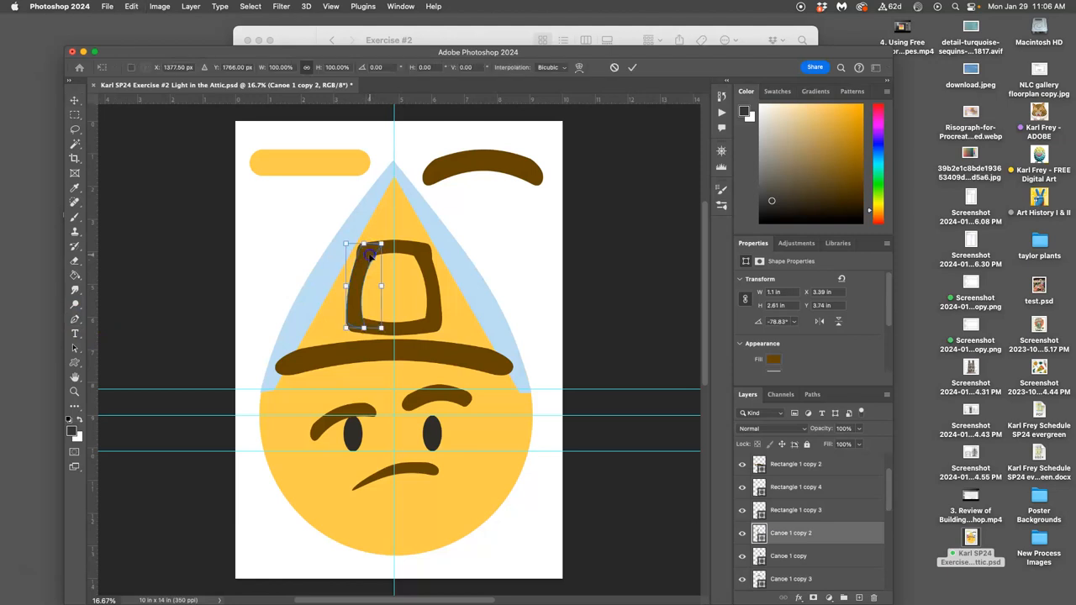
right_click(380, 252)
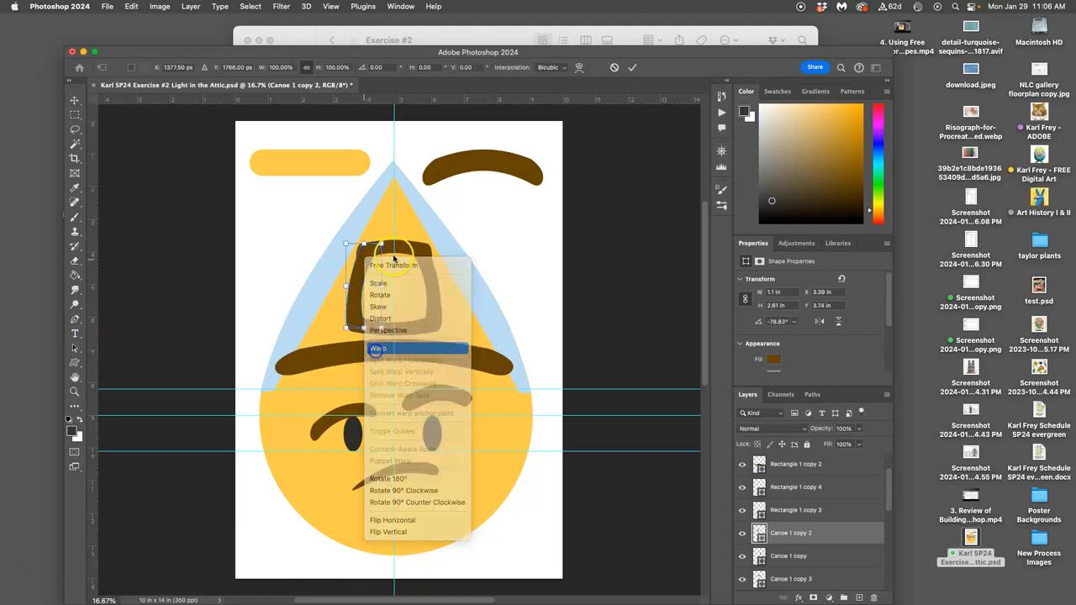
left_click(378, 348)
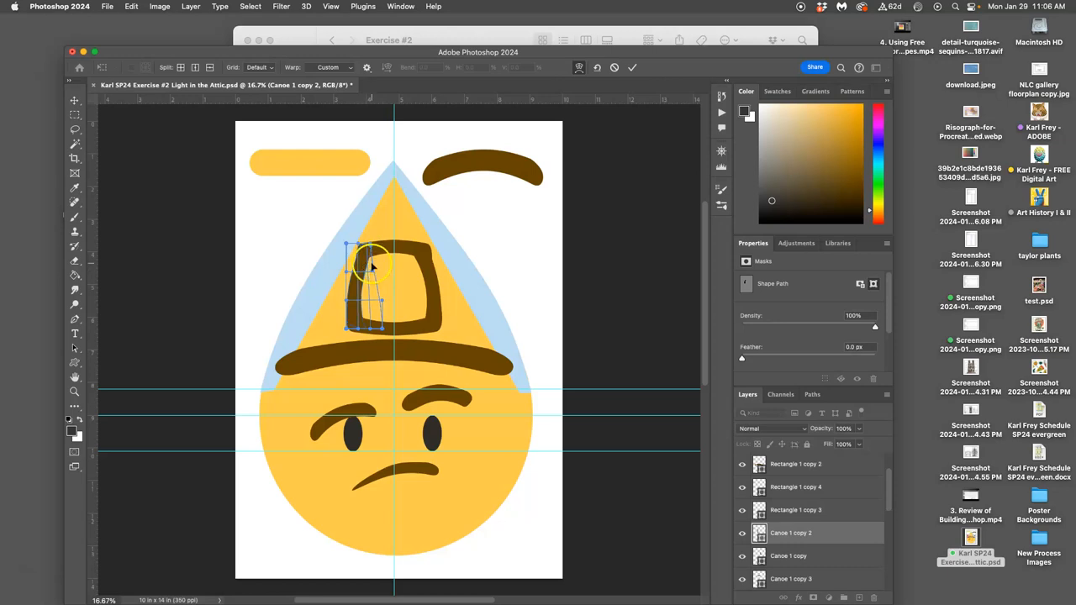
left_click(74, 101)
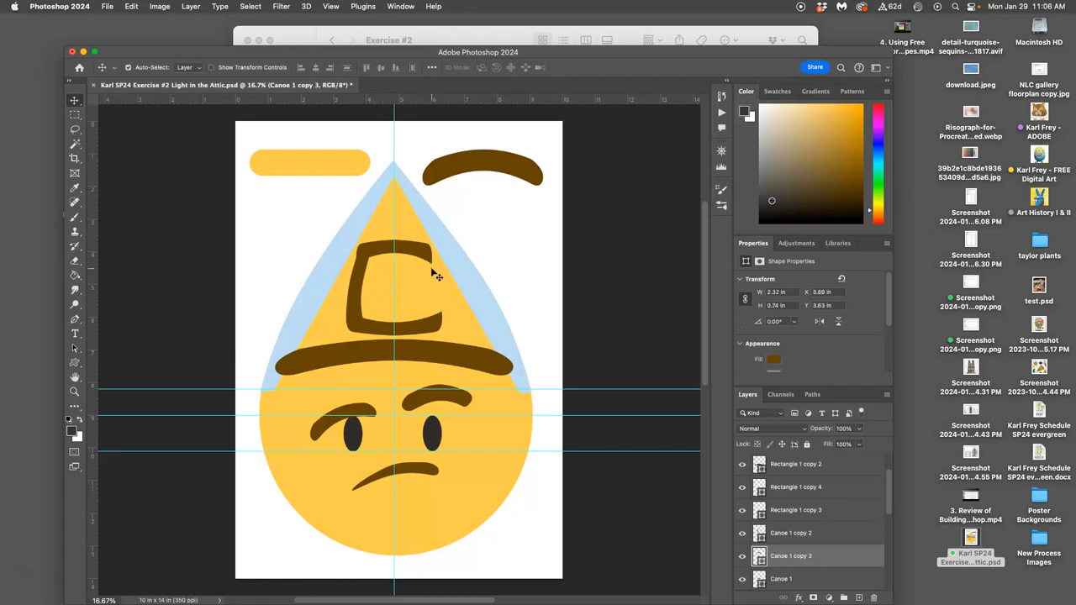
Duplicate the reshaped left side and flip it horizontally for the right side
left_click(790, 532)
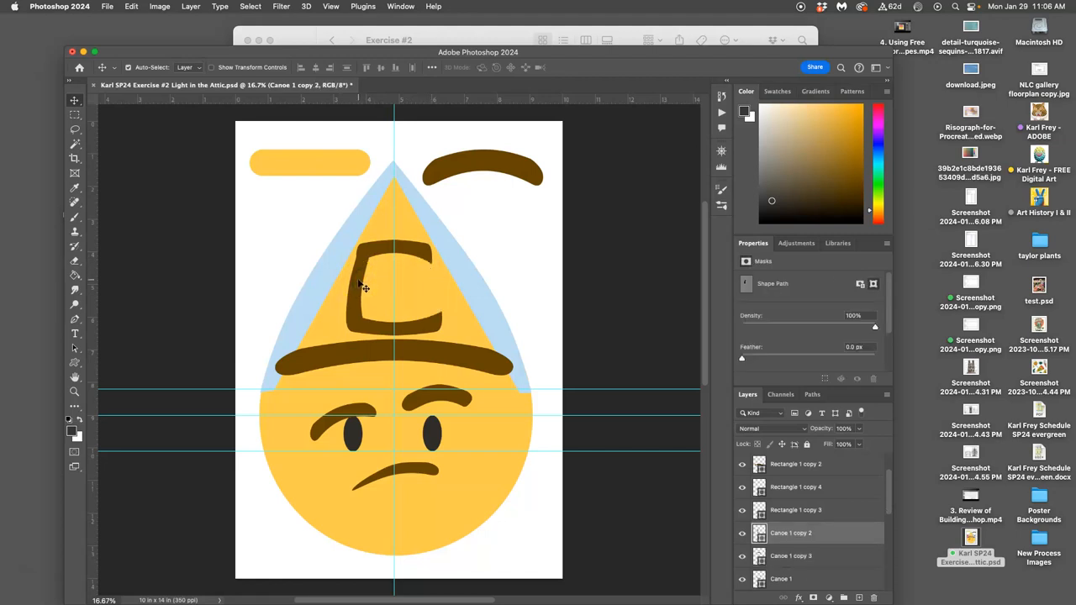
left_click(790, 531)
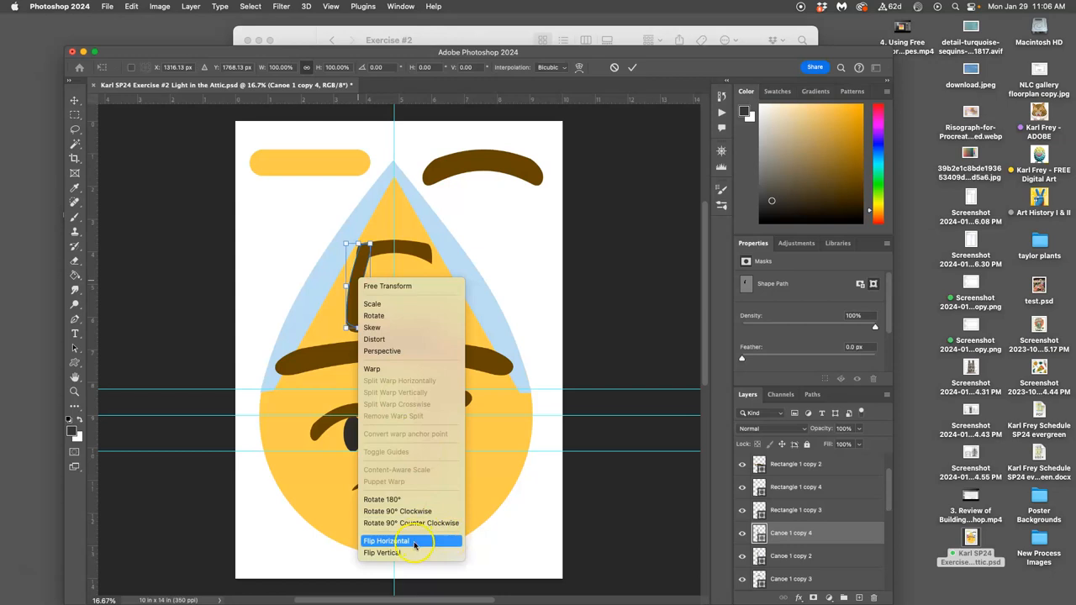
left_click(387, 542)
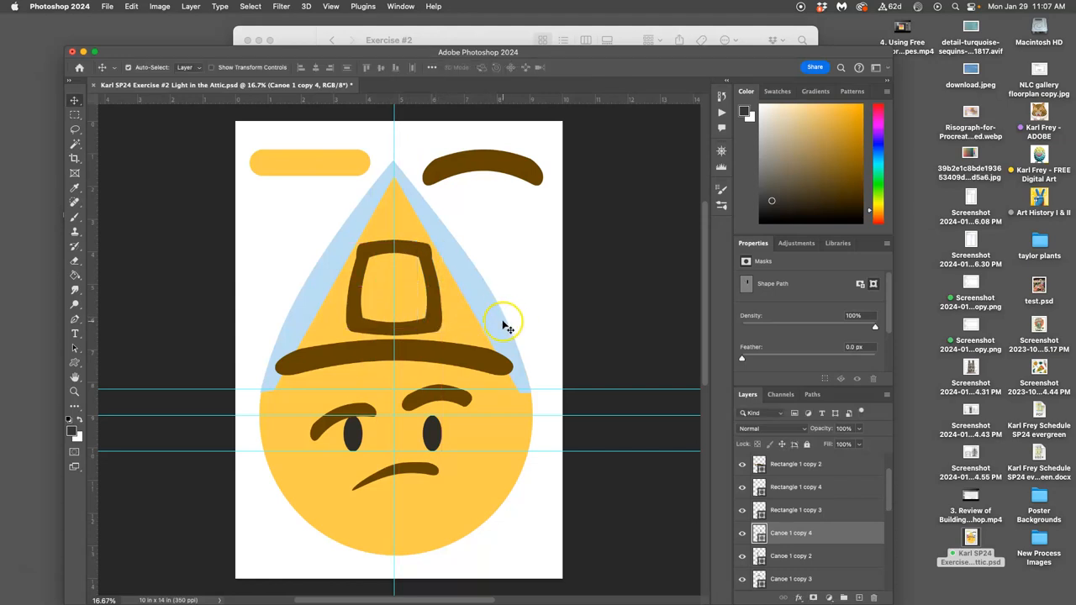
Browse the custom shape library, checking the tree and flower groups for a crossbar shape
left_click(74, 363)
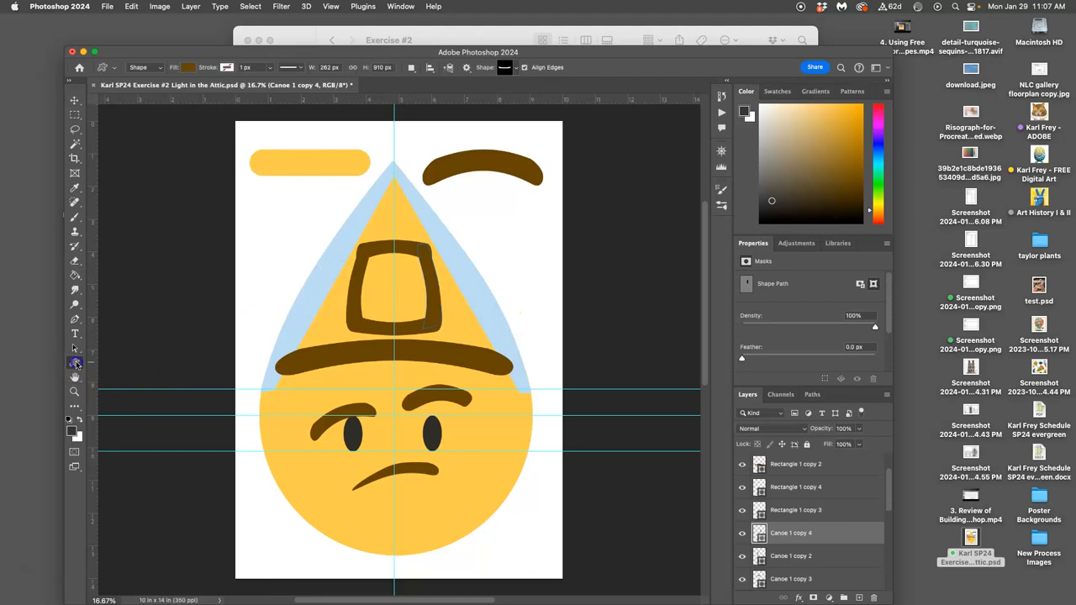
left_click(74, 363)
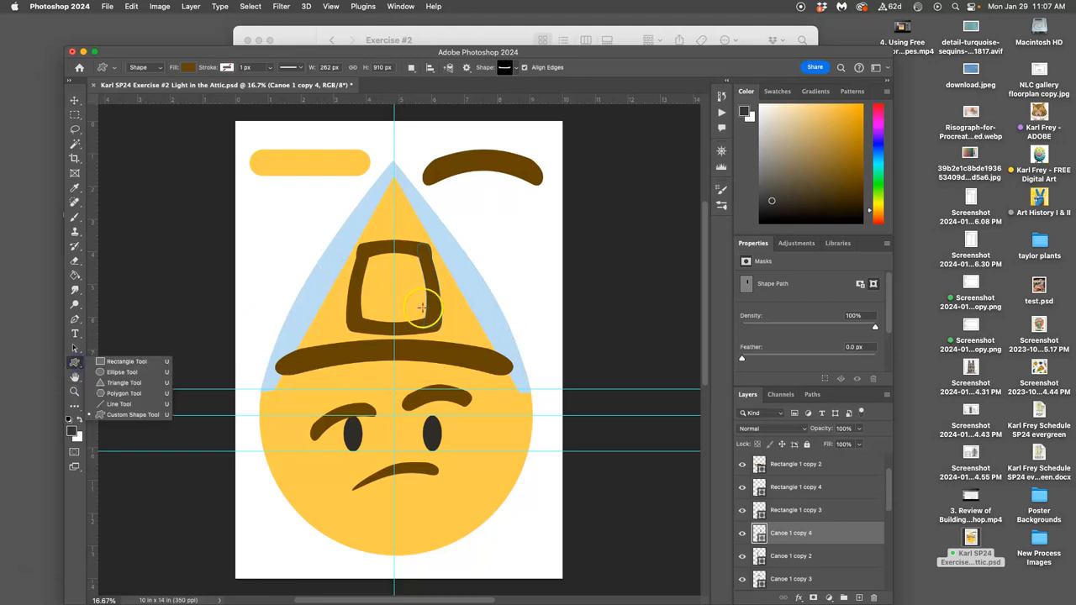
left_click(504, 67)
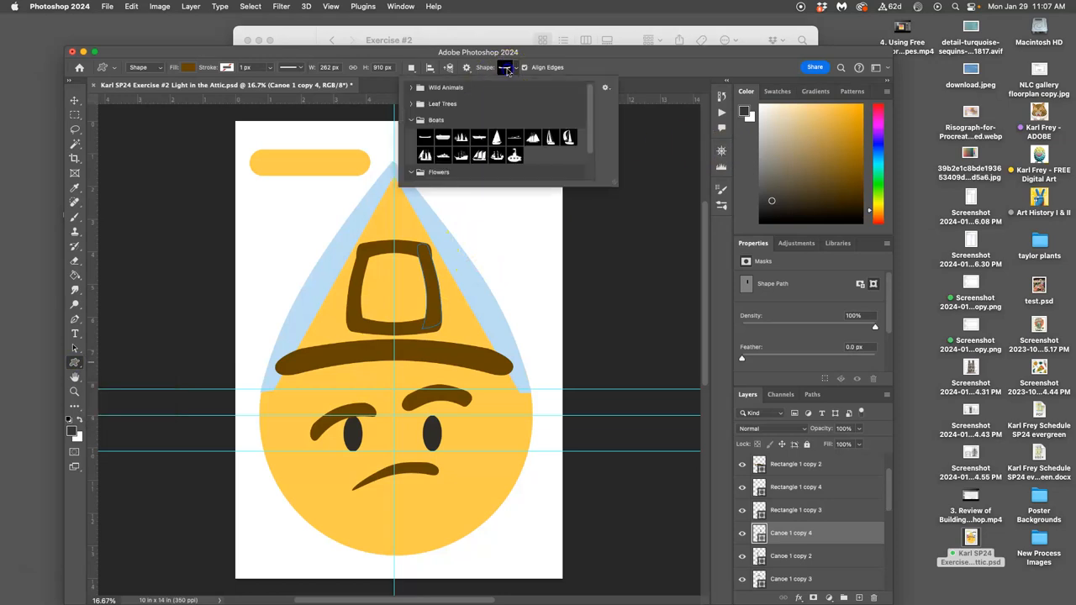
mouse_move(418, 111)
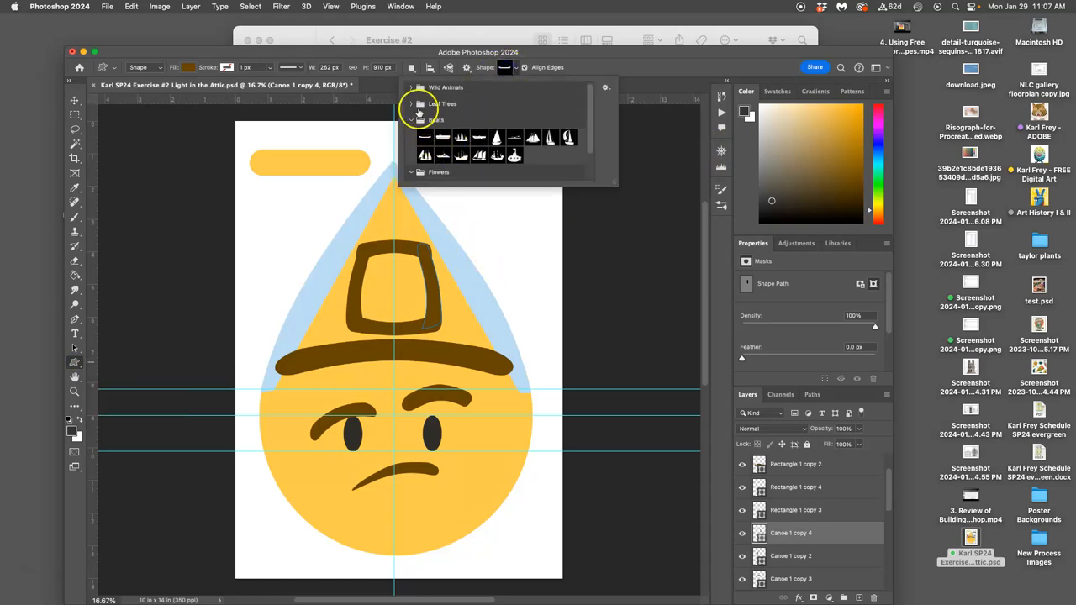
left_click(410, 104)
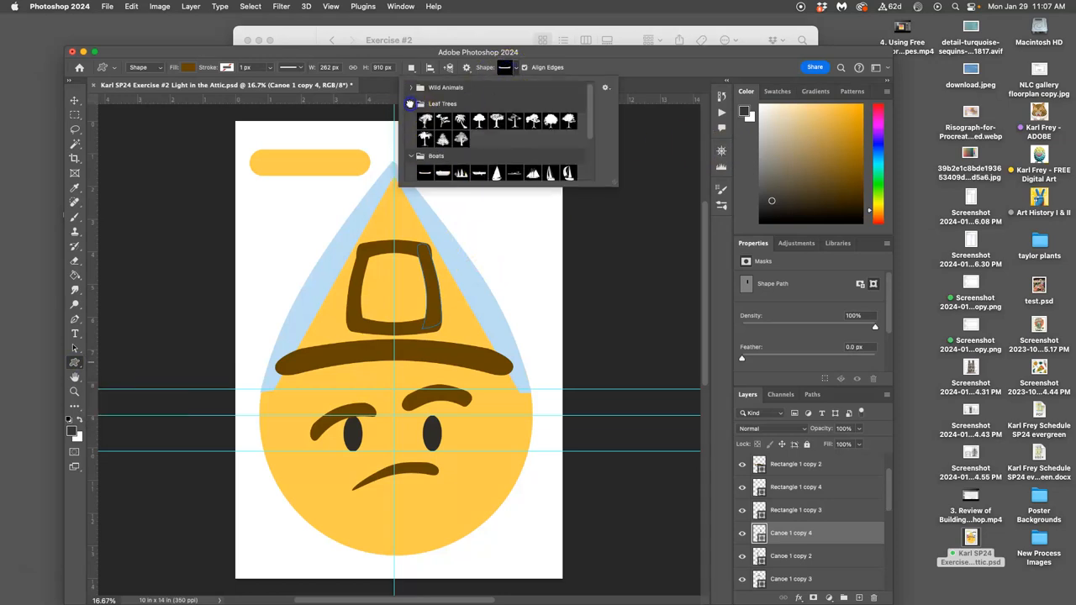
left_click(410, 104)
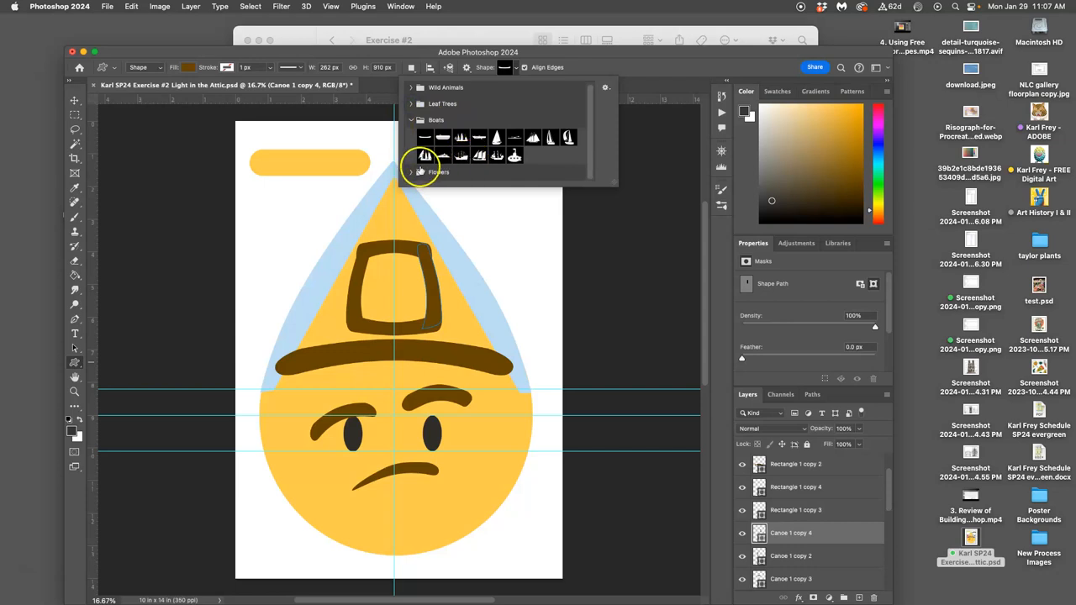
left_click(434, 171)
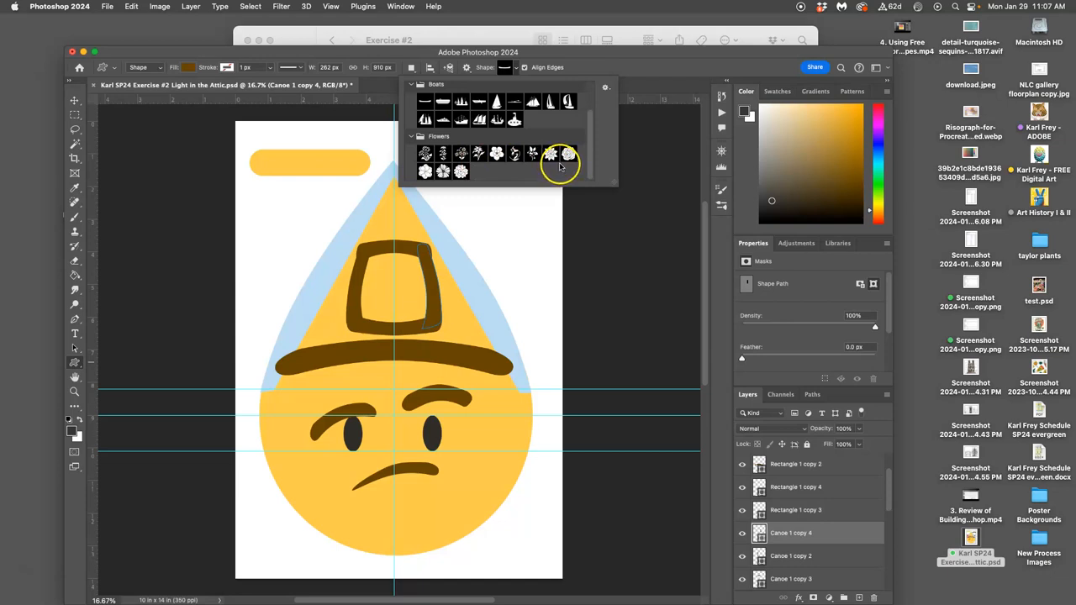
mouse_move(454, 138)
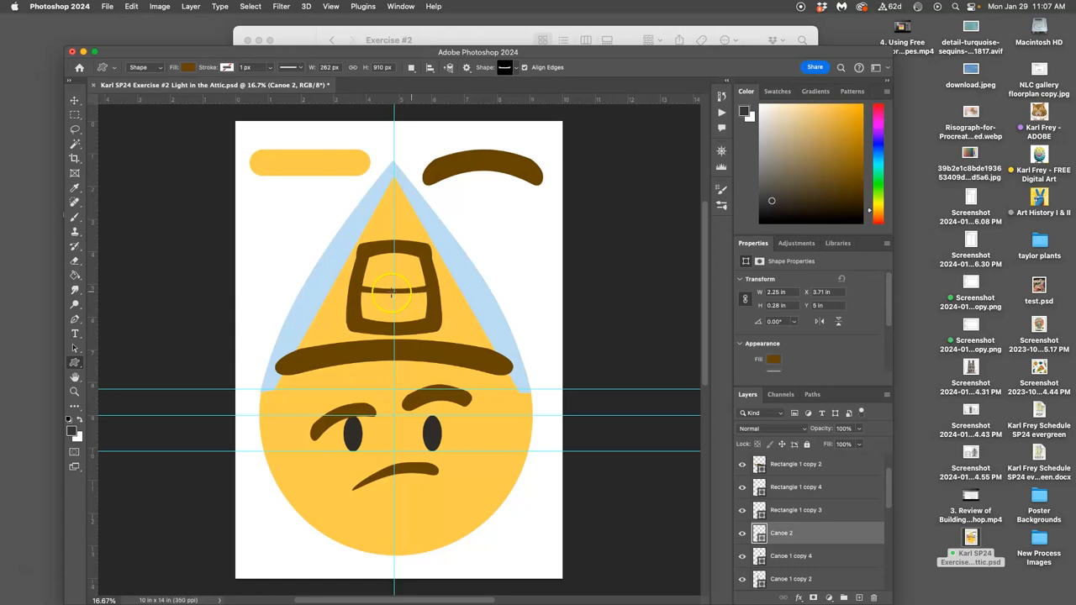
Draw a thin vertical rectangle down the centre of the window with the Rectangle Tool
left_click(74, 363)
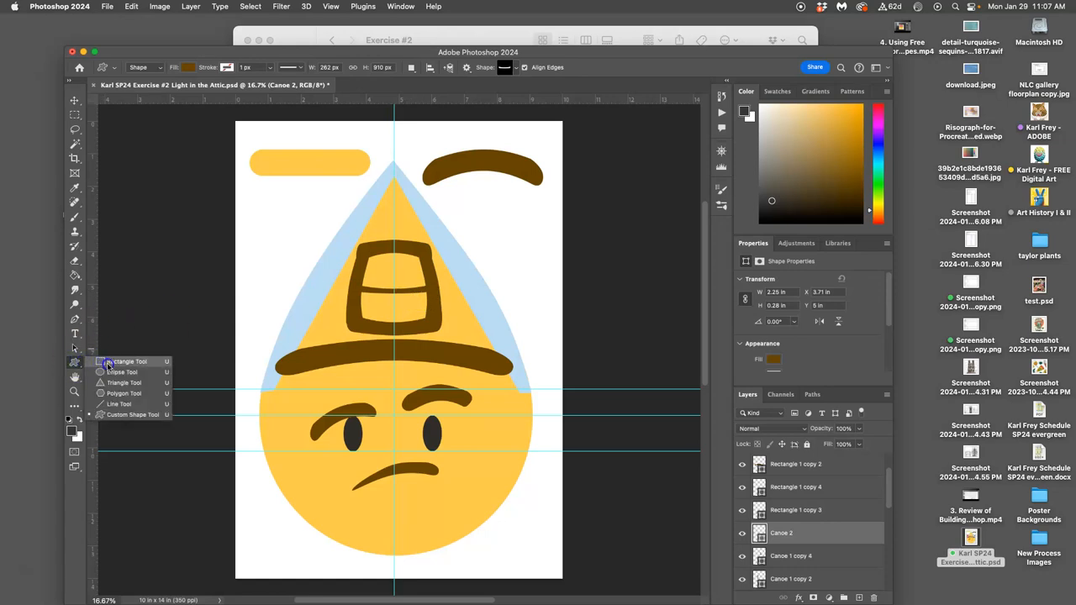
left_click(121, 371)
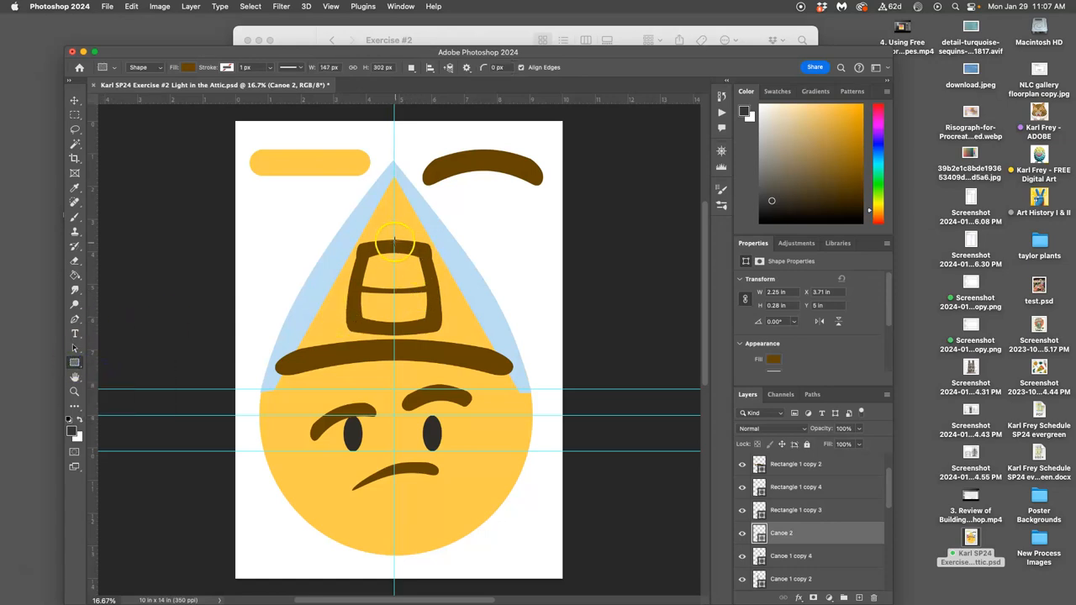
left_click_drag(397, 244, 404, 311)
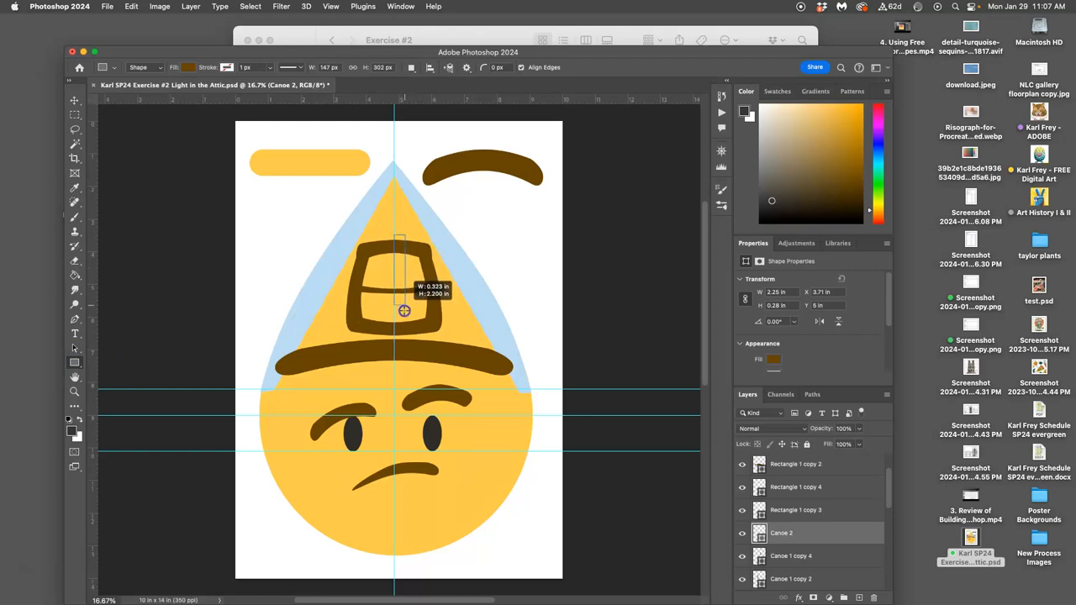
left_click_drag(403, 311, 400, 329)
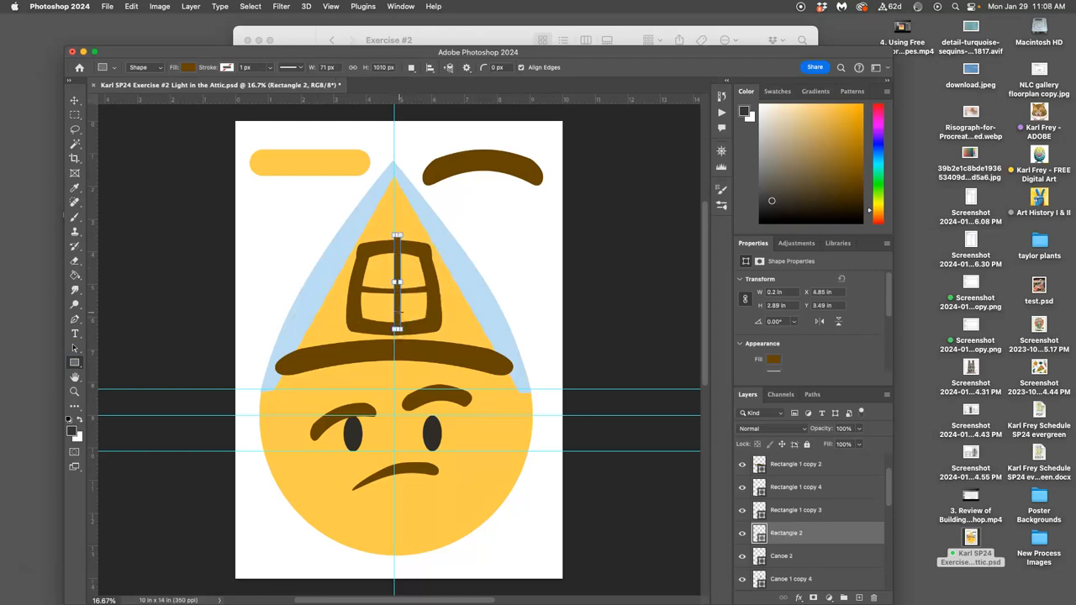
Nudge the vertical bar into the window's middle with the Move Tool and commit it
left_click(74, 101)
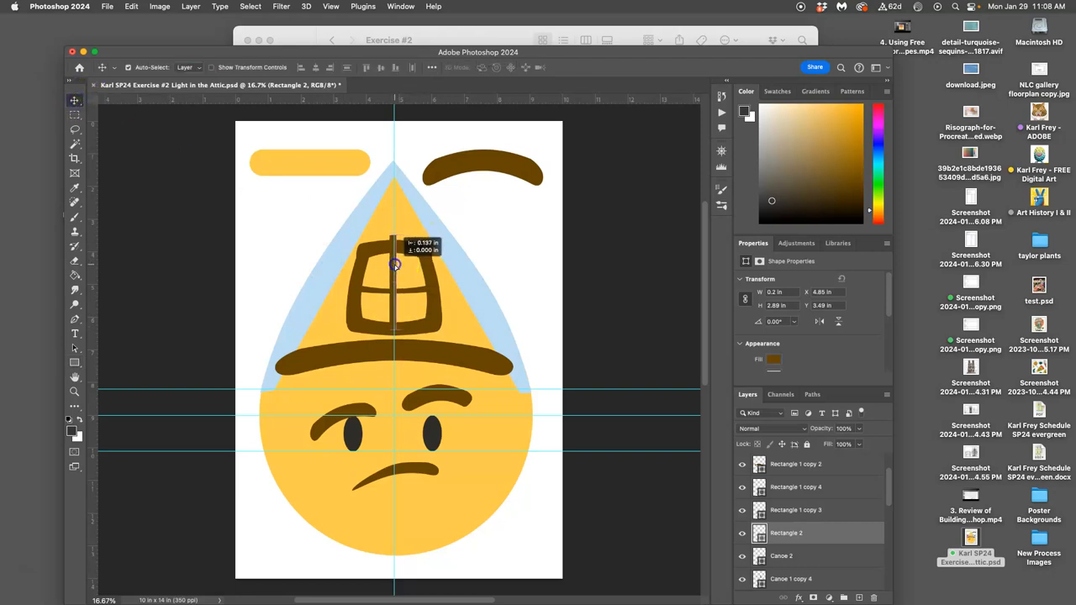
left_click_drag(395, 266, 404, 269)
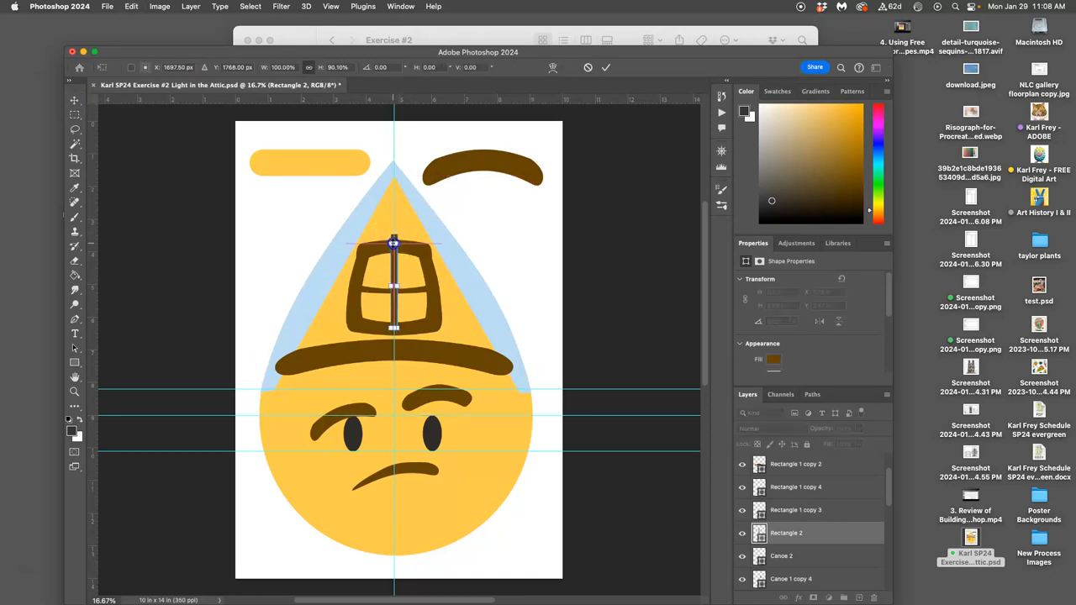
left_click(74, 101)
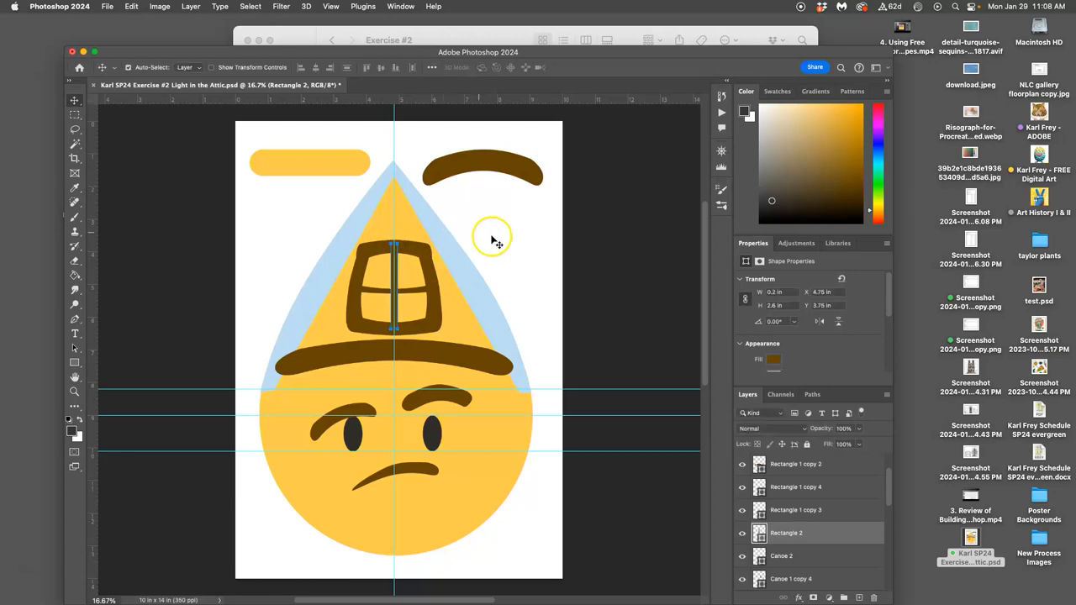
mouse_move(505, 239)
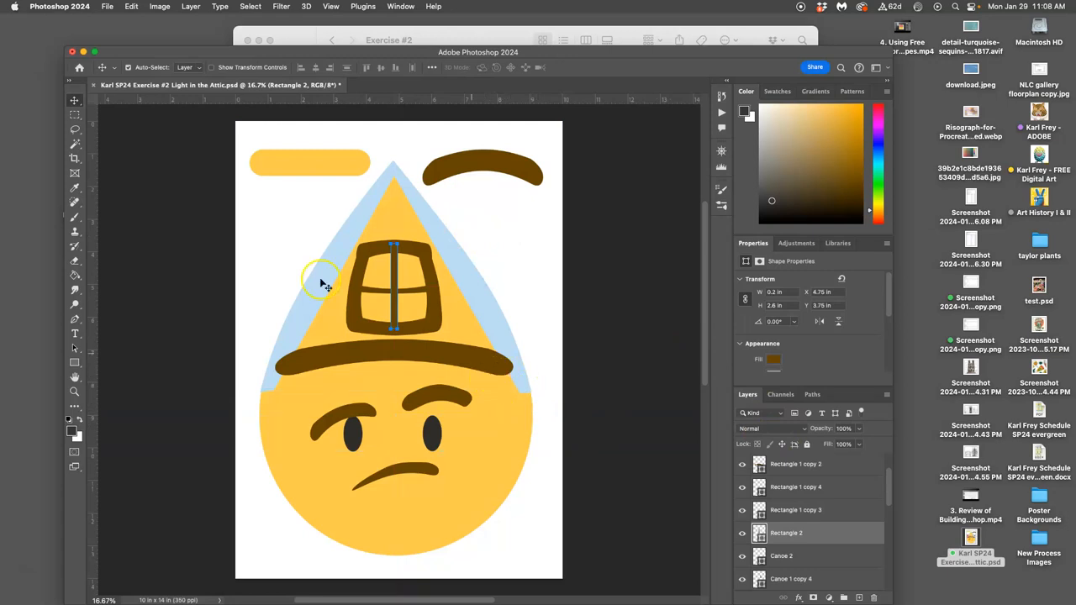
Draw a rectangle over the window, sample its fill from the blue teardrop outline, and move its layer beneath the frame
left_click(74, 128)
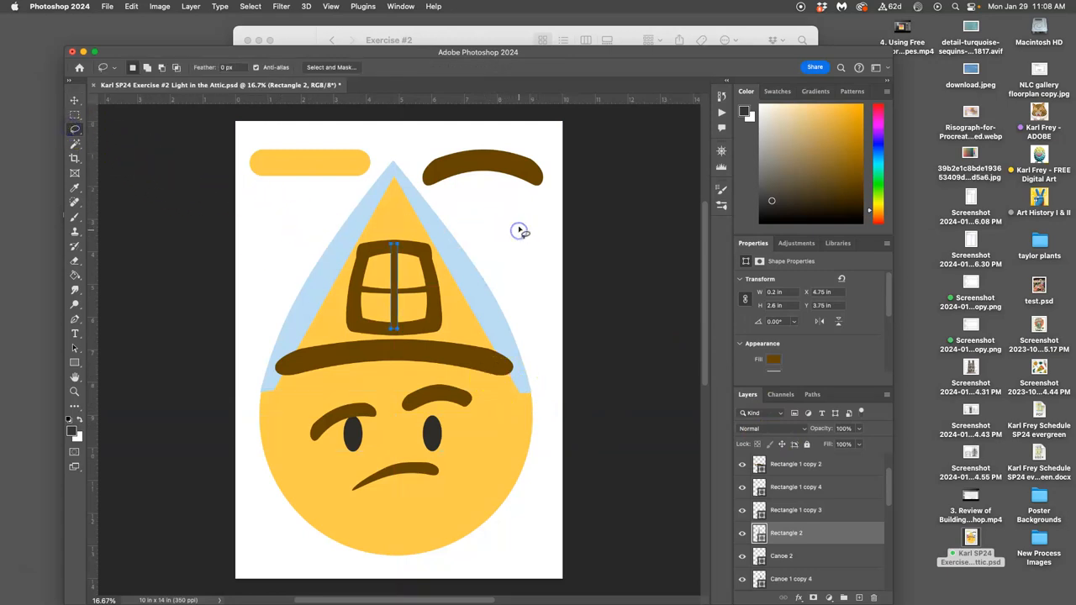
mouse_move(491, 279)
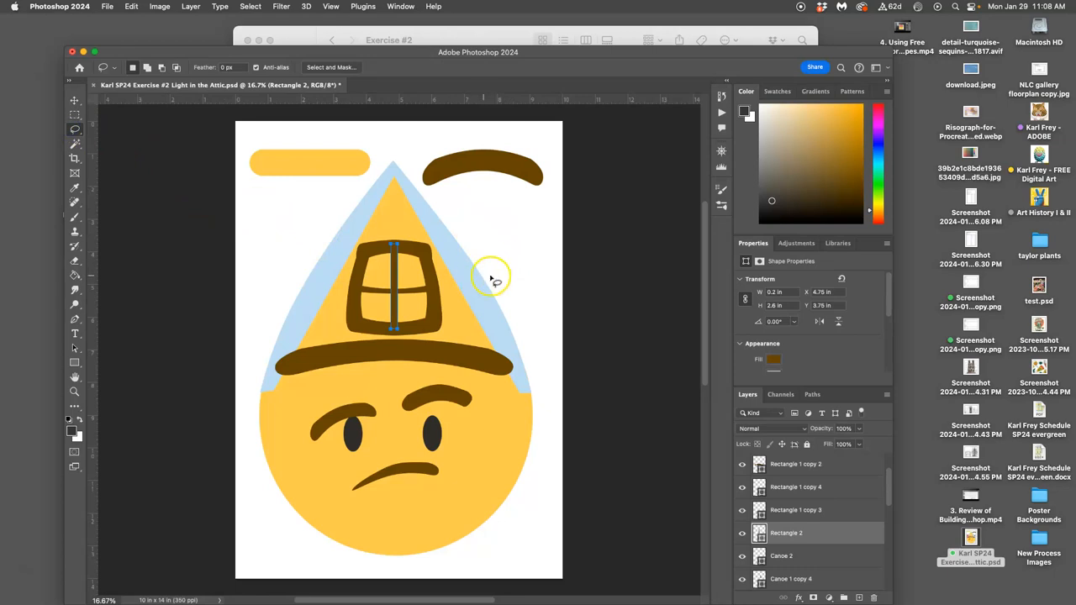
mouse_move(470, 261)
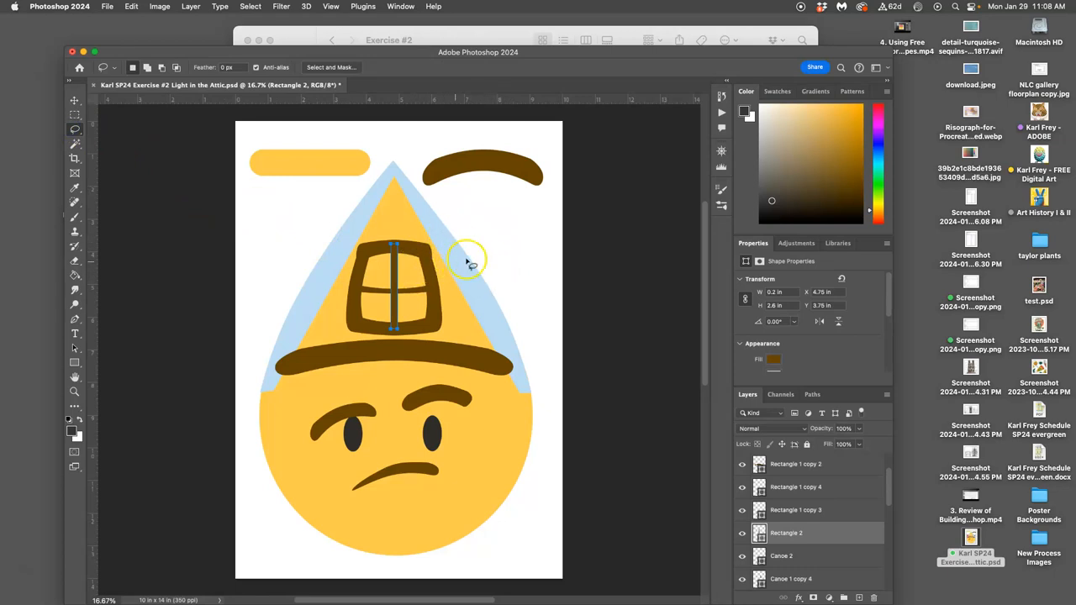
mouse_move(412, 272)
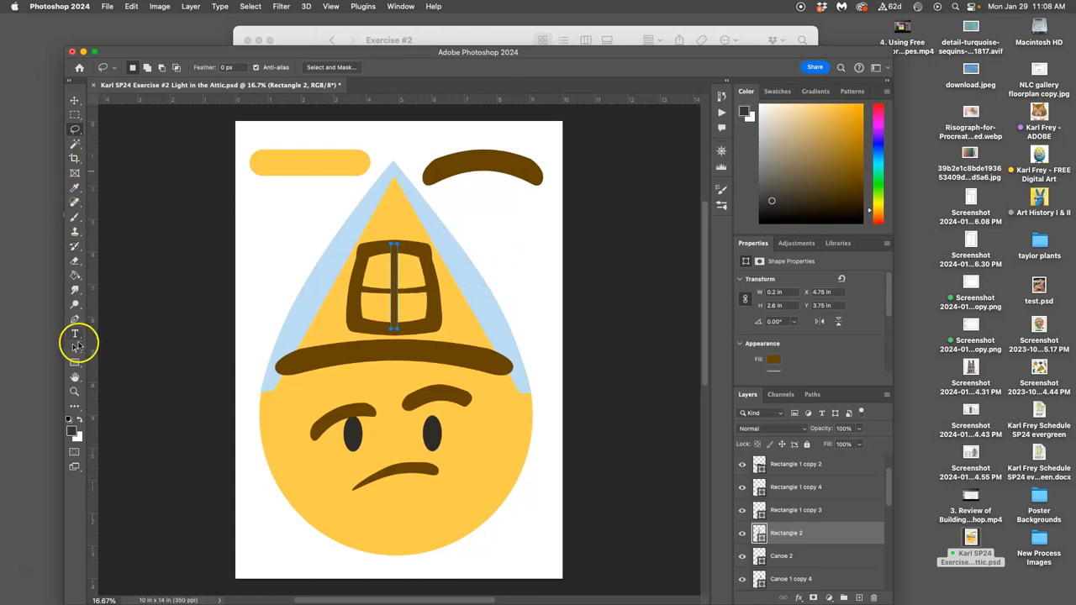
left_click(74, 362)
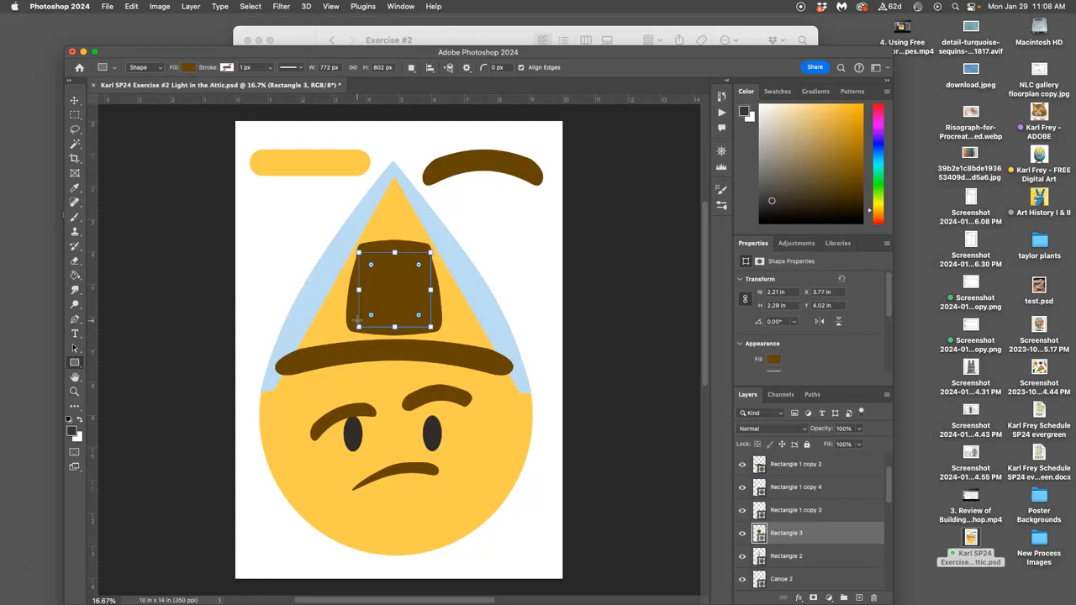
mouse_move(397, 282)
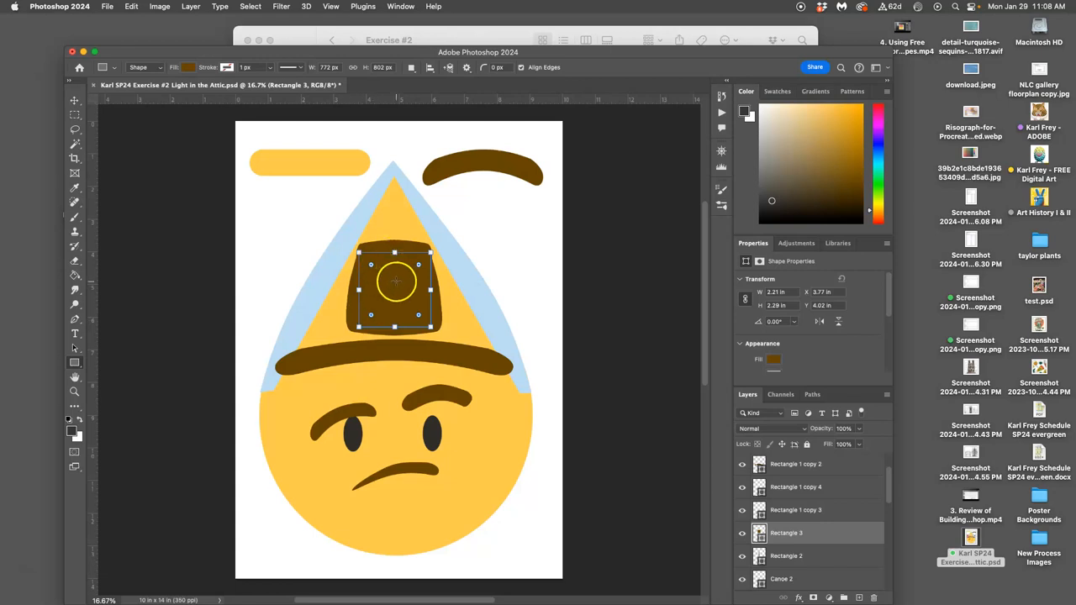
left_click(774, 360)
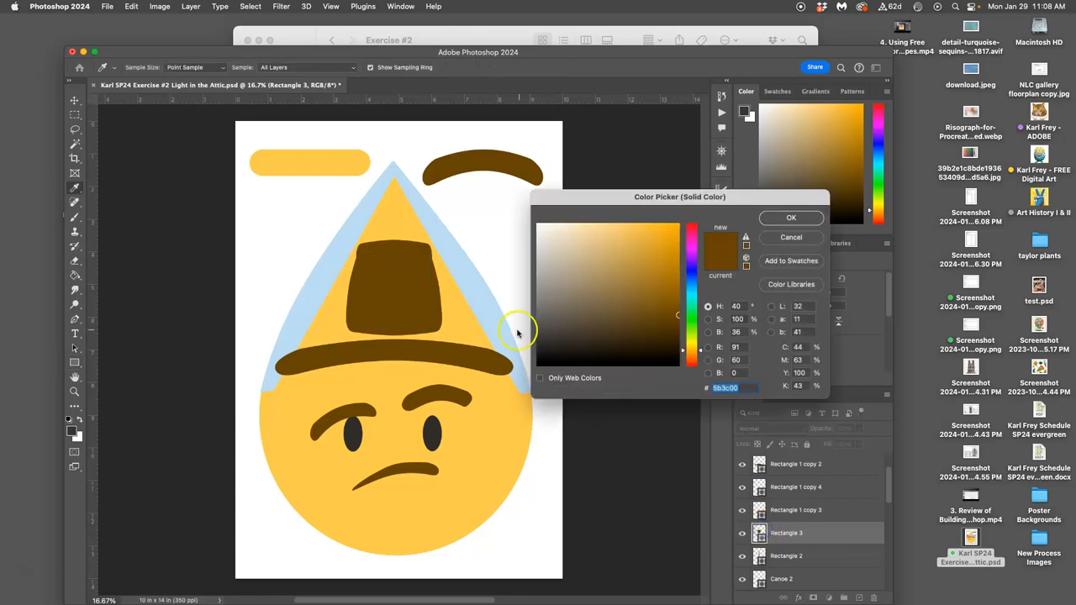
left_click(790, 217)
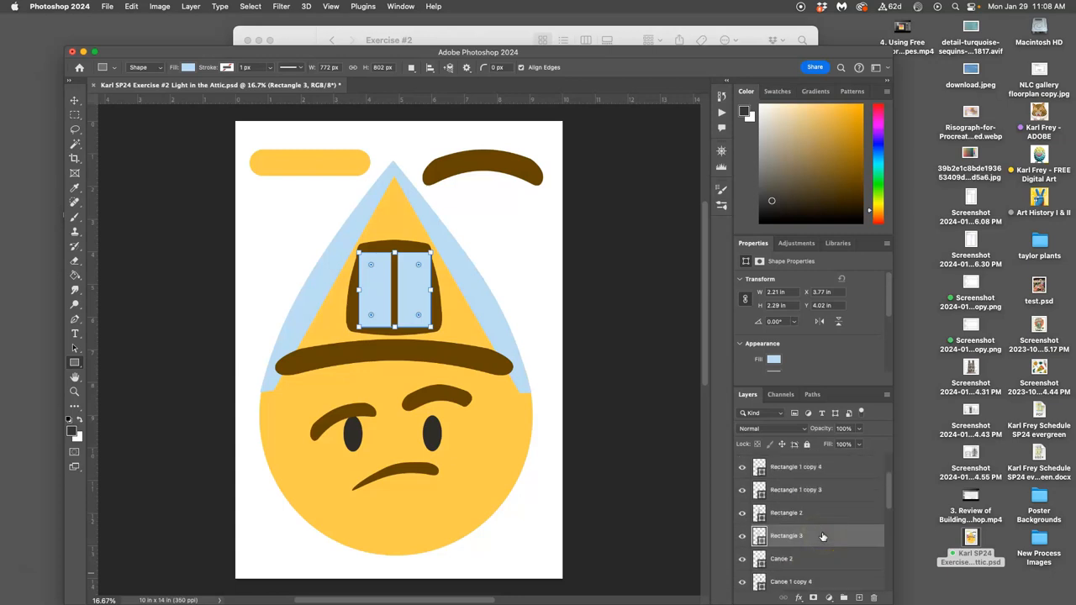
left_click_drag(786, 535, 787, 558)
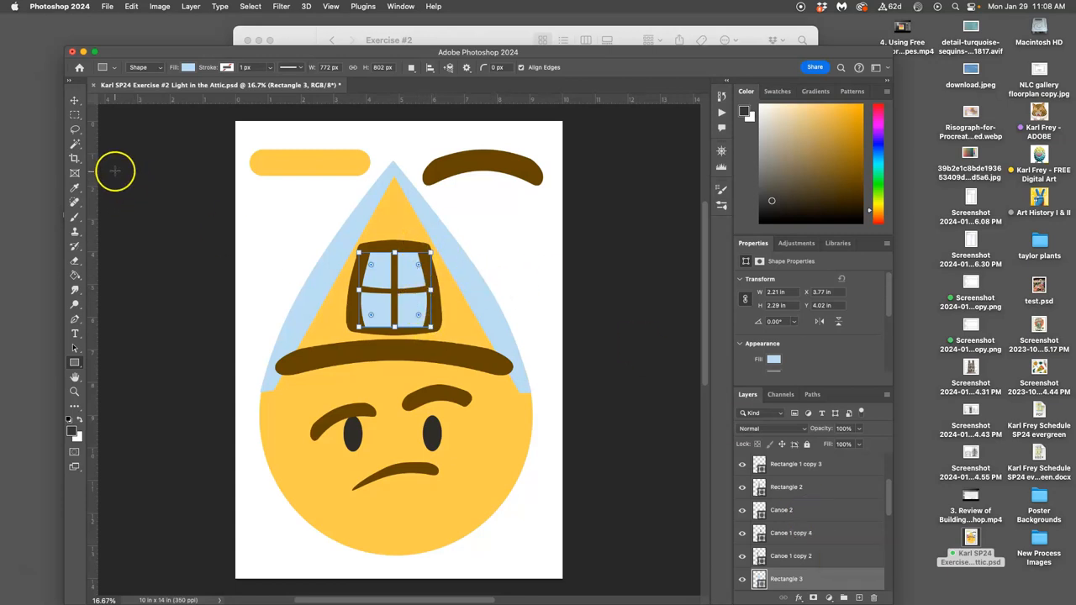
mouse_move(103, 141)
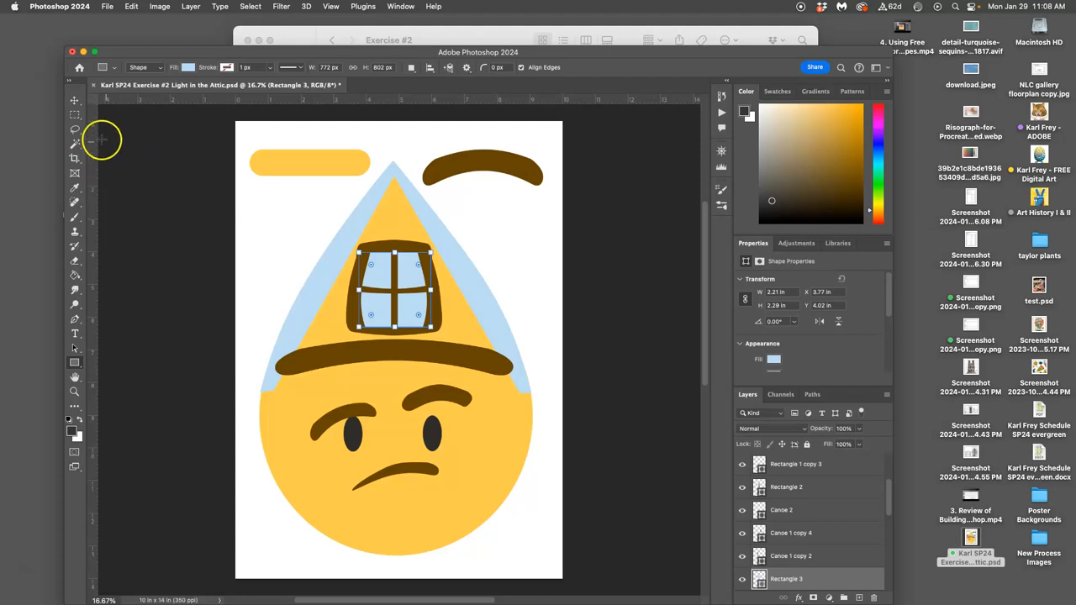
mouse_move(131, 313)
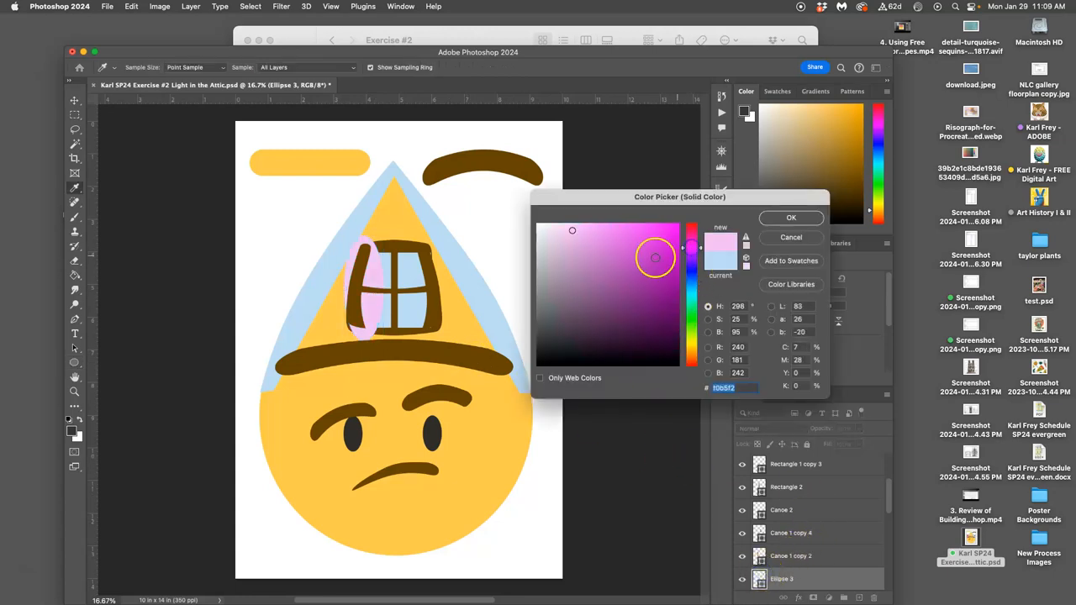
Adjust the oval's fill in the Color Picker to a pale pink curtain shade and confirm it
left_click(599, 246)
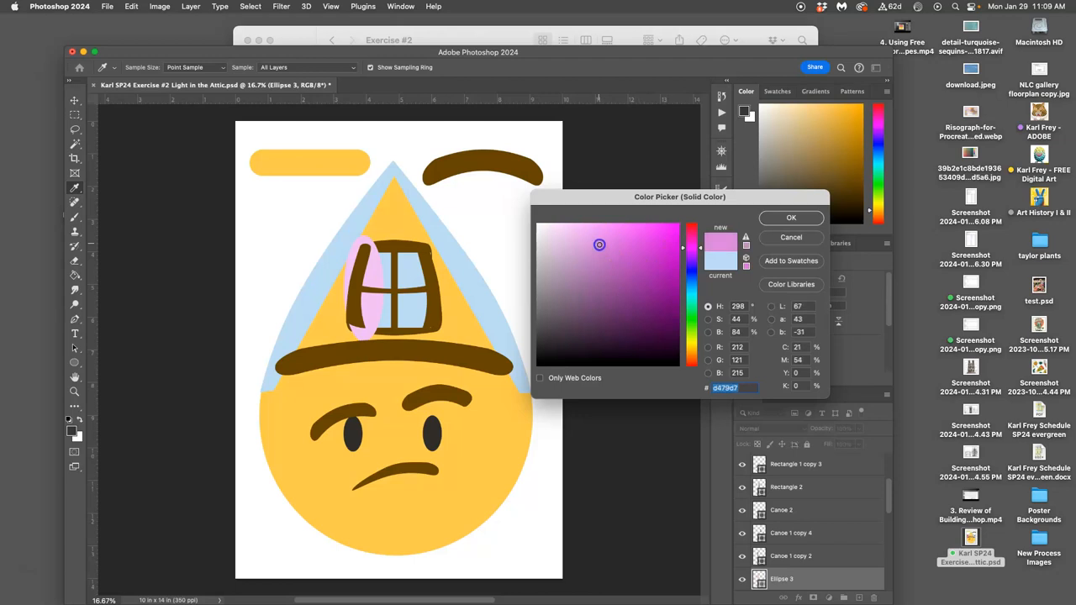
left_click_drag(599, 246, 564, 255)
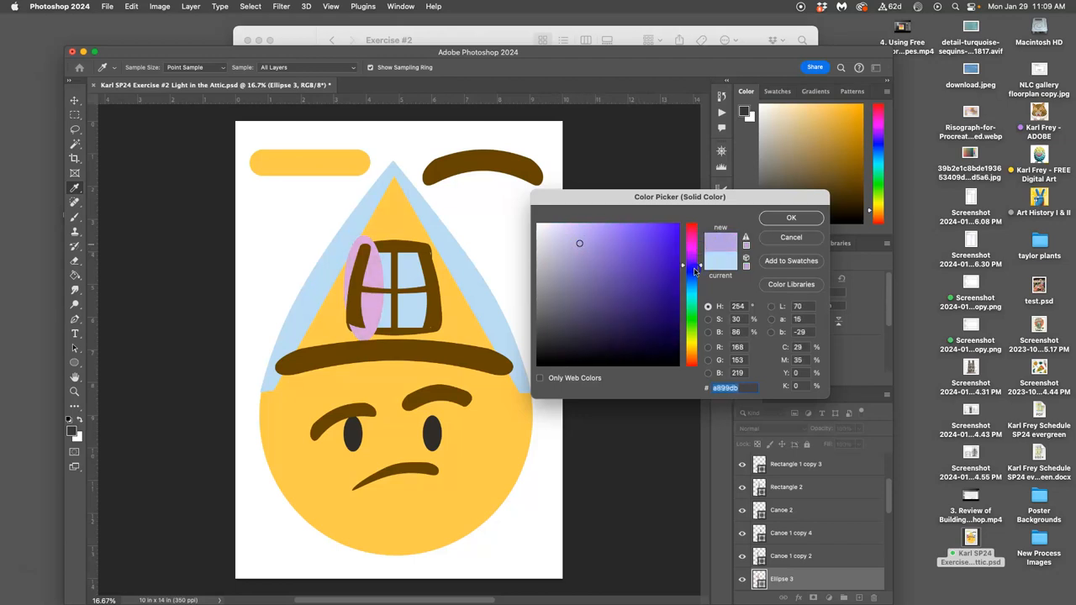
left_click_drag(693, 267, 693, 365)
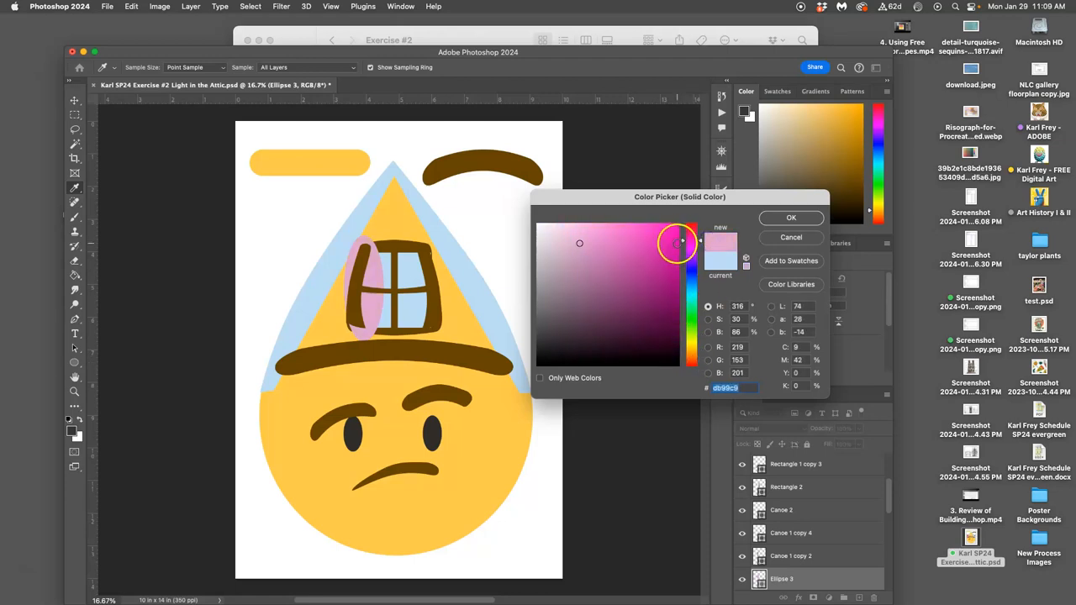
left_click(578, 239)
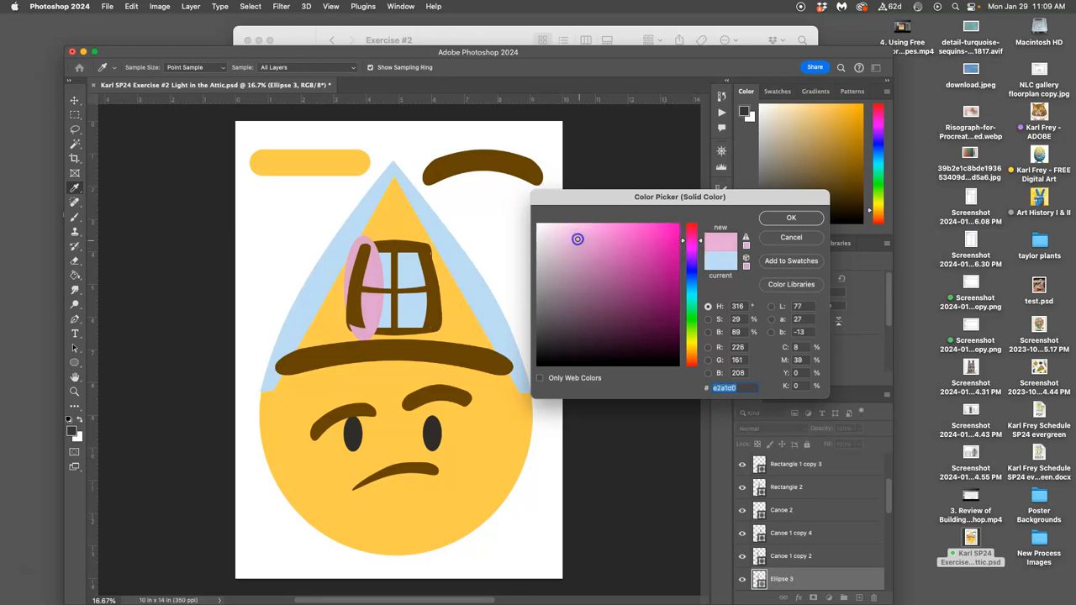
left_click(790, 218)
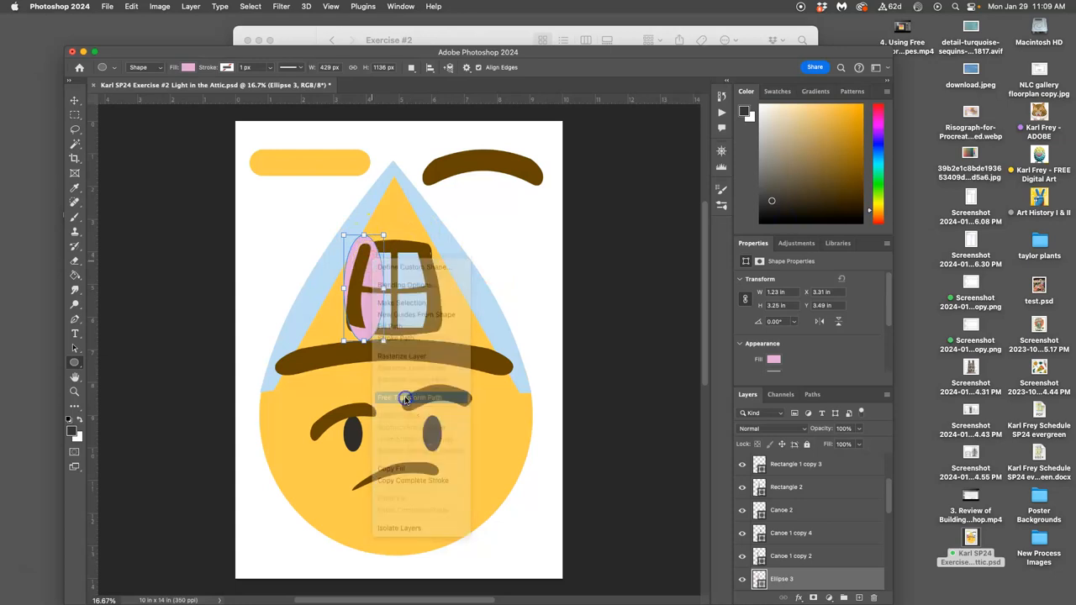
Bend the pink ellipse's anchor points into a curtain shape, convert it to a path, and move Ellipse 3 lower in Layers
left_click(413, 396)
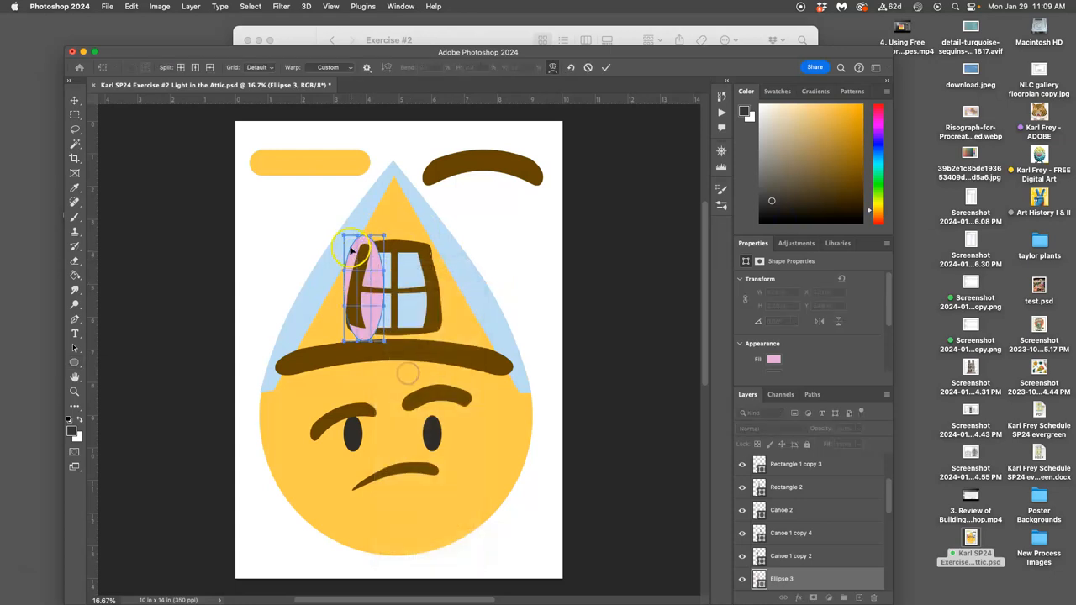
left_click_drag(353, 253, 366, 249)
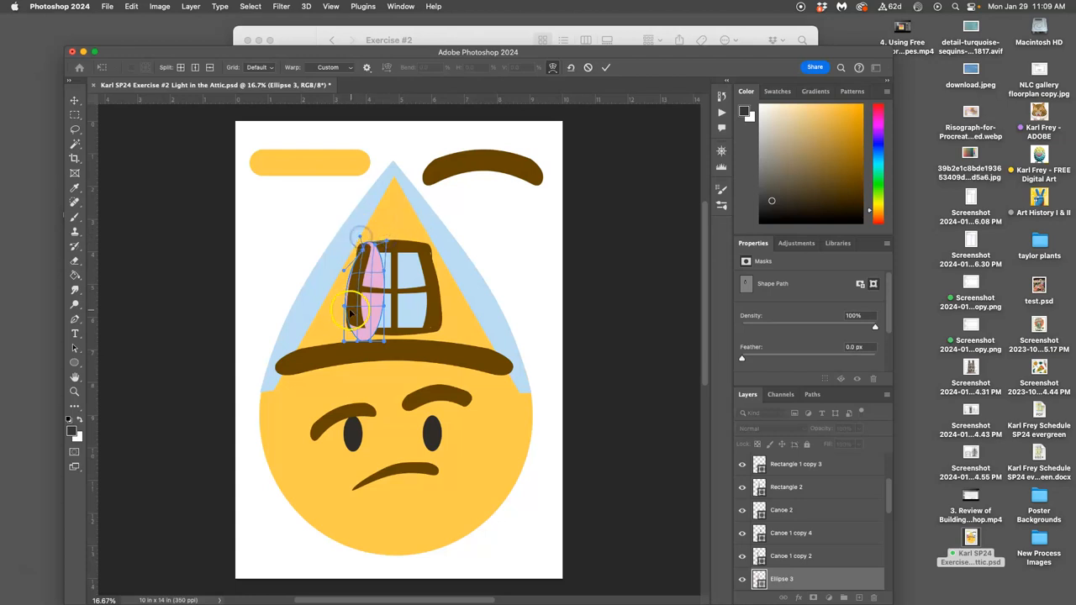
left_click_drag(353, 316, 366, 340)
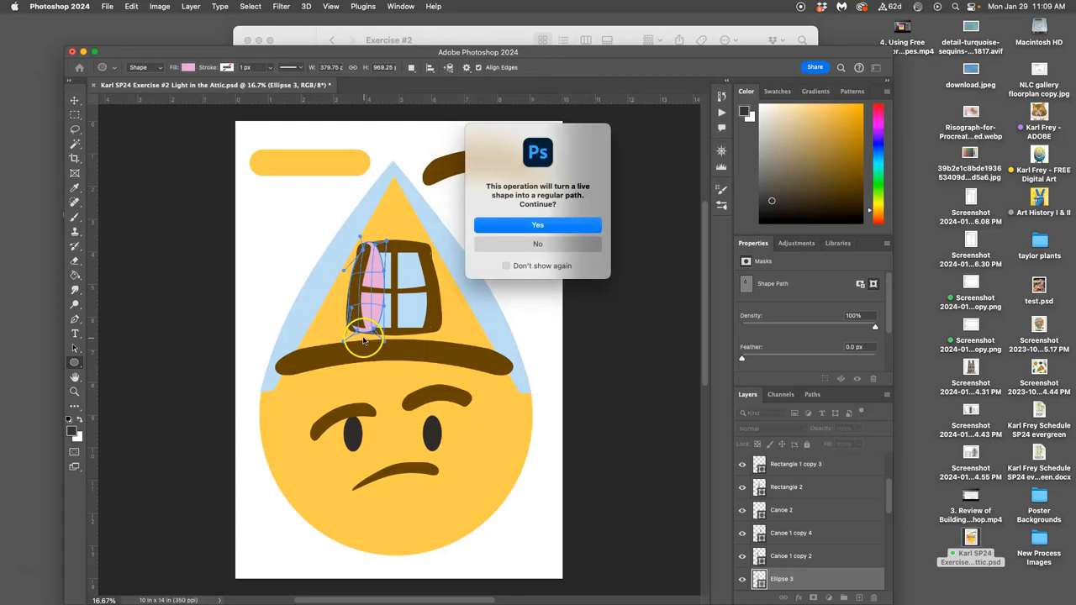
left_click(538, 225)
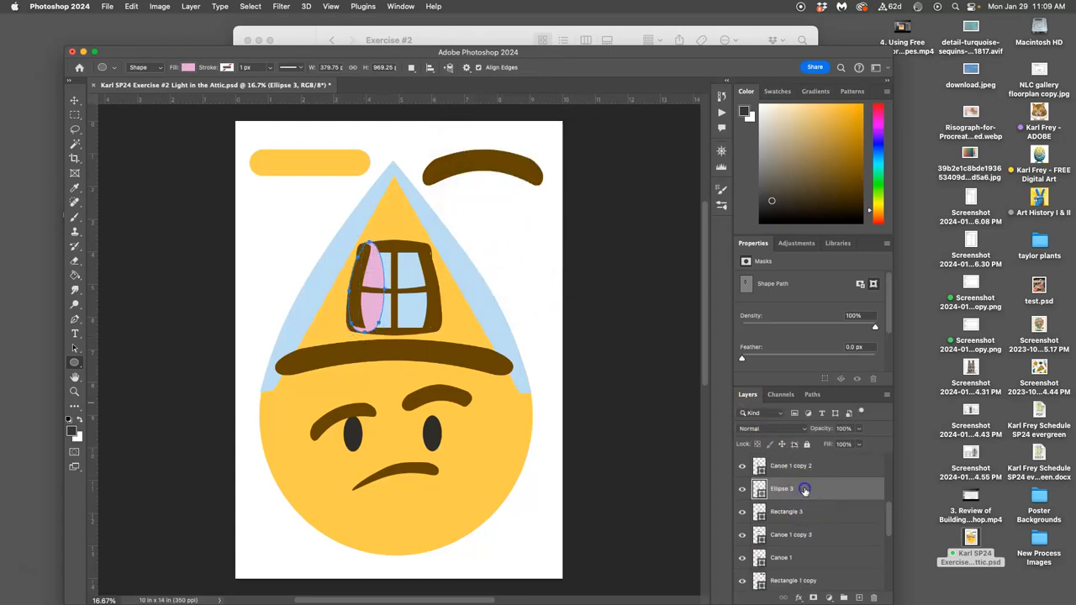
left_click_drag(803, 488, 804, 535)
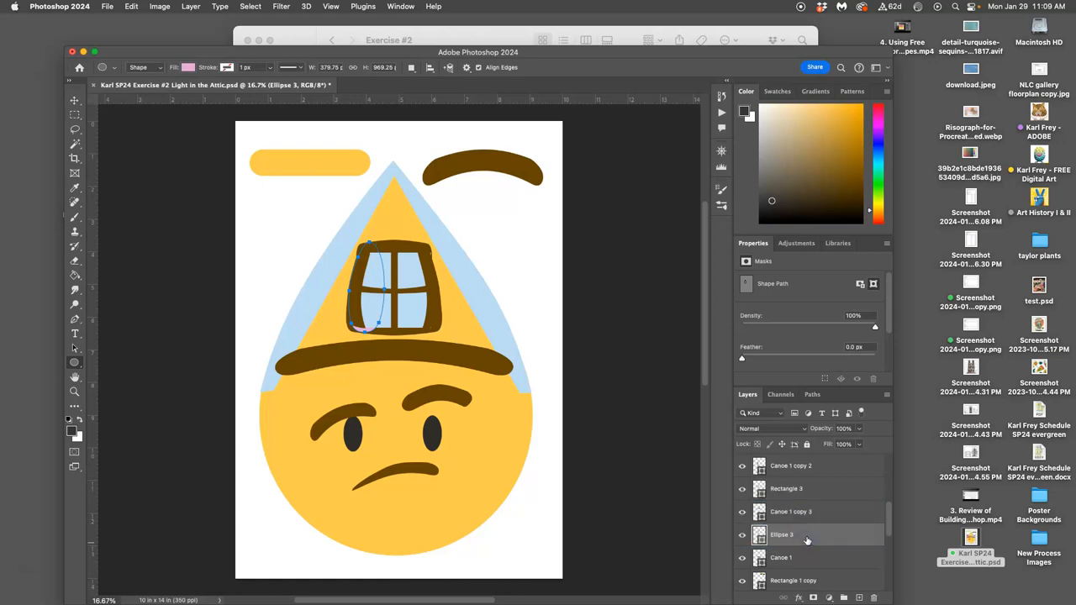
mouse_move(807, 538)
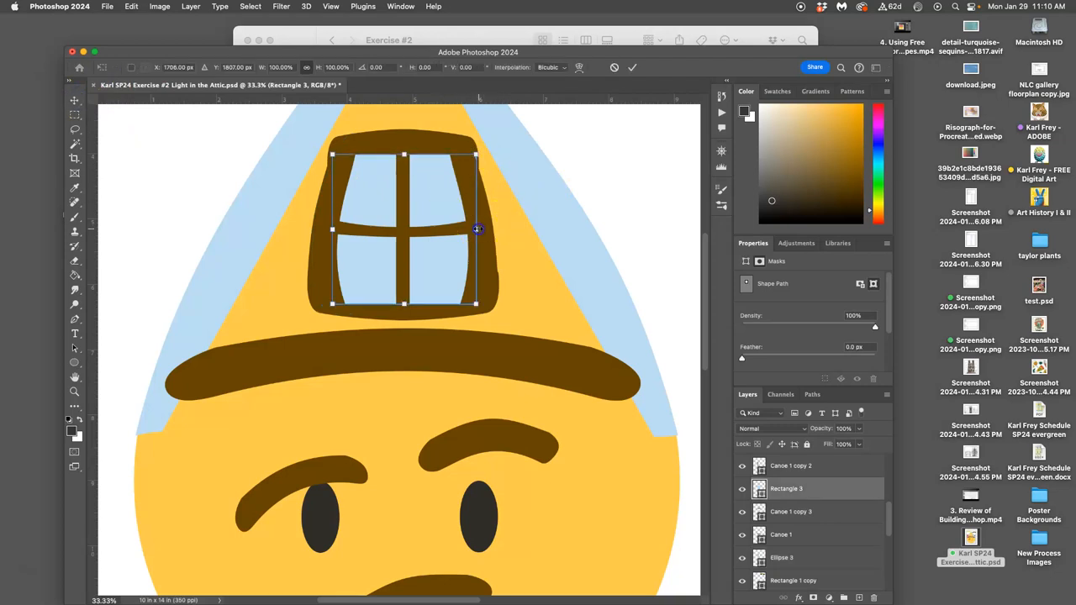
Step back through the History panel to the state where the curtain is visible
left_click_drag(478, 229, 473, 229)
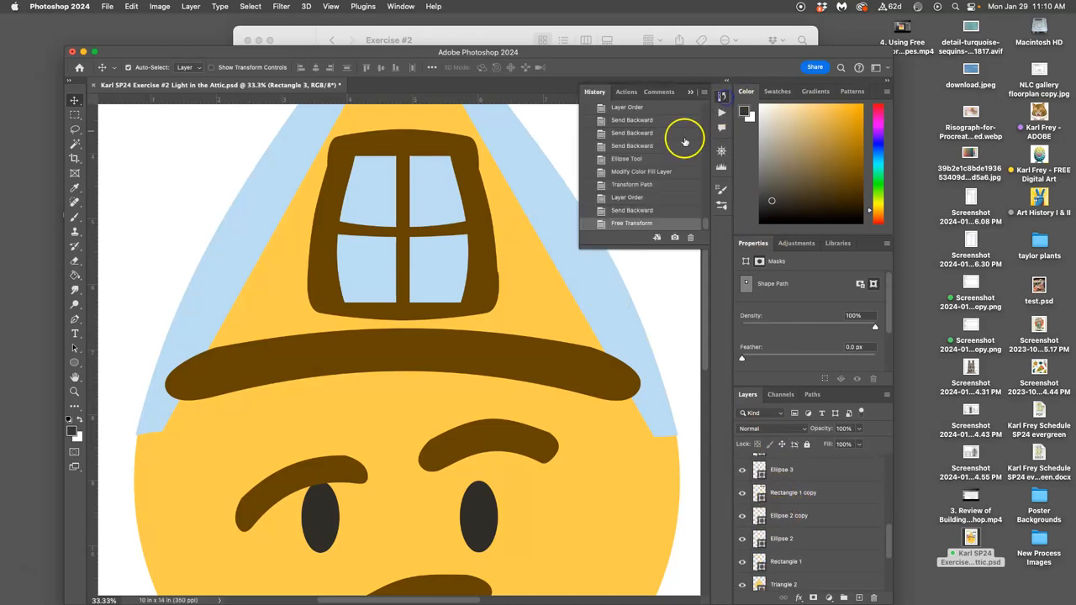
left_click(632, 183)
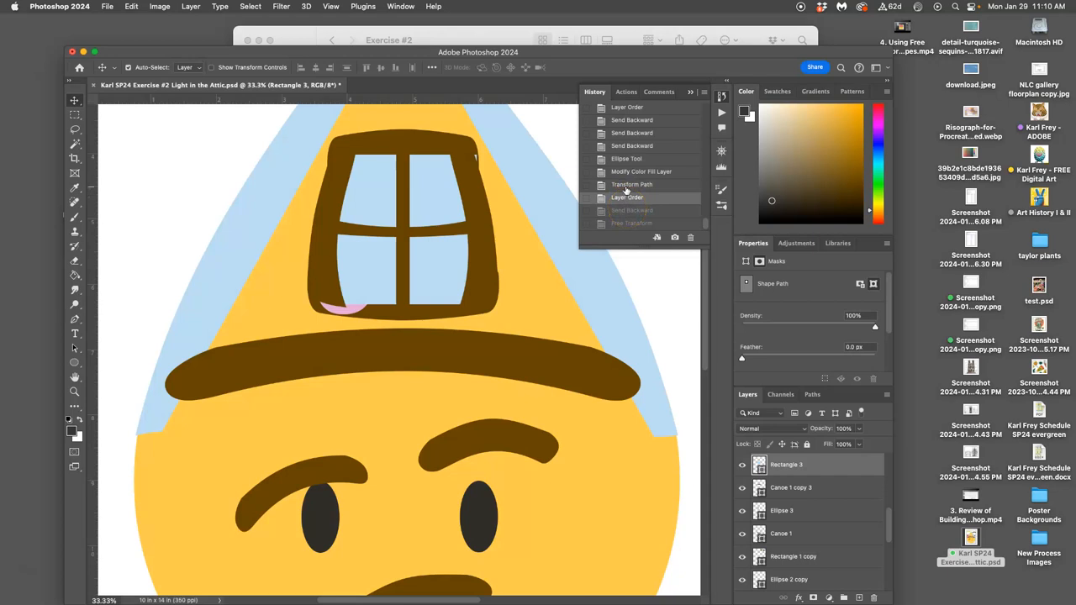
left_click(625, 183)
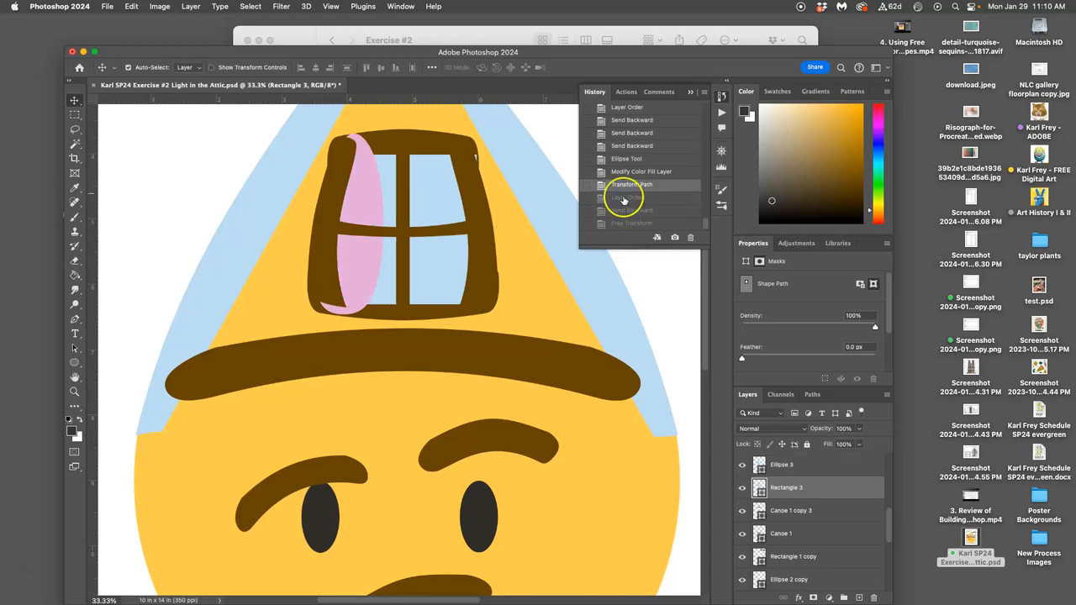
left_click(629, 198)
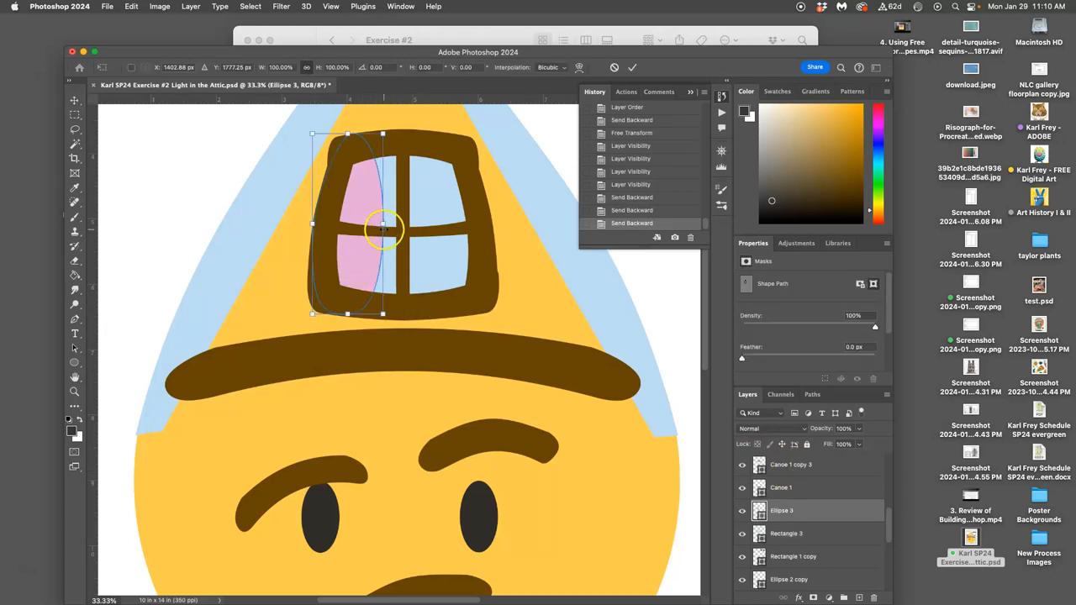
Switch the curtain's transform to Warp to fit it inside the left panes
right_click(383, 227)
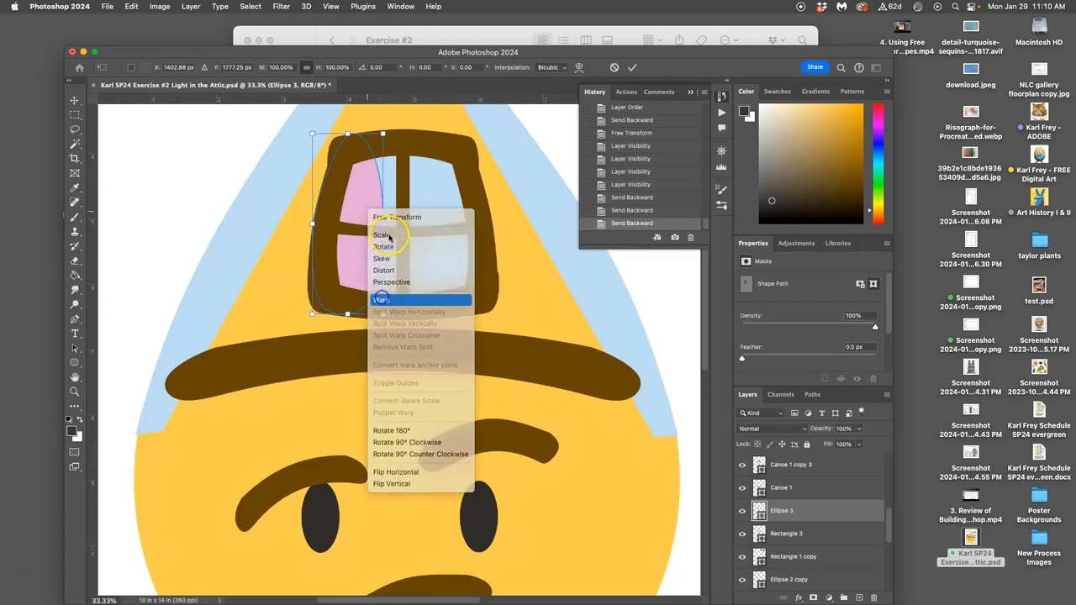
left_click(380, 299)
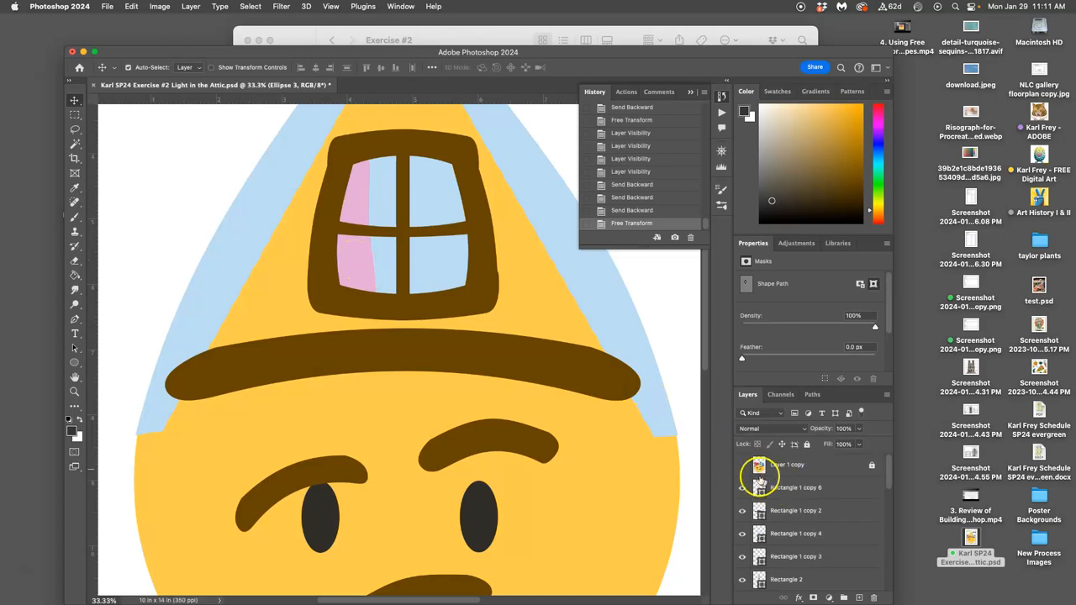
Toggle the reference emoji overlay on and off to compare the curtain
left_click(742, 464)
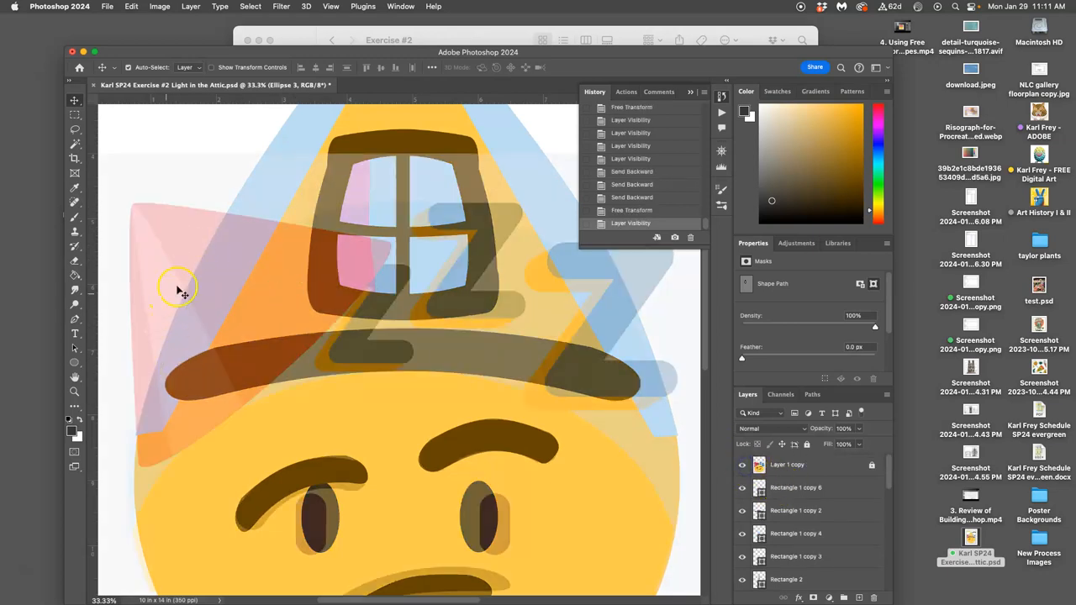
left_click(741, 464)
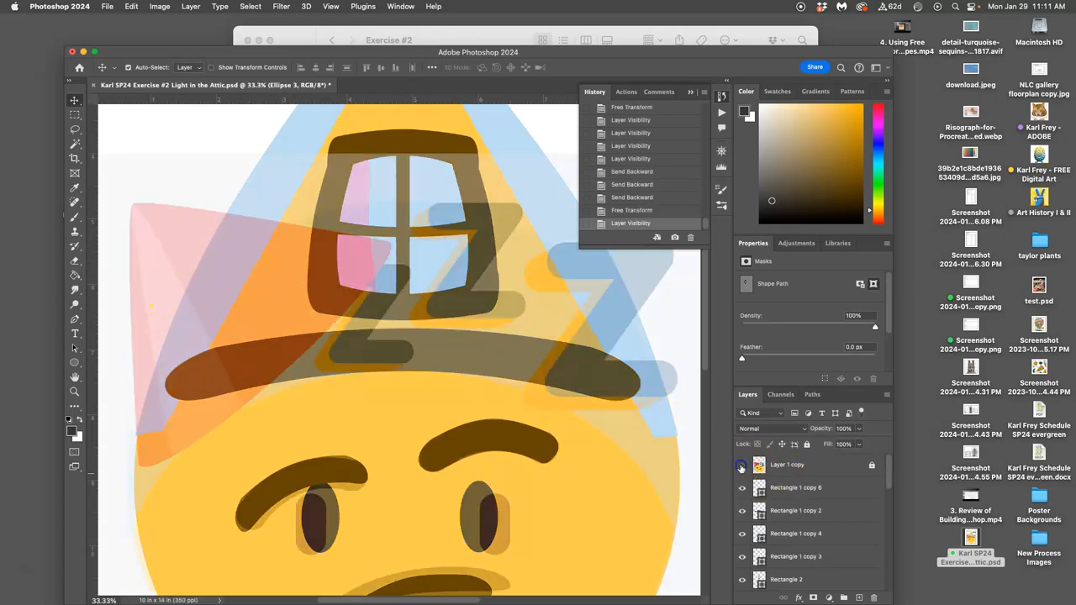
left_click(740, 464)
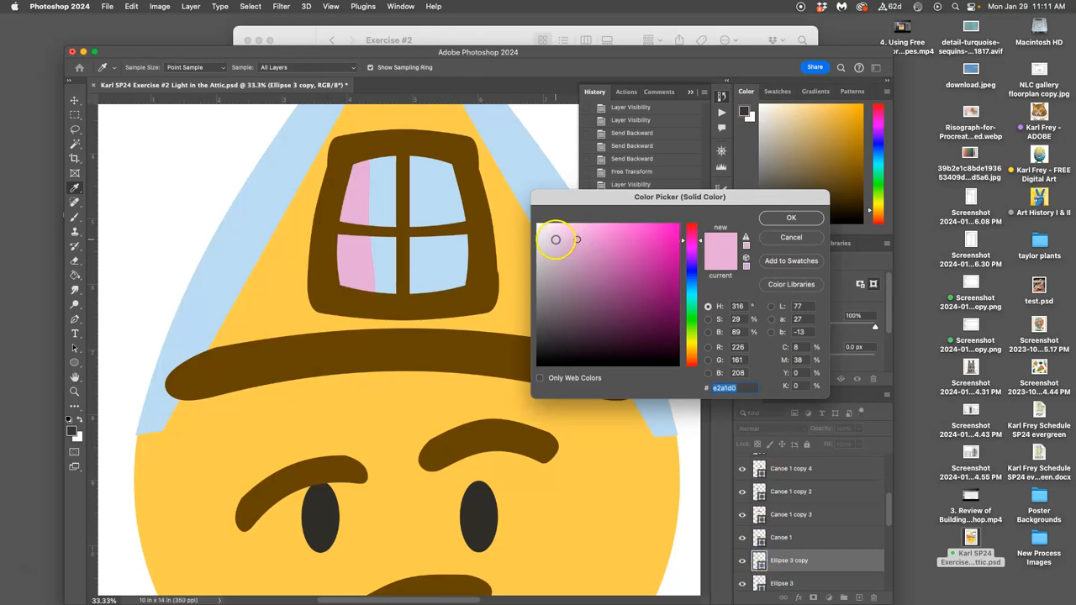
Give the duplicated curtain a lighter pink fill and position it as a highlight stripe along the curtain
left_click(555, 240)
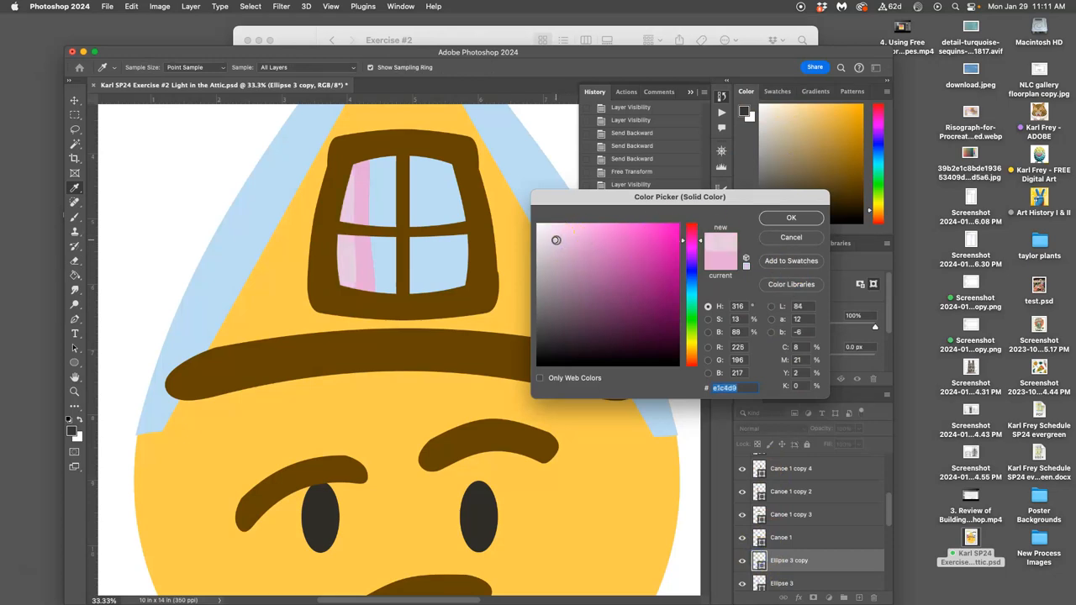
left_click(560, 241)
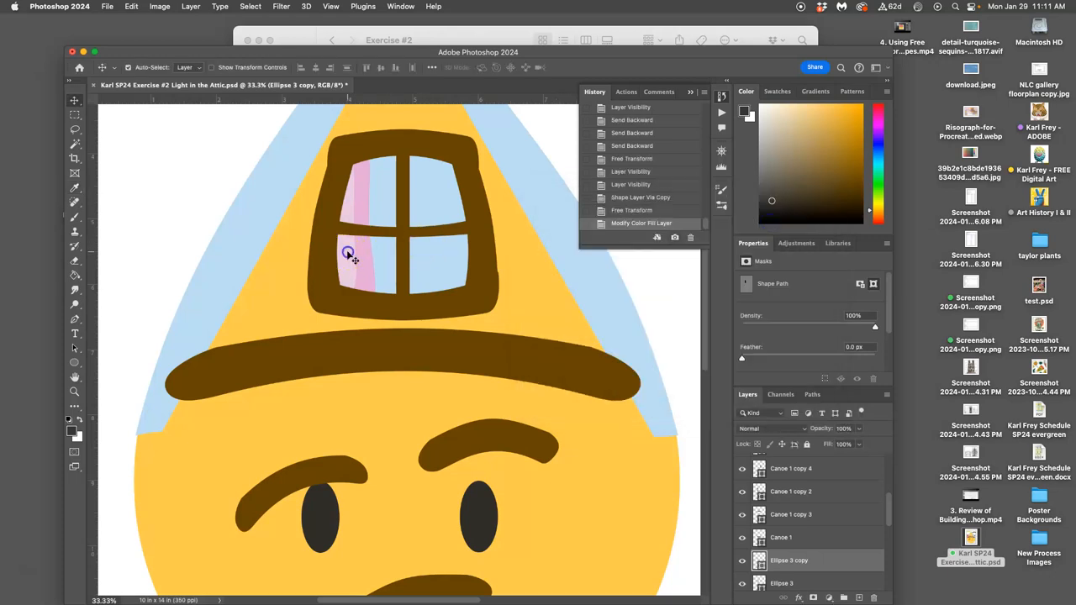
left_click_drag(350, 256, 360, 254)
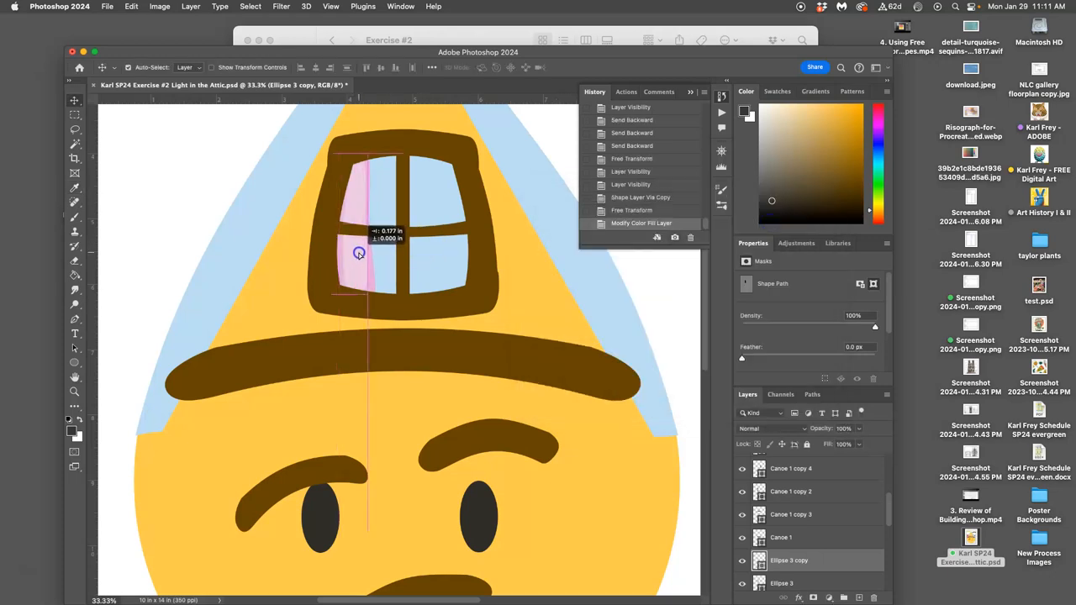
left_click_drag(360, 254, 366, 221)
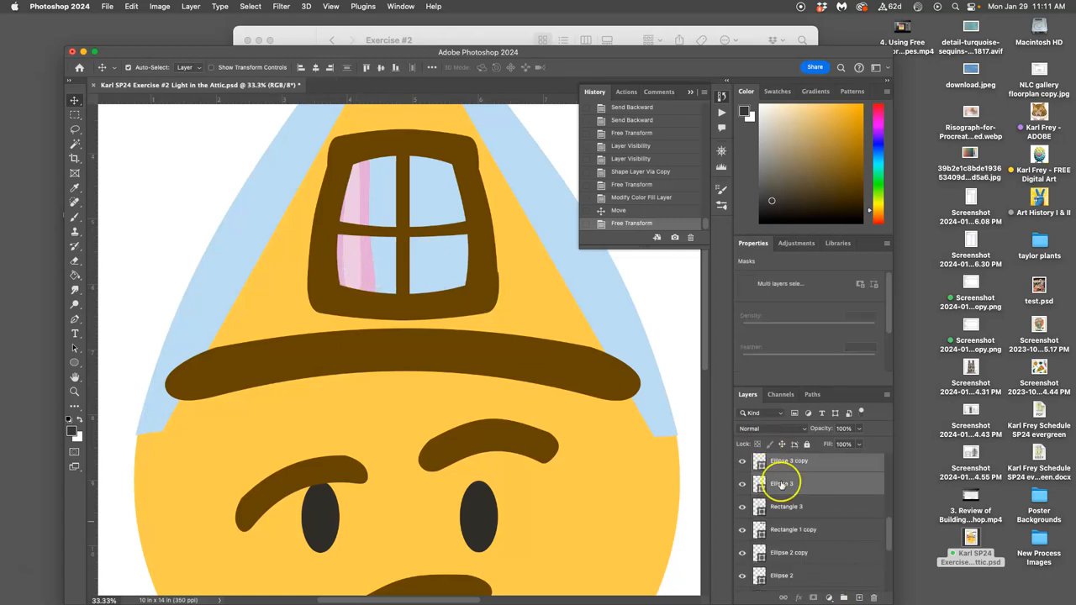
Group the curtain with its highlight, duplicate the group and move the copy to the window's right panes
left_click(782, 485)
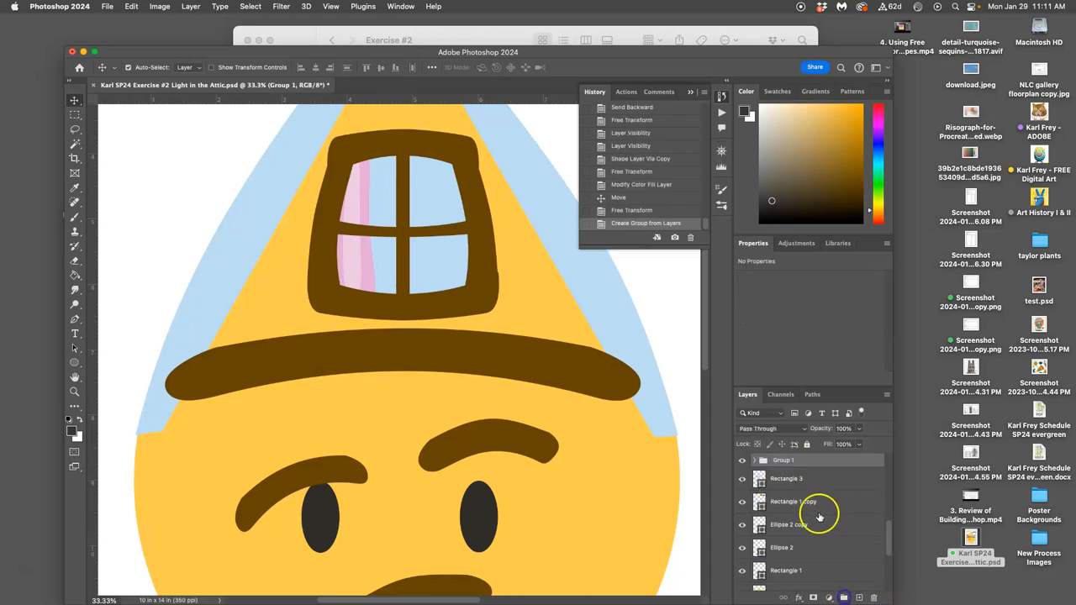
left_click(740, 461)
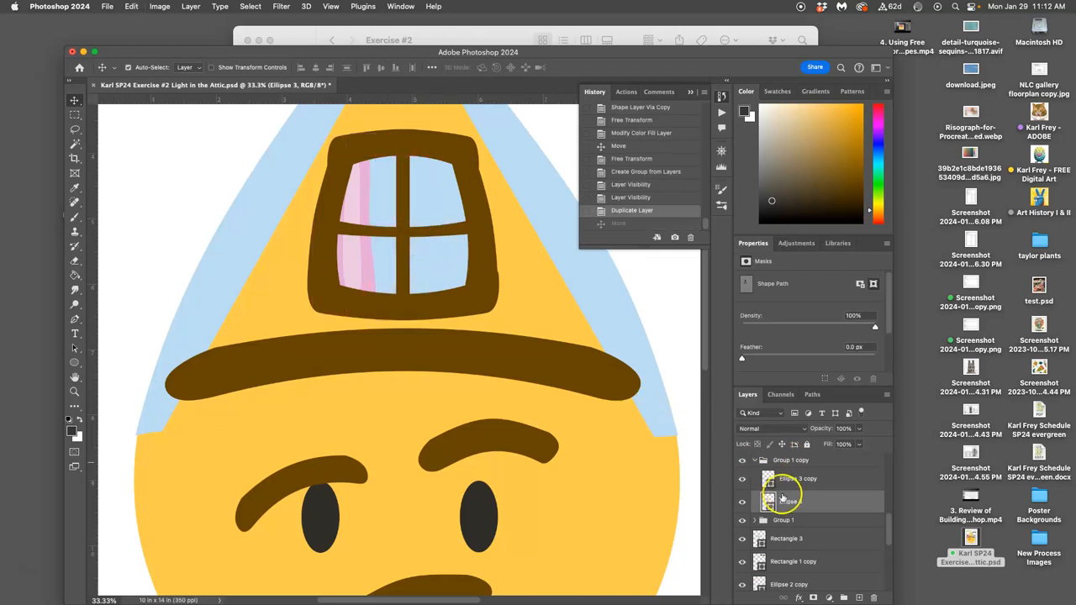
left_click(754, 460)
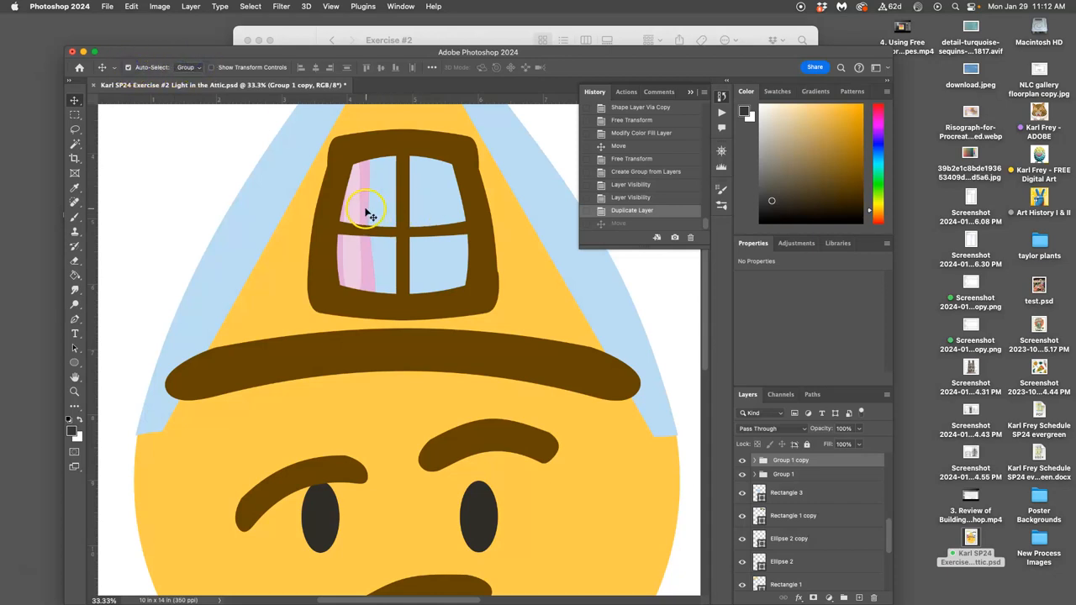
left_click_drag(367, 215, 453, 216)
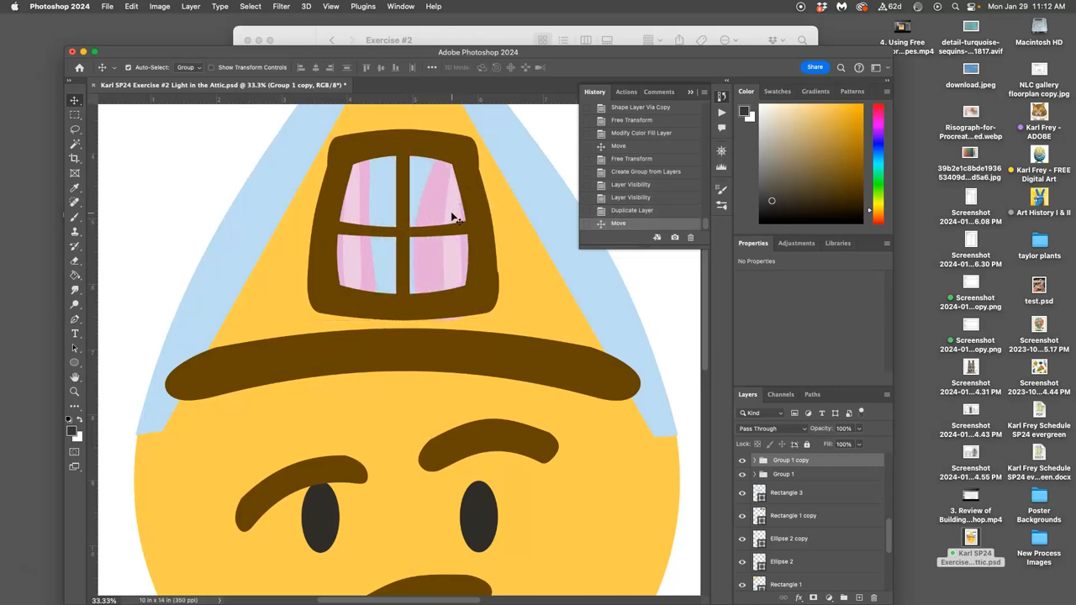
Free Transform the copied curtain and rotate it slightly to fit the right side
right_click(444, 215)
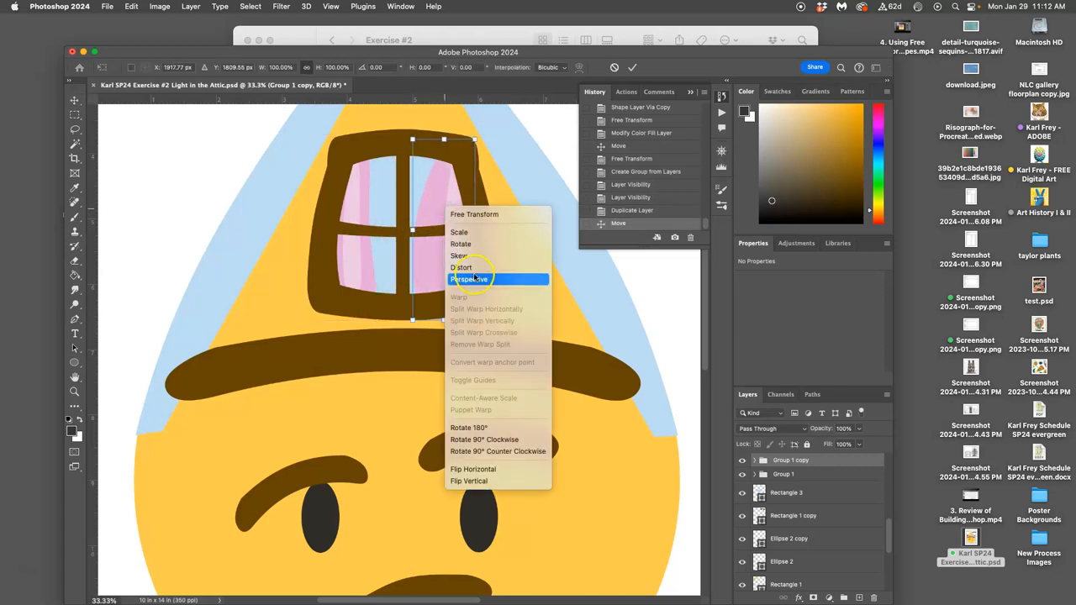
mouse_move(461, 295)
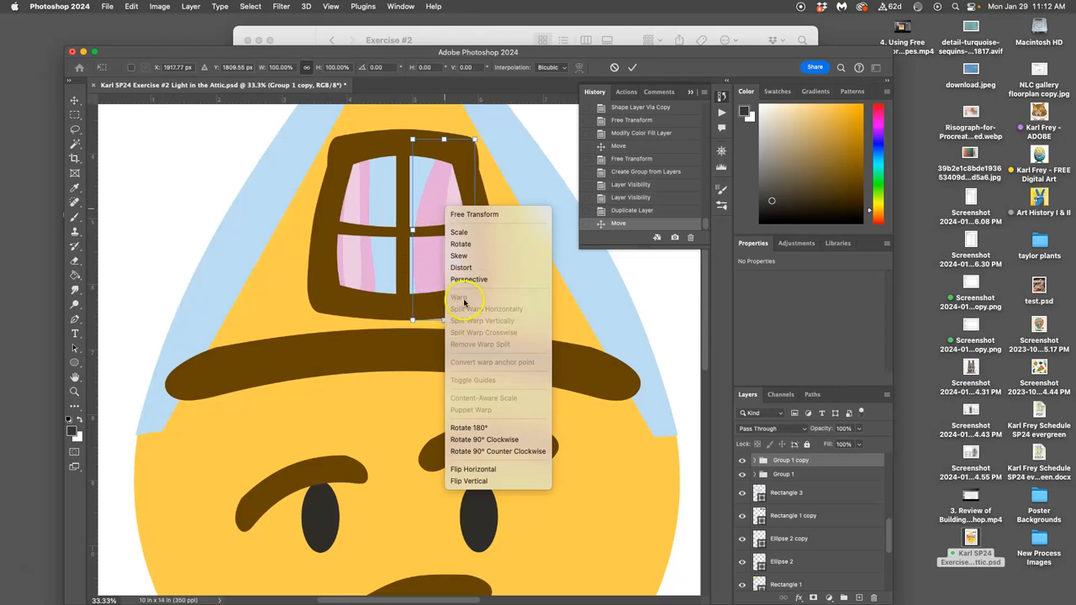
left_click(468, 480)
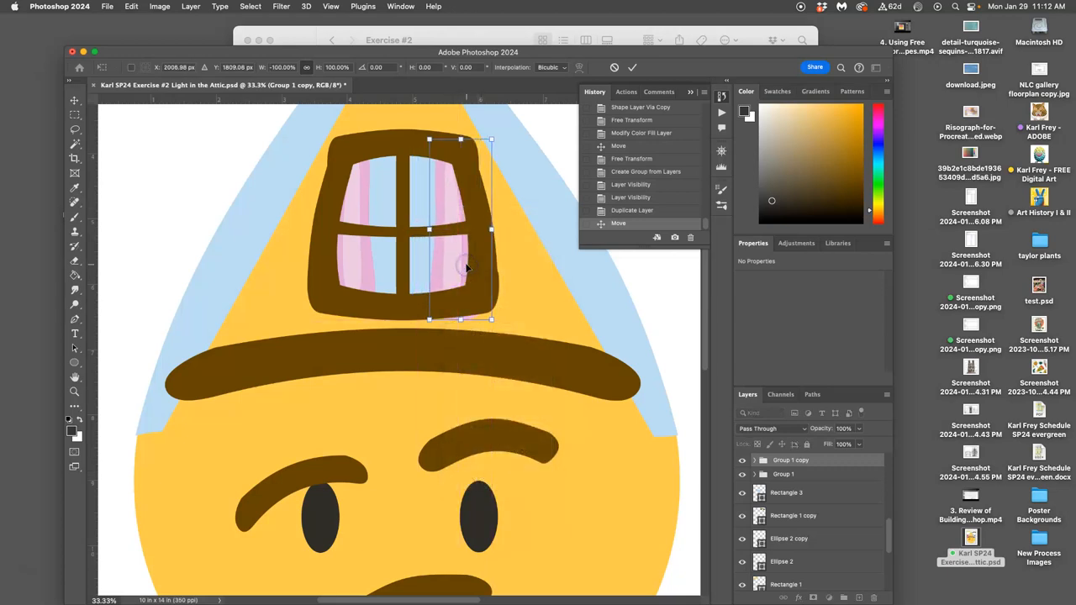
mouse_move(505, 320)
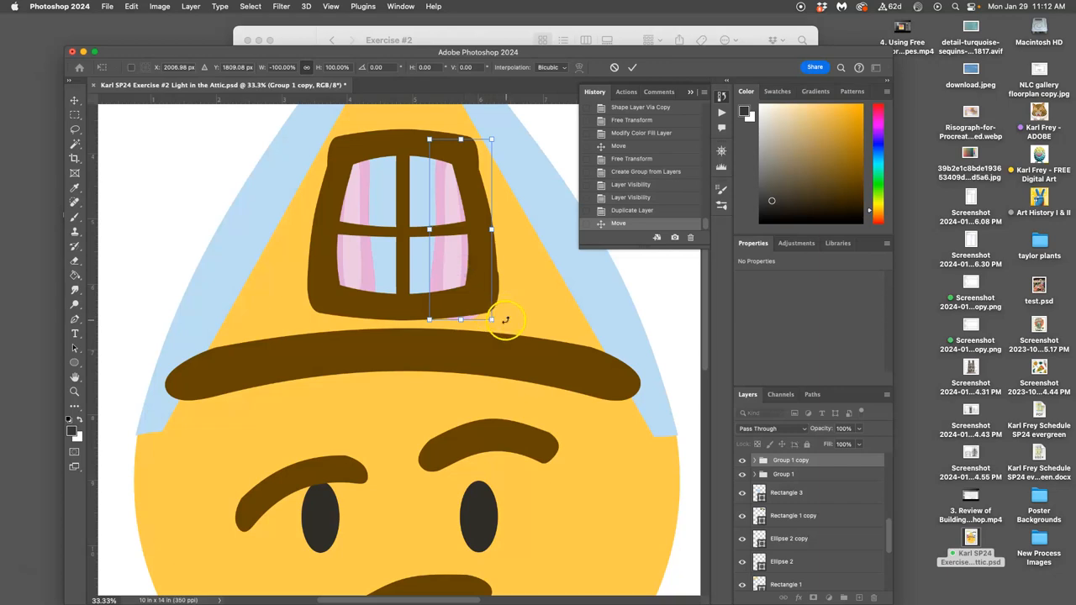
left_click_drag(504, 319, 503, 316)
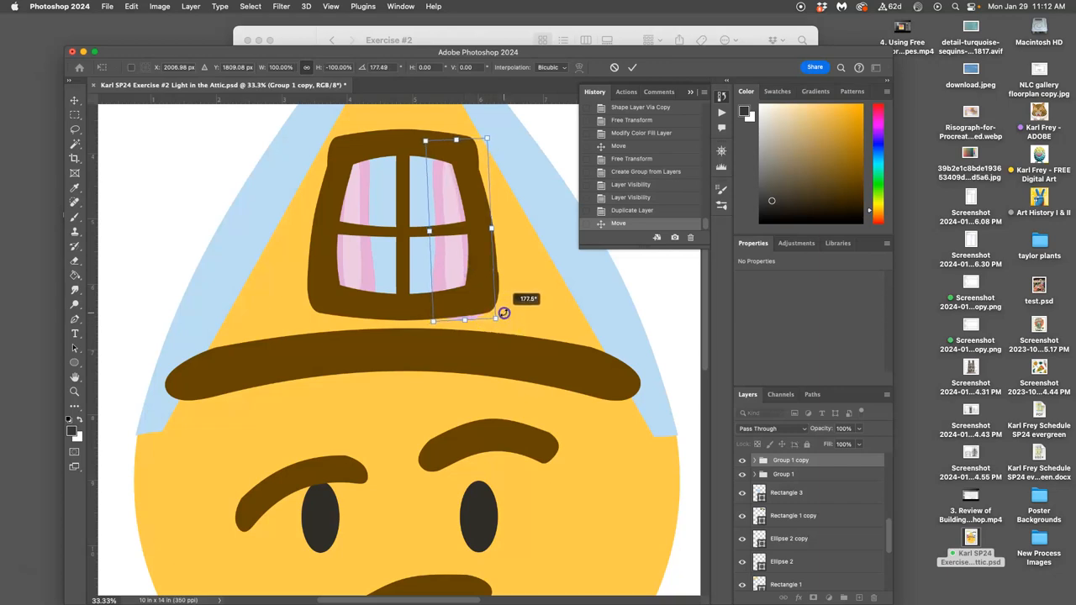
left_click_drag(503, 314, 496, 318)
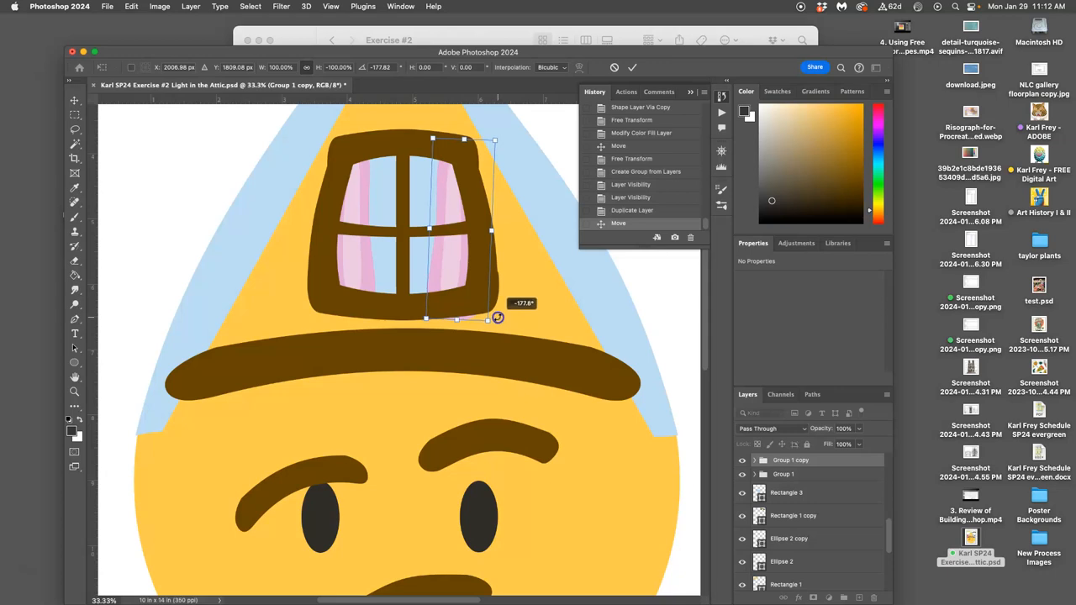